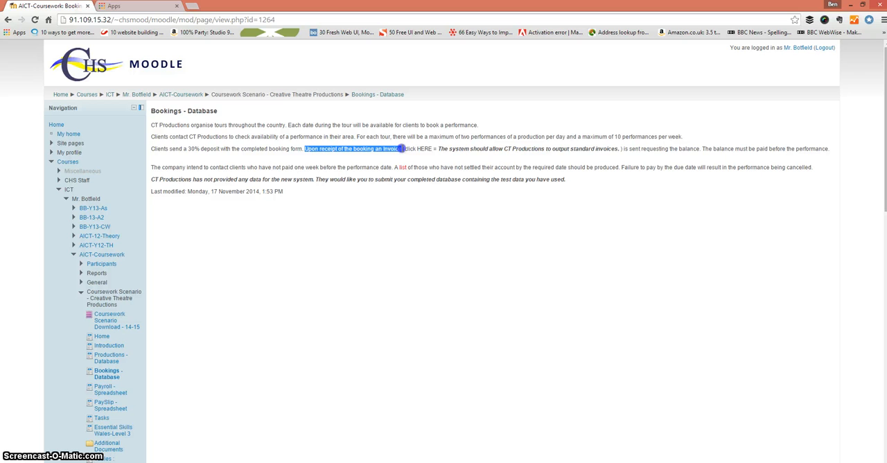
Select the sentence about sending invoices on the Moodle Bookings – Database page.
drag(304, 148, 834, 148)
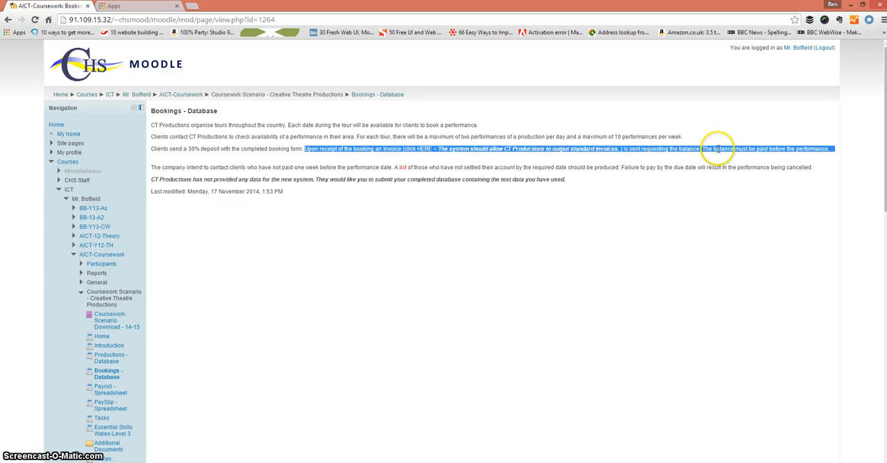
mouse_move(727, 145)
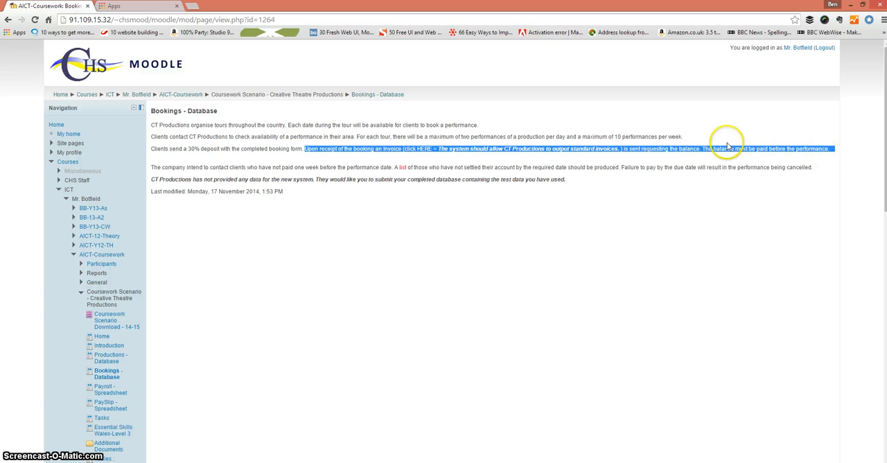
mouse_move(58, 210)
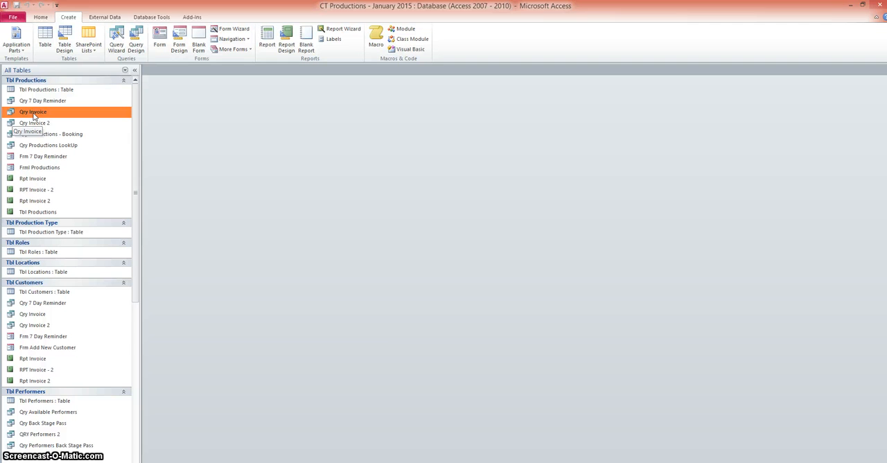
Show Qry Invoice in Datasheet View, listing the three ticked bookings and balances due.
double_click(33, 111)
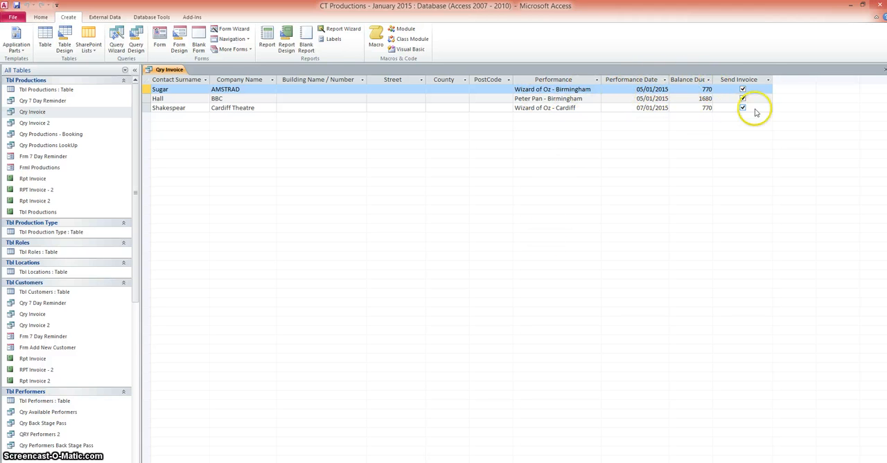
mouse_move(735, 72)
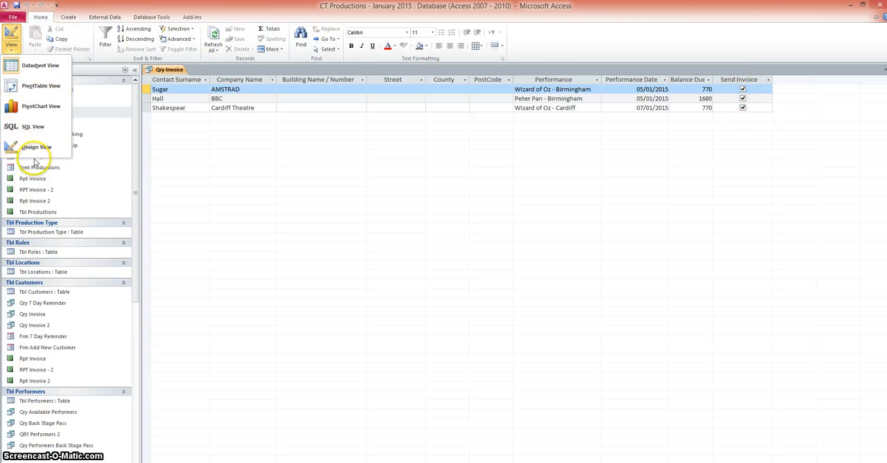
click(36, 147)
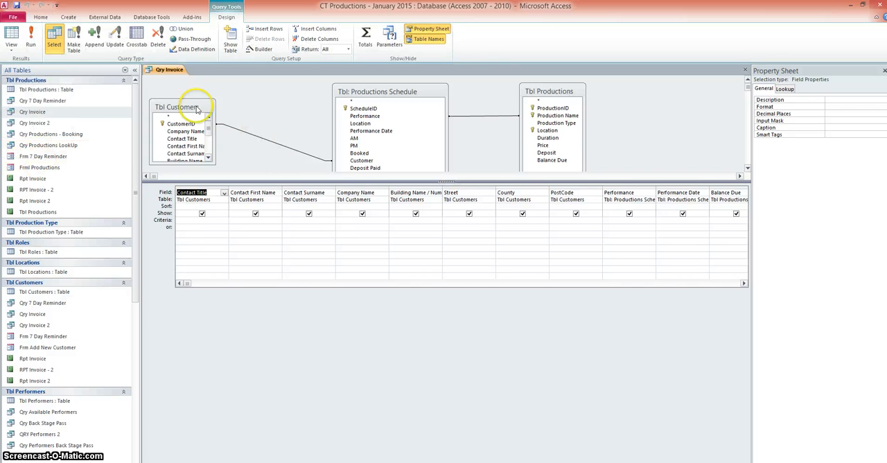
mouse_move(269, 116)
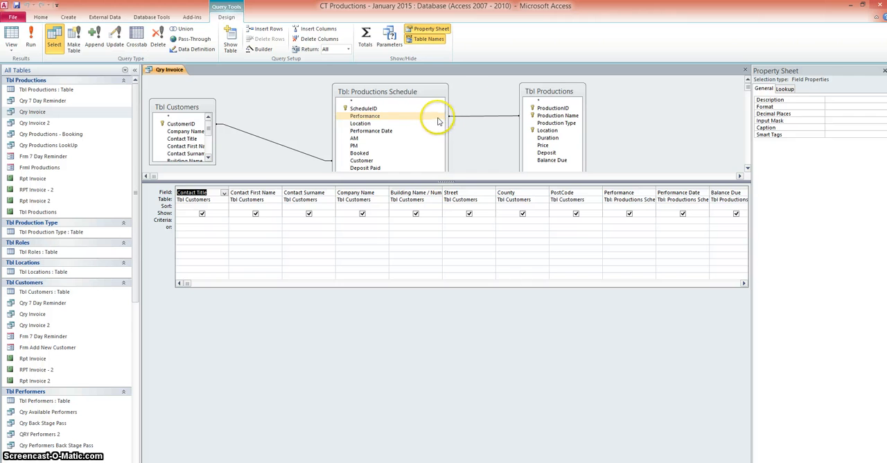
mouse_move(270, 460)
text(True)
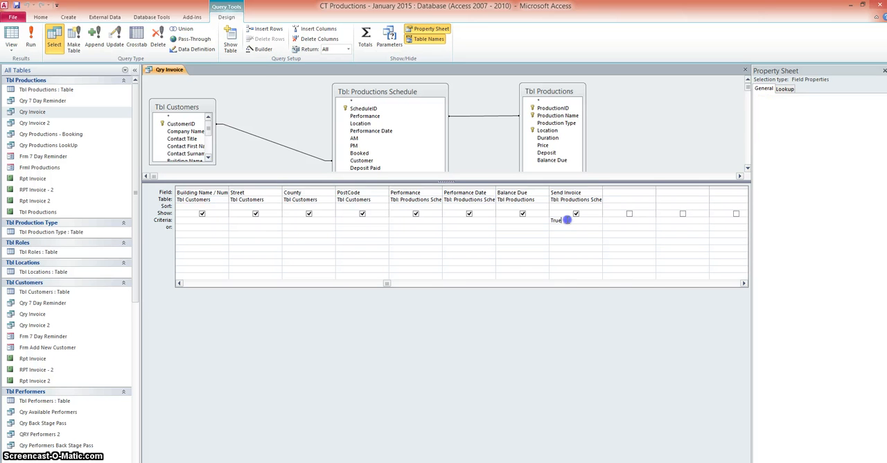
click(557, 220)
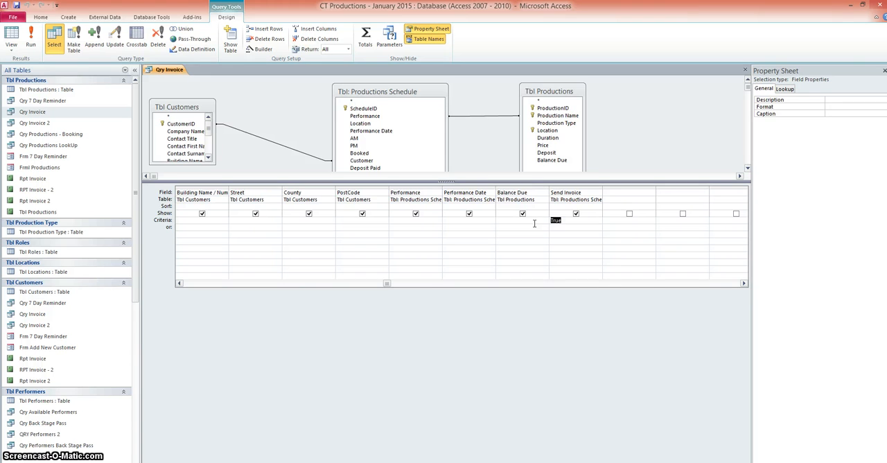
click(11, 39)
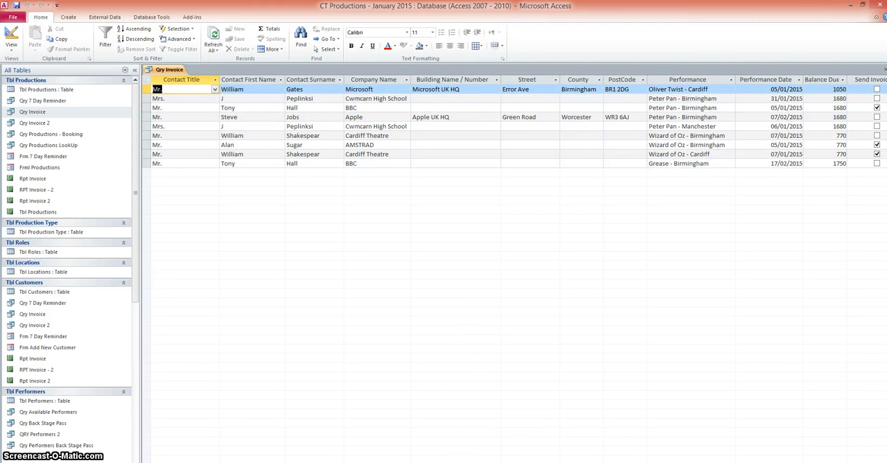
scroll(right, 3)
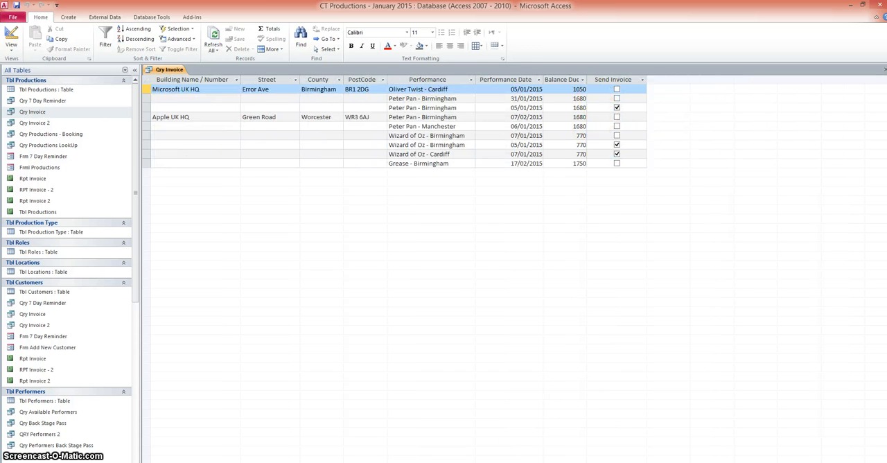
click(11, 39)
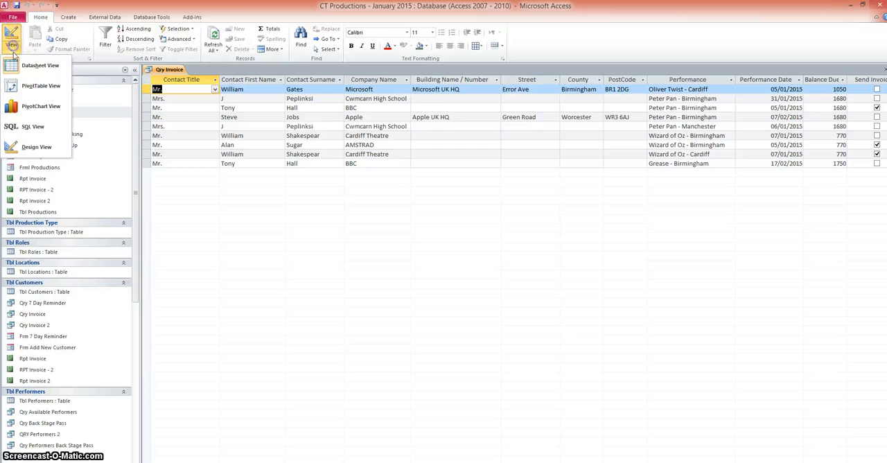
click(36, 147)
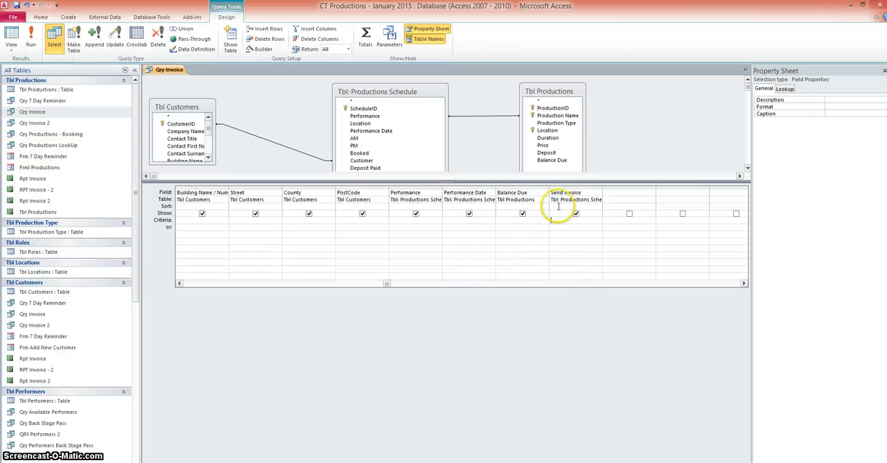
mouse_move(554, 221)
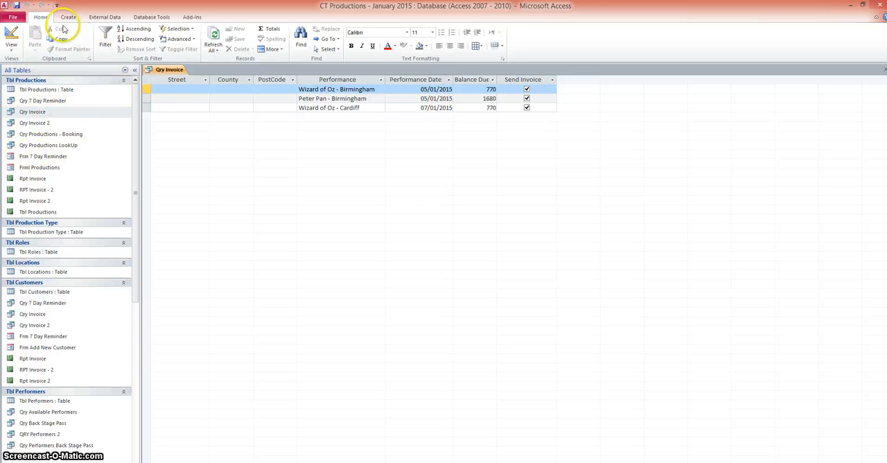
Build a quick report from Qry Invoice, saving the query first.
click(67, 17)
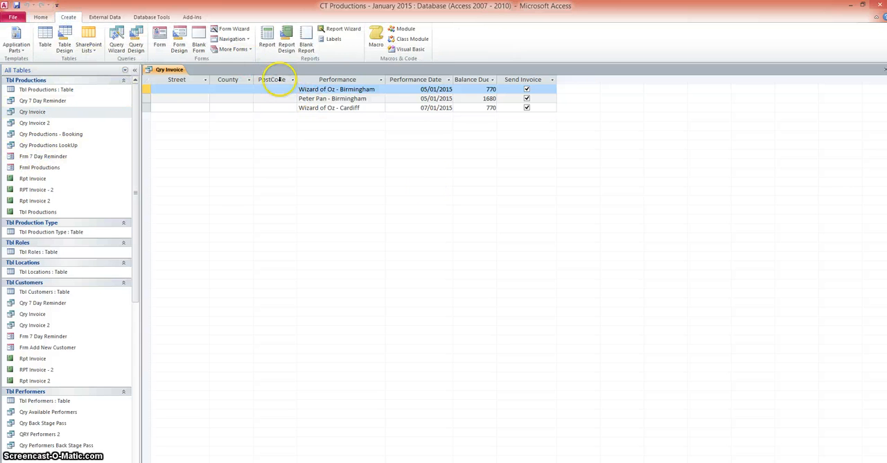
click(266, 40)
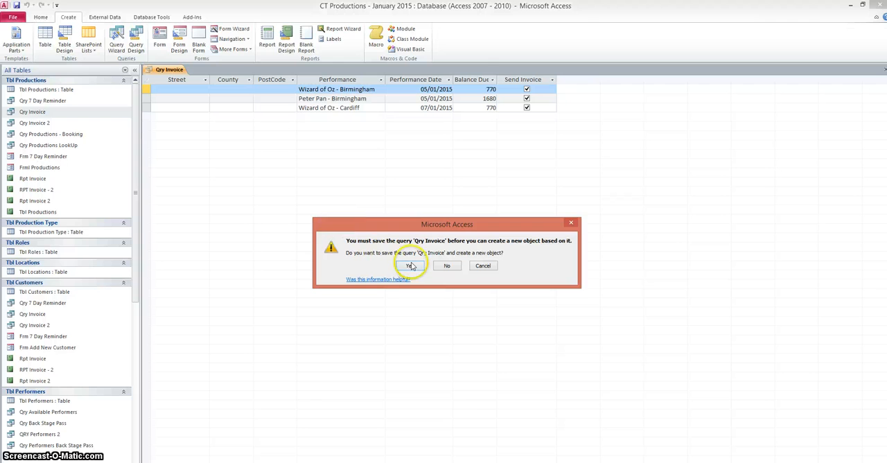
click(410, 266)
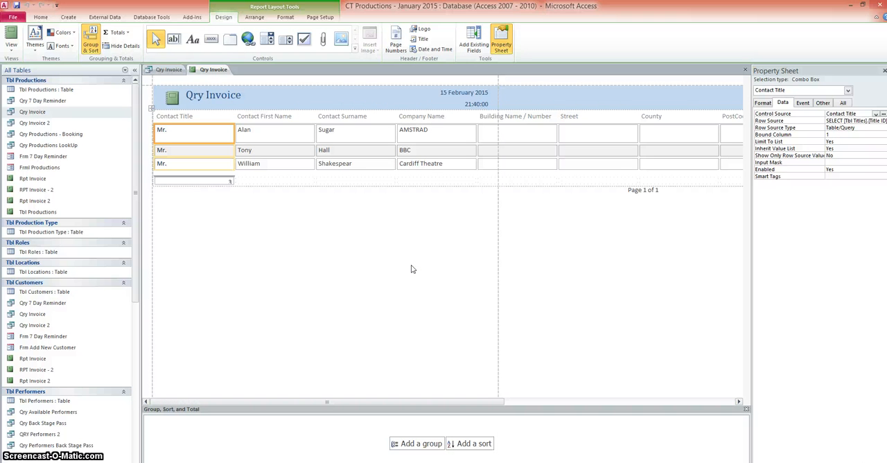
mouse_move(55, 444)
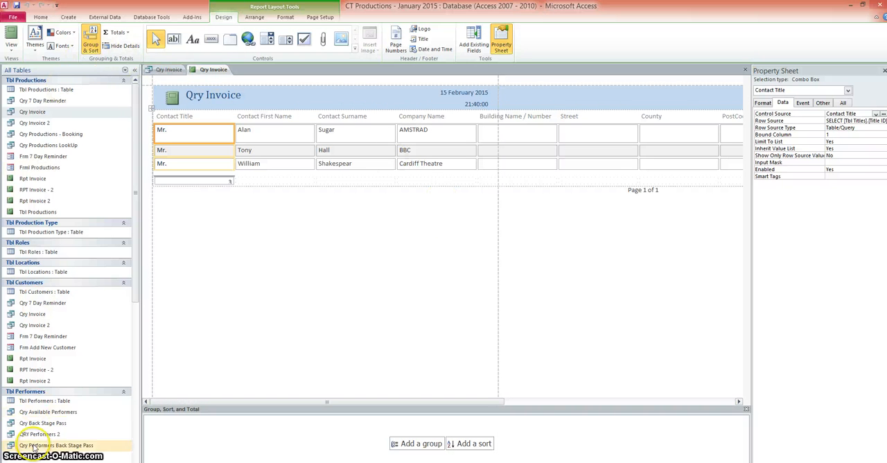
mouse_move(220, 92)
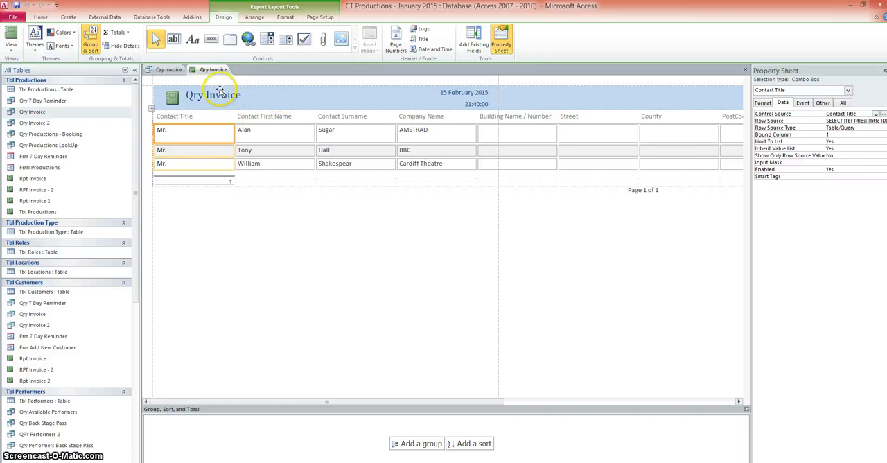
Close the new report, saving its design as 'Qry Invoice - old'.
right_click(214, 70)
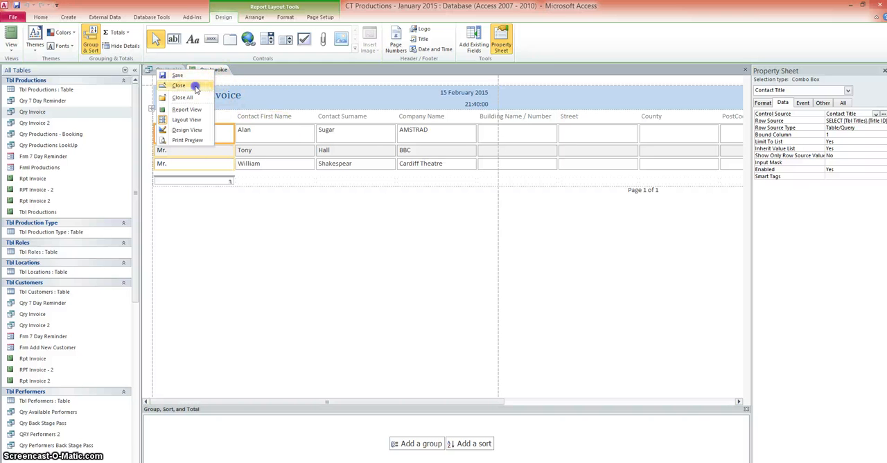
click(179, 86)
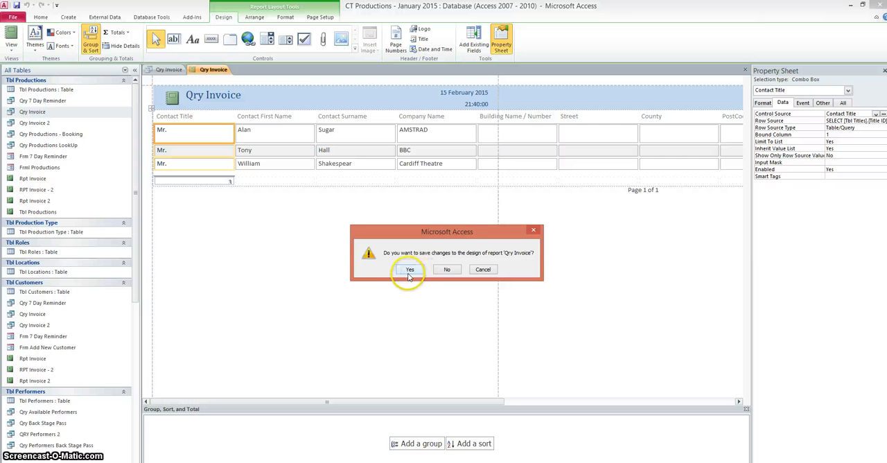
click(410, 269)
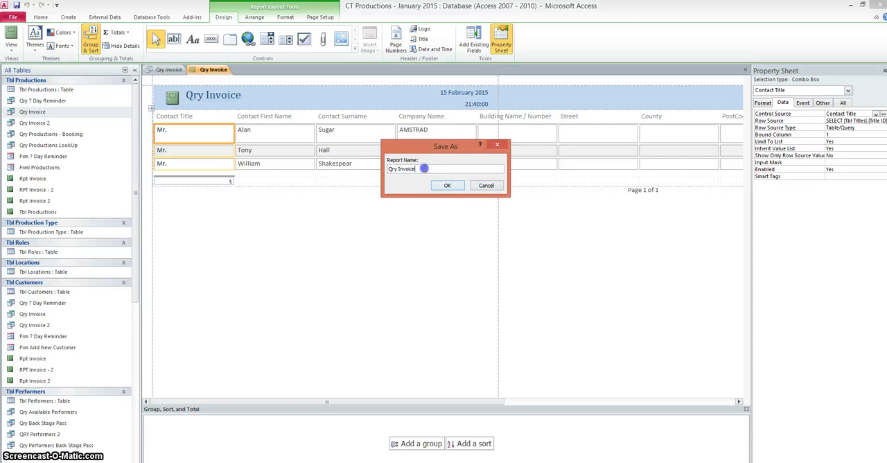
text(- old)
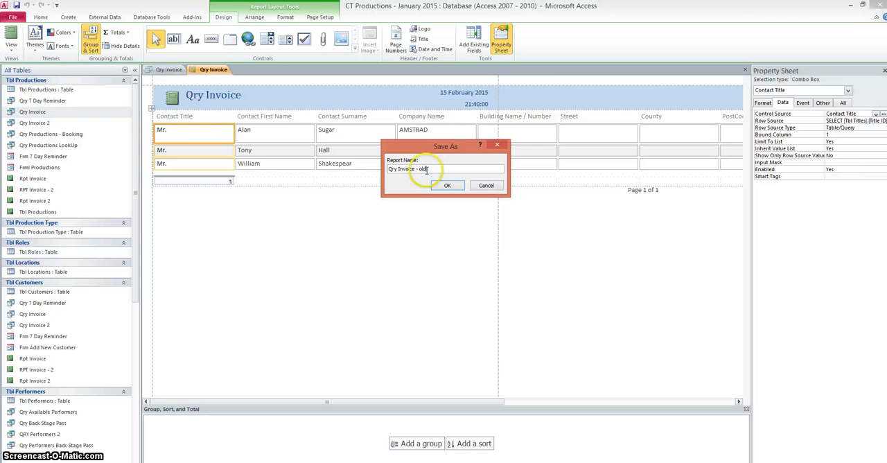
click(446, 186)
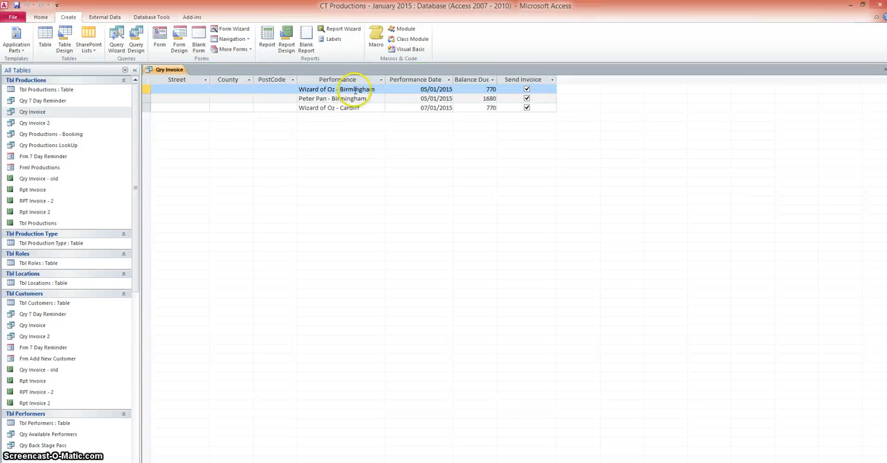
mouse_move(353, 32)
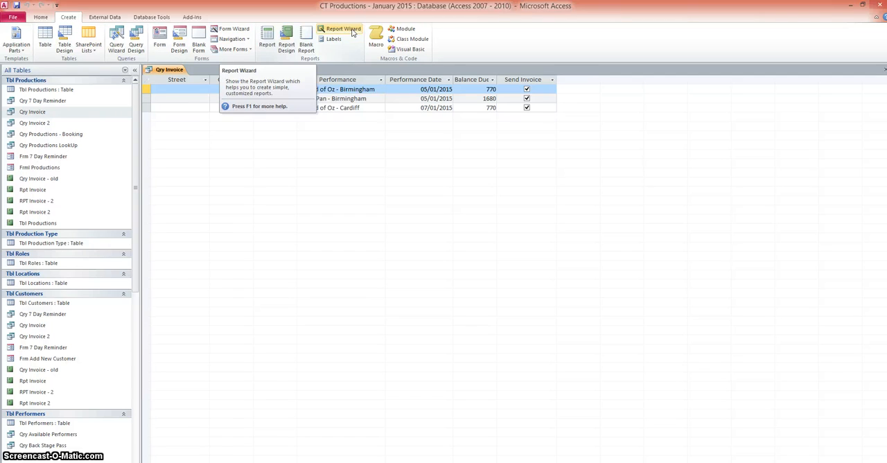
Start the Report Wizard on Qry Invoice and move every available field into the report.
click(343, 29)
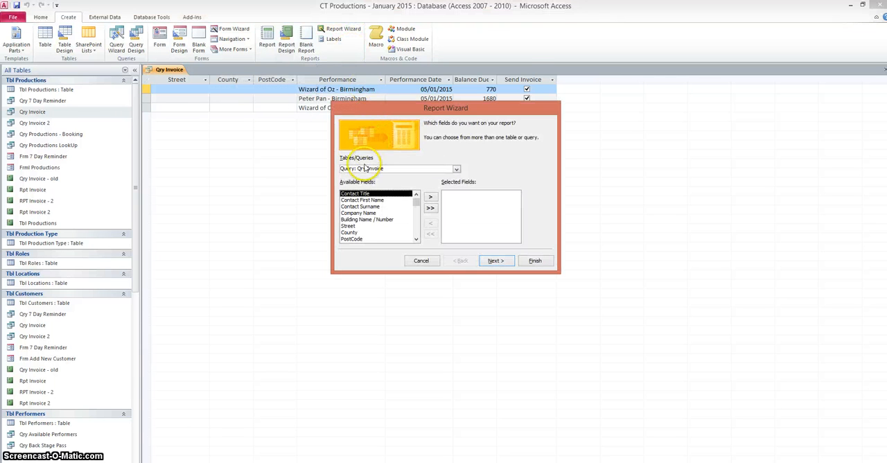
mouse_move(418, 172)
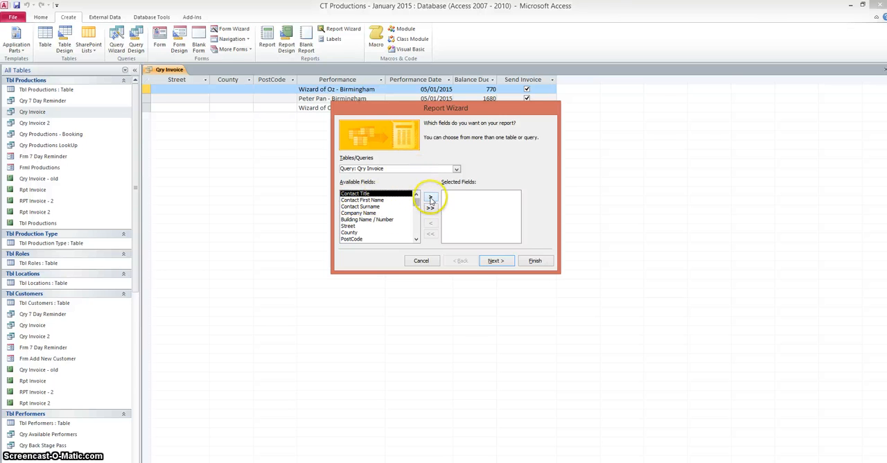
click(429, 198)
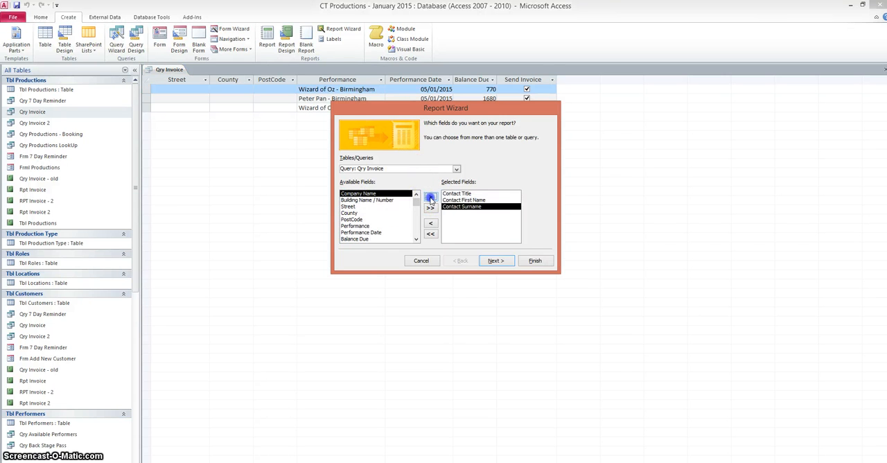
click(429, 199)
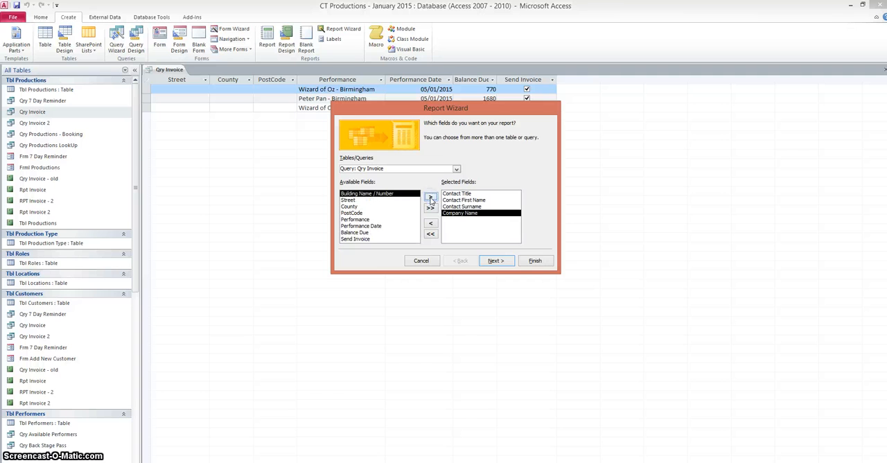
click(430, 200)
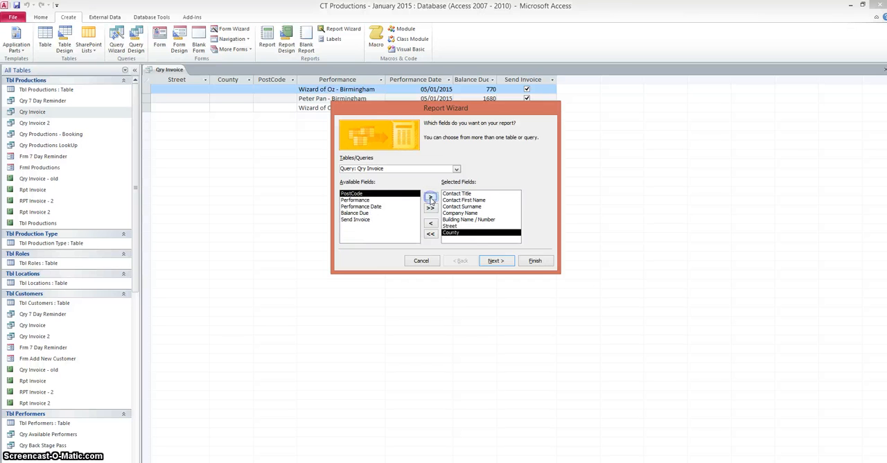
click(430, 200)
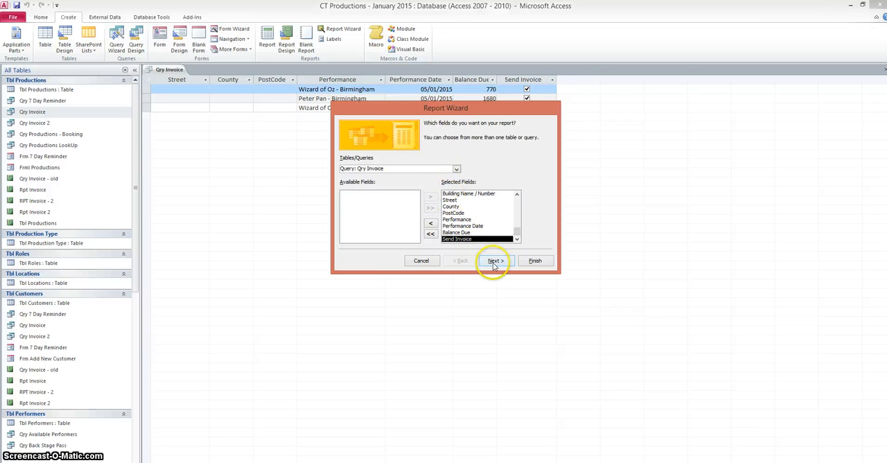
Skip grouping and sorting, choose a Justified portrait layout, and reach the title step.
click(493, 261)
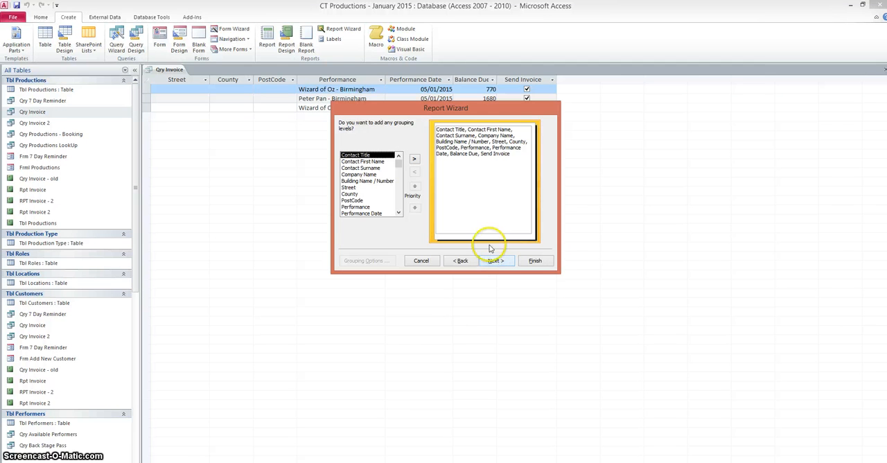
click(495, 261)
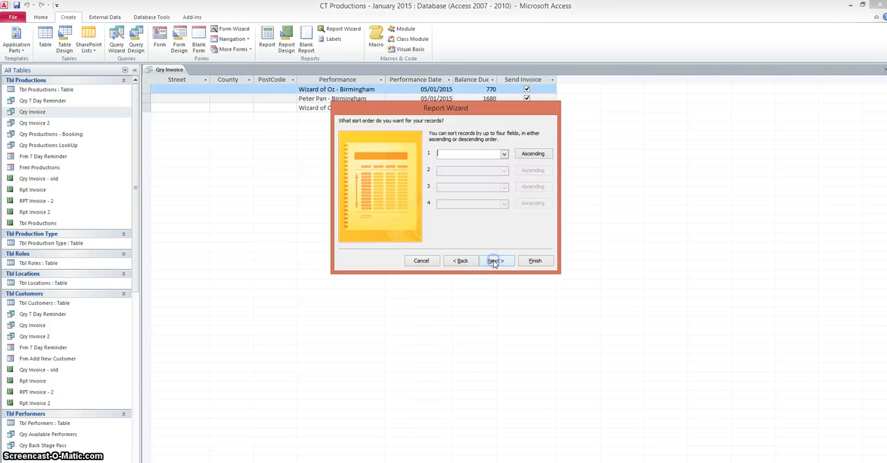
mouse_move(407, 123)
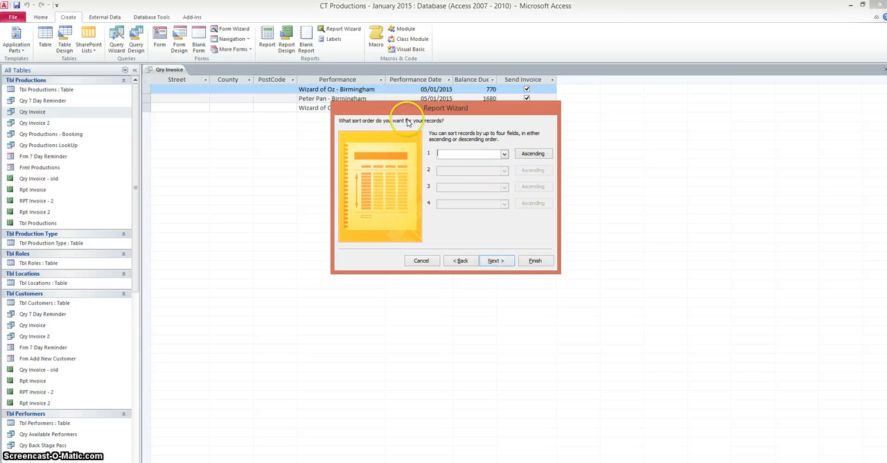
click(496, 261)
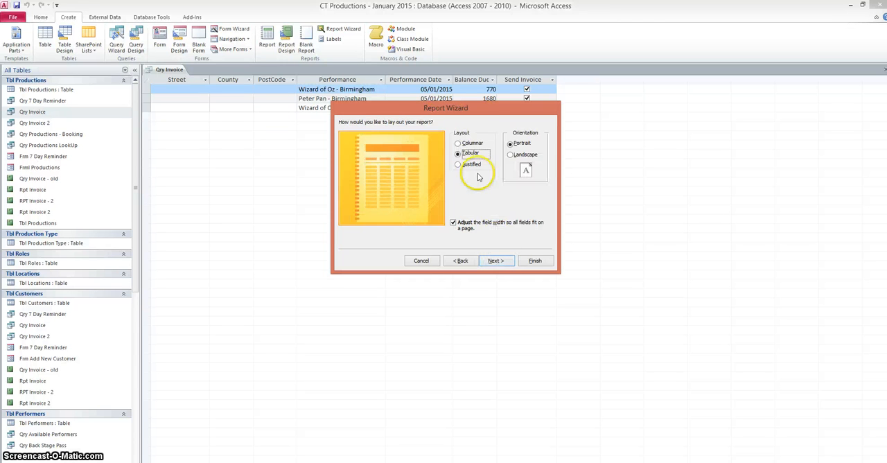
click(457, 154)
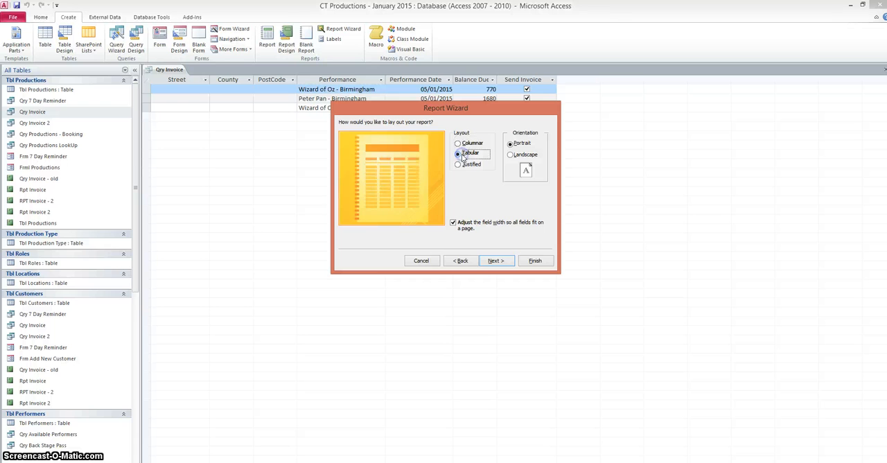
click(457, 164)
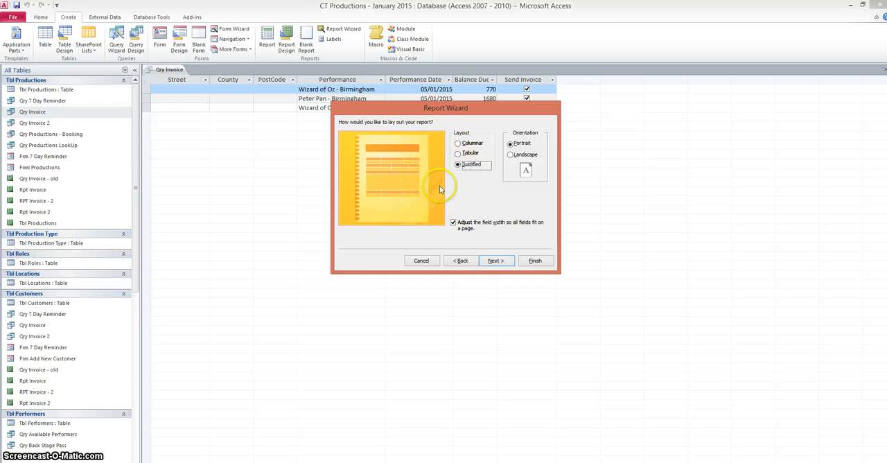
mouse_move(496, 260)
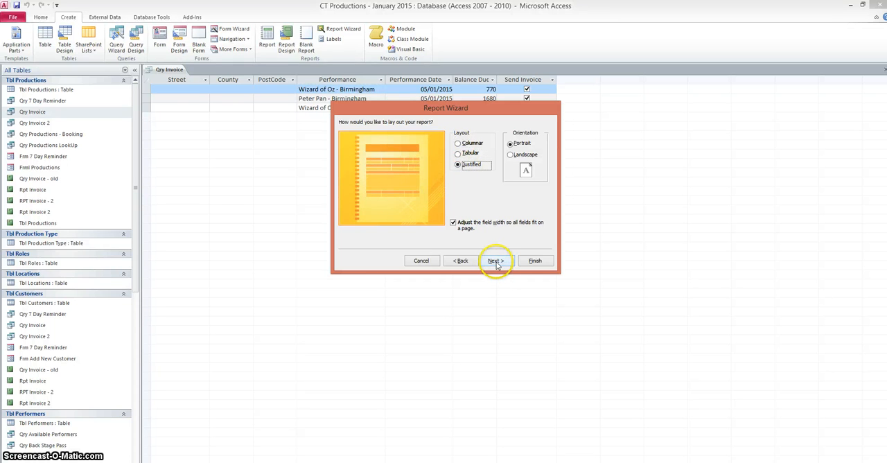
click(495, 261)
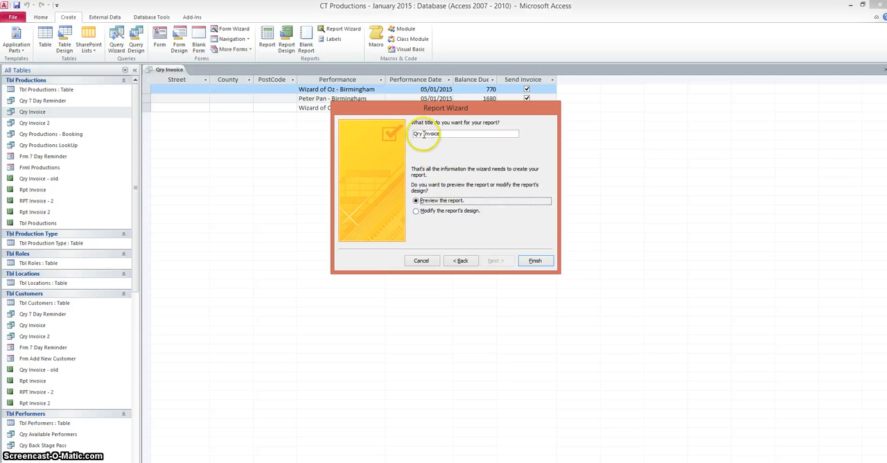
Title the report 'RPT Invoice - 2', decline overwriting, and finish it as 'RPT Invoice - 3'.
triple_click(441, 133)
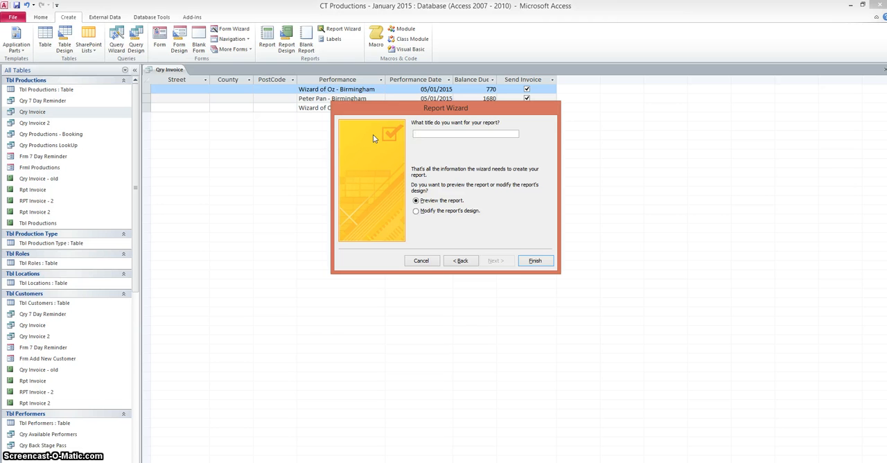
text(RPT I)
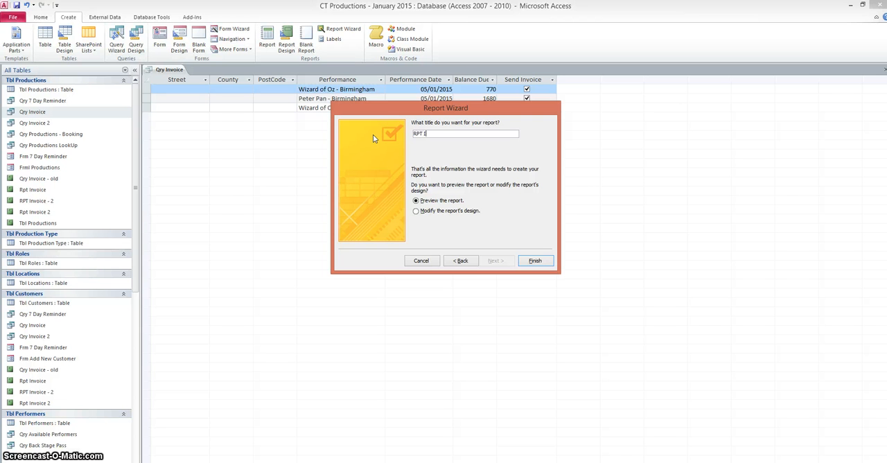
text(nvoice)
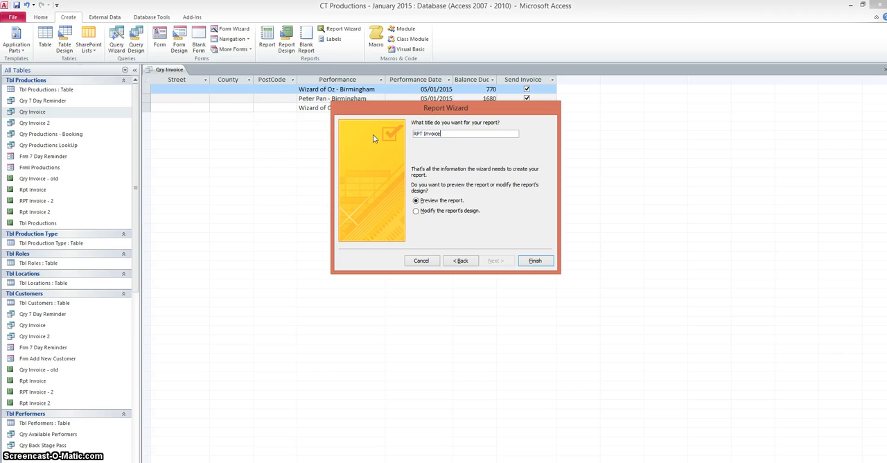
text(- 2)
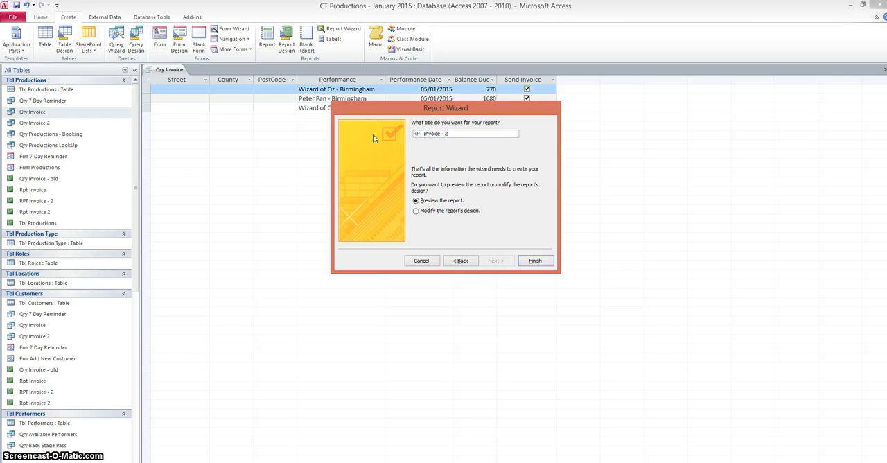
click(535, 261)
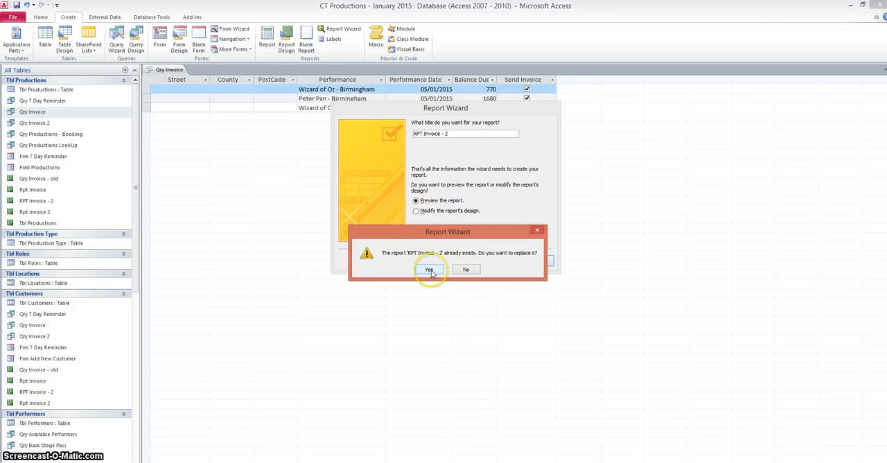
click(430, 269)
text(3)
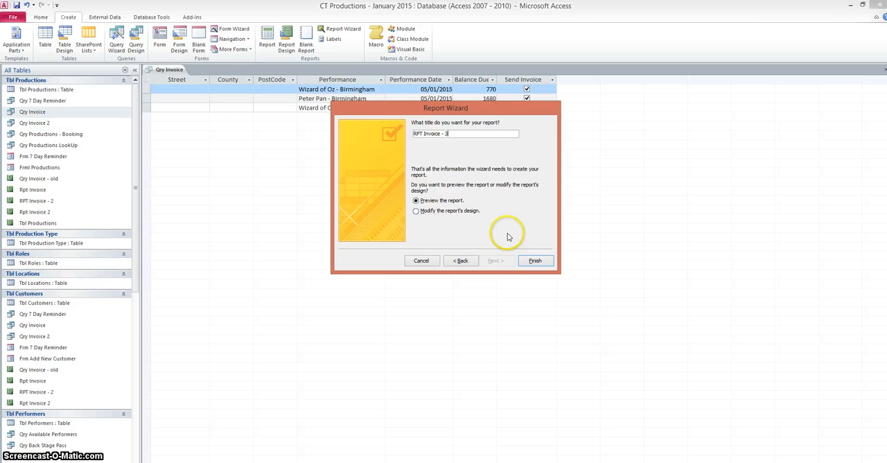
click(535, 260)
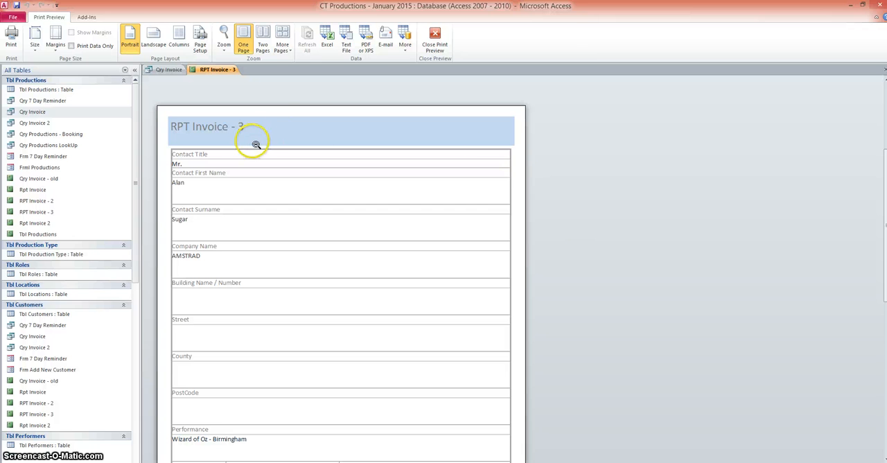
mouse_move(193, 126)
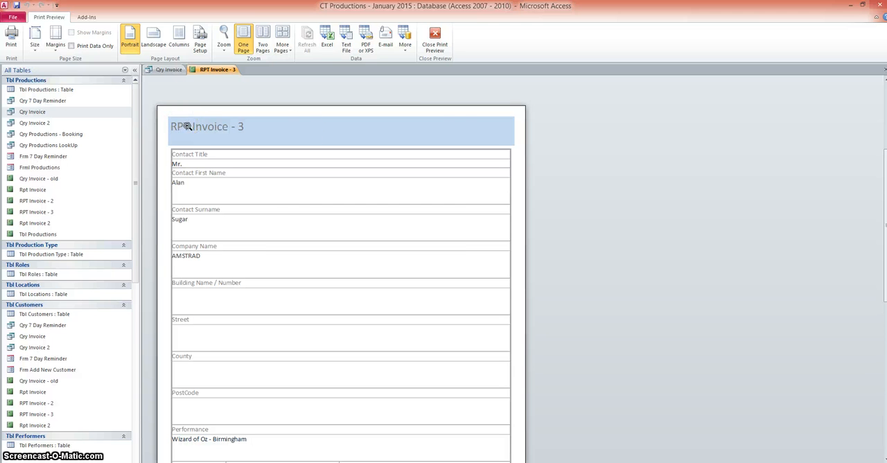
mouse_move(677, 271)
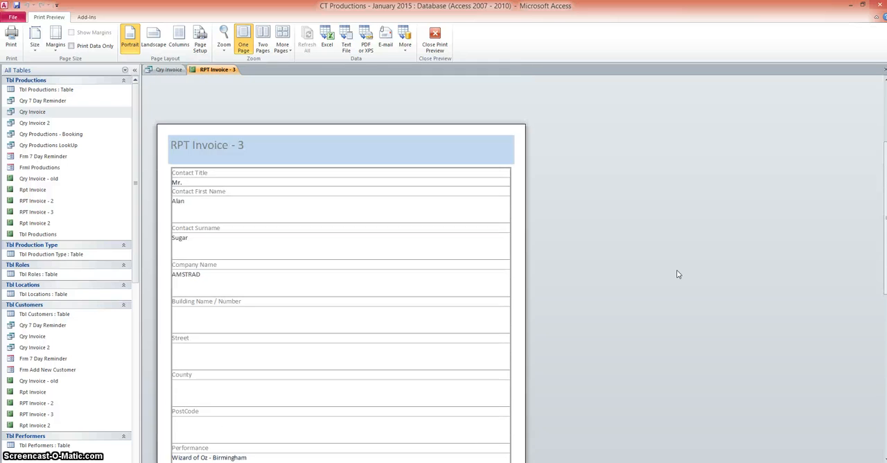
Scroll the RPT Invoice - 3 preview down through the first record's remaining fields.
scroll(down, 3)
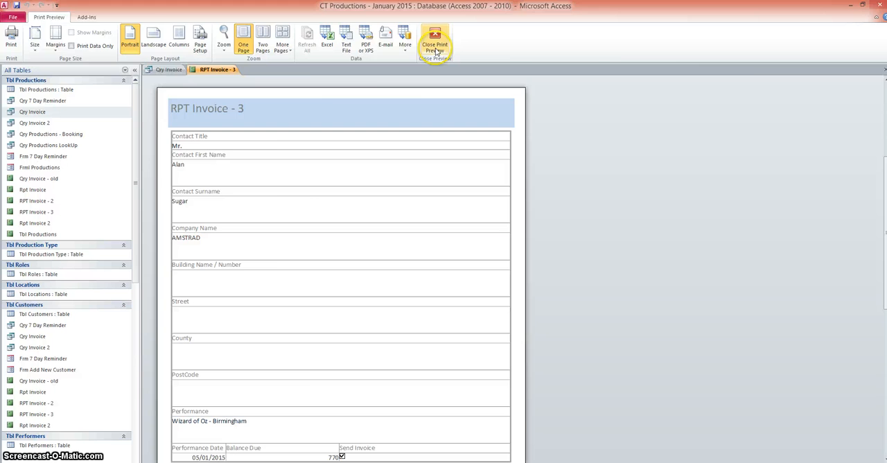
Leave Print Preview so RPT Invoice - 3 shows in Design view.
click(435, 41)
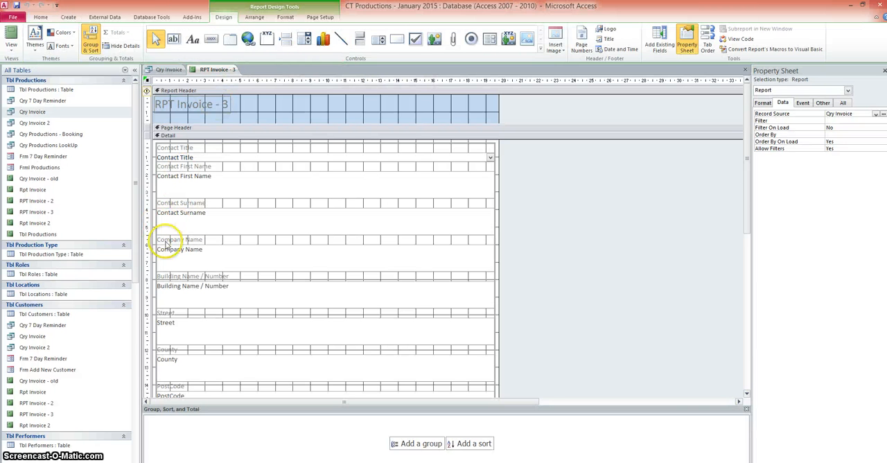
mouse_move(175, 201)
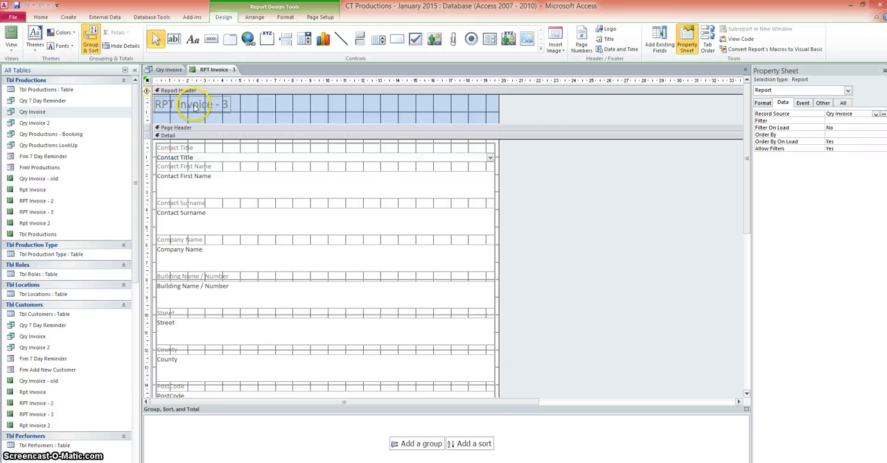
mouse_move(371, 111)
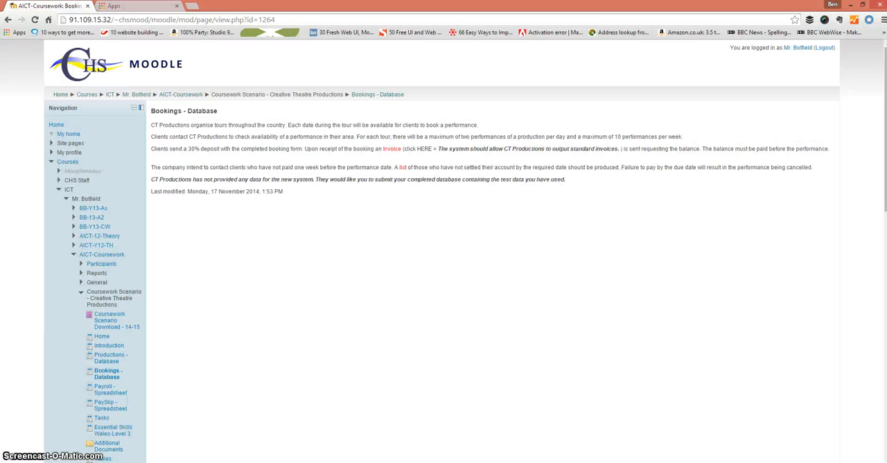
Search Google for 'invoice' in a new Chrome tab.
click(228, 6)
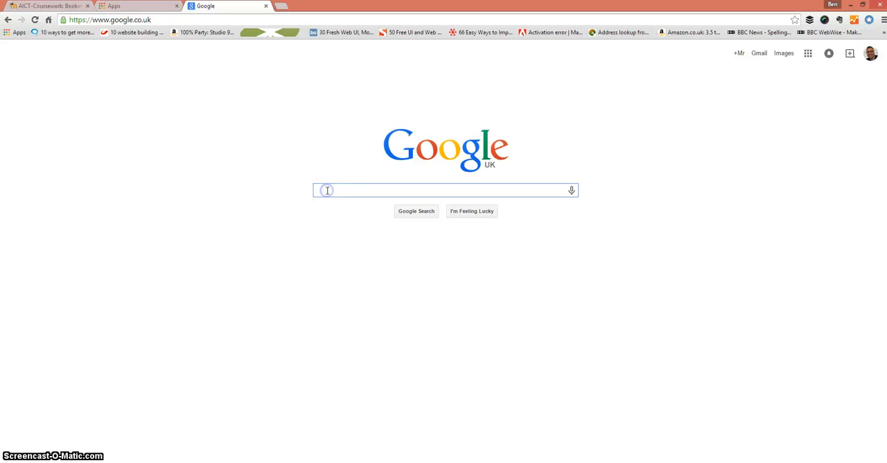
text(ivoice)
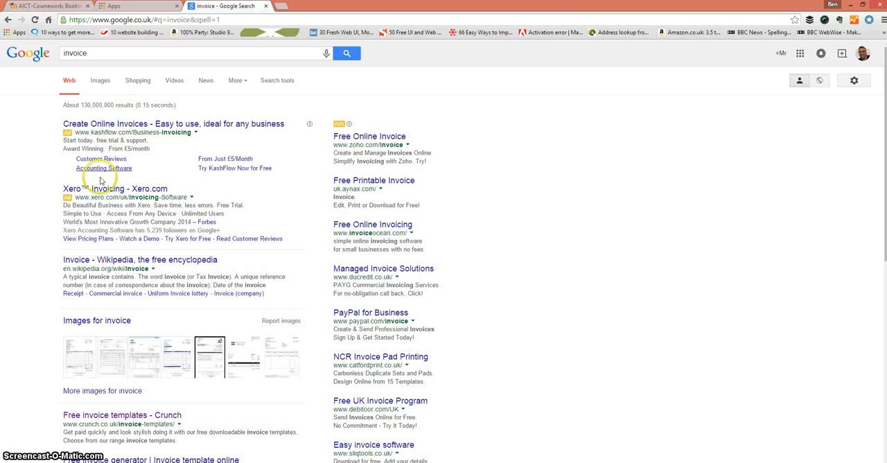
Switch to image results and enlarge the Free Invoice Template for Excel preview.
click(100, 80)
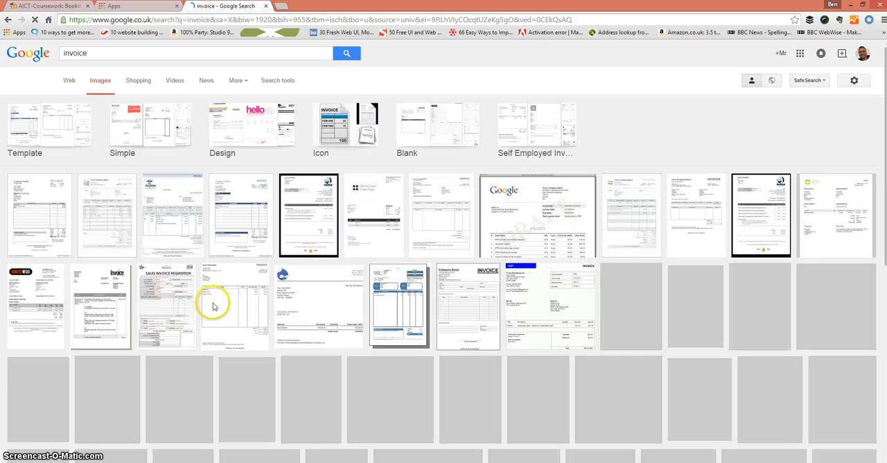
click(308, 213)
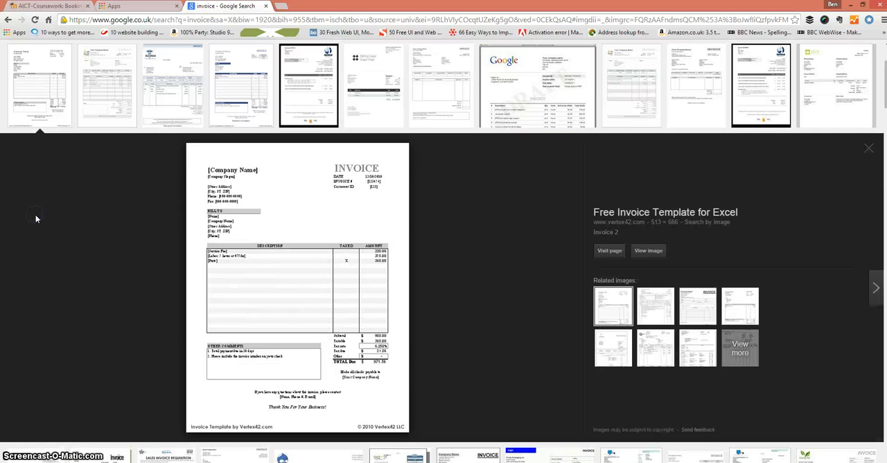
mouse_move(385, 187)
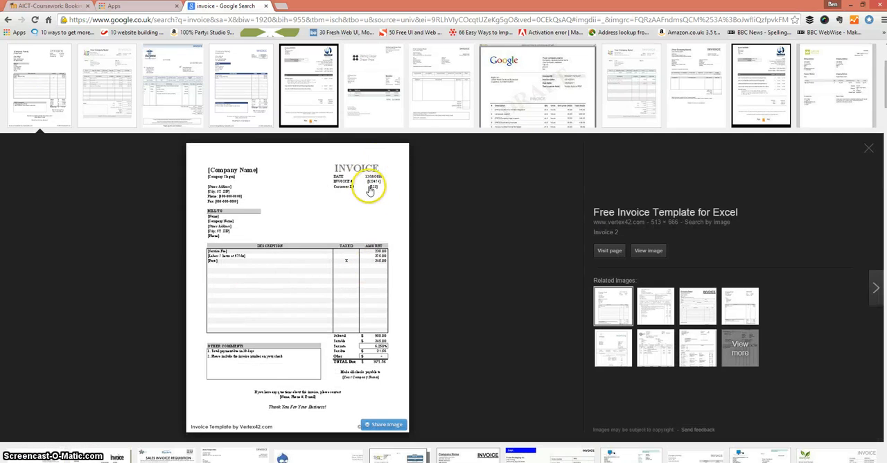
mouse_move(238, 209)
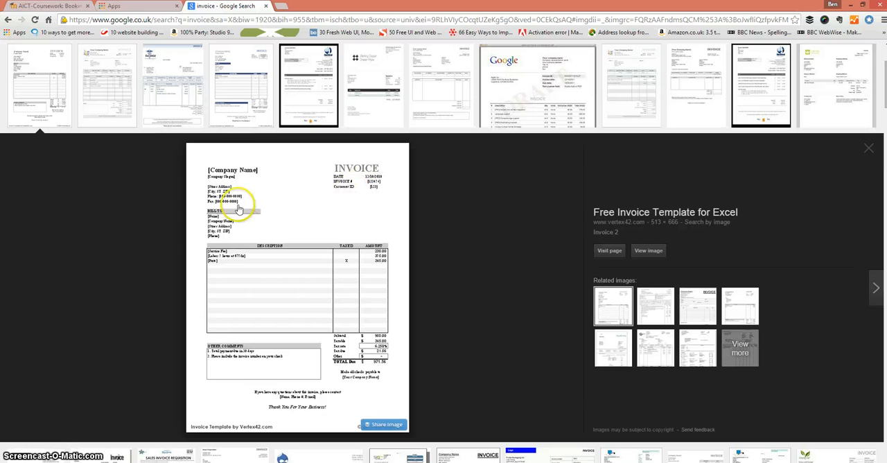
mouse_move(210, 169)
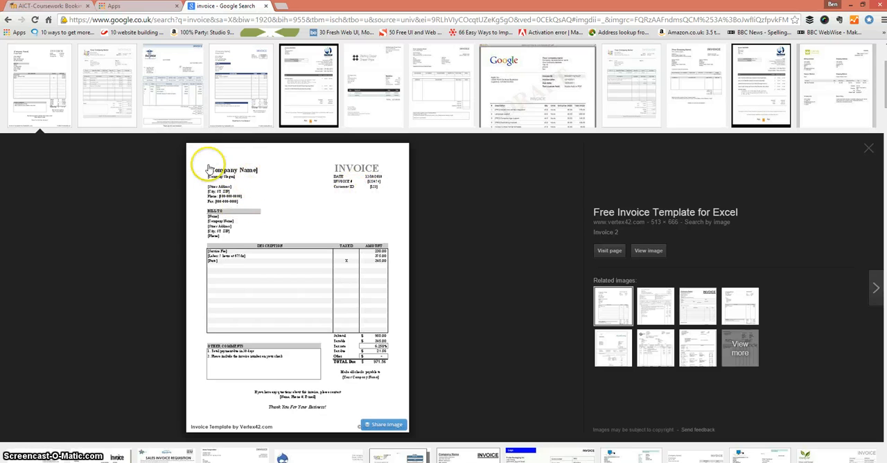
mouse_move(211, 189)
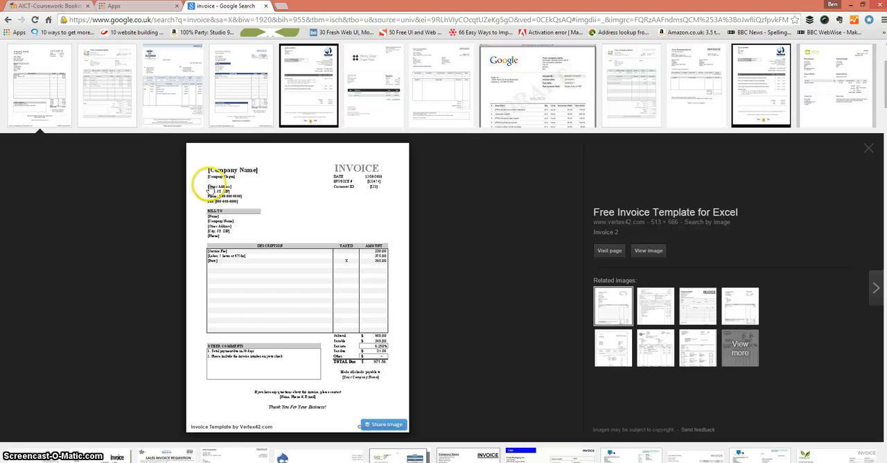
mouse_move(221, 208)
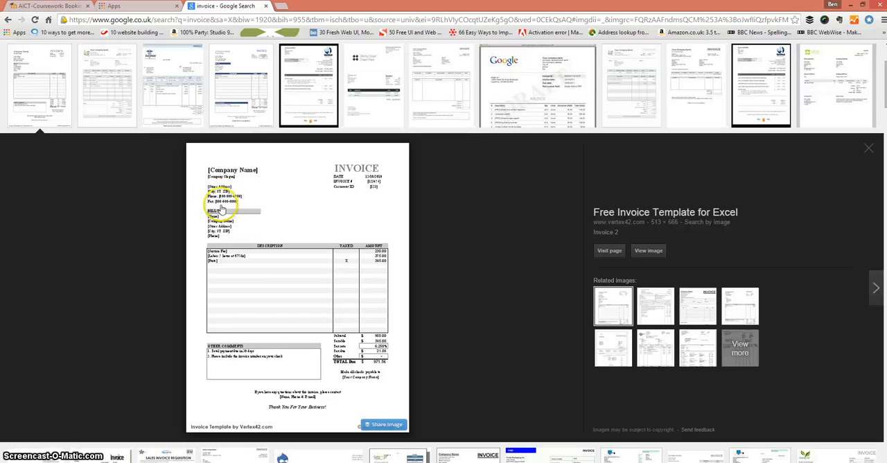
mouse_move(382, 230)
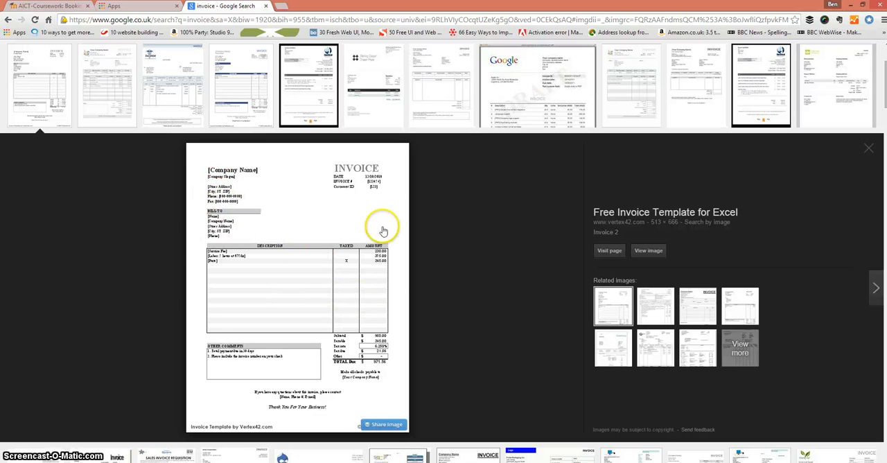
mouse_move(258, 324)
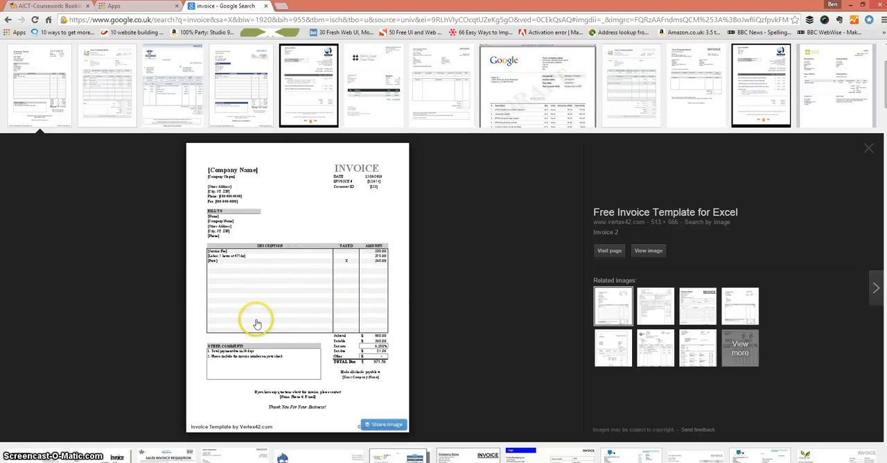
mouse_move(349, 349)
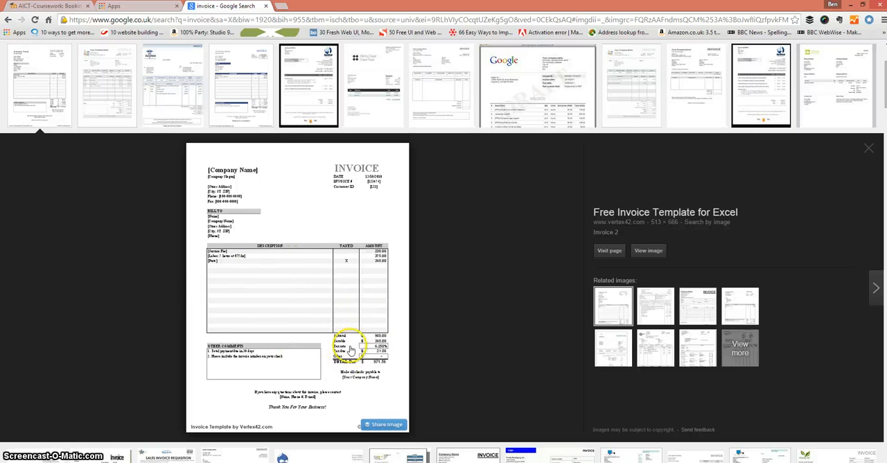
mouse_move(266, 268)
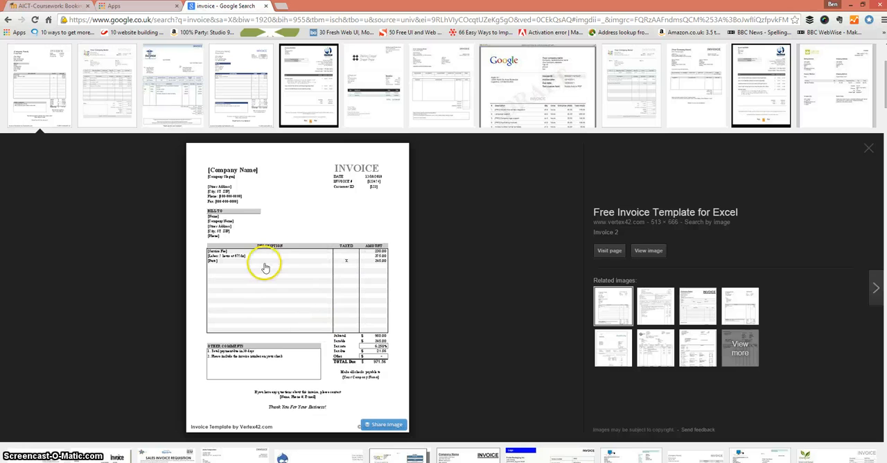
mouse_move(219, 304)
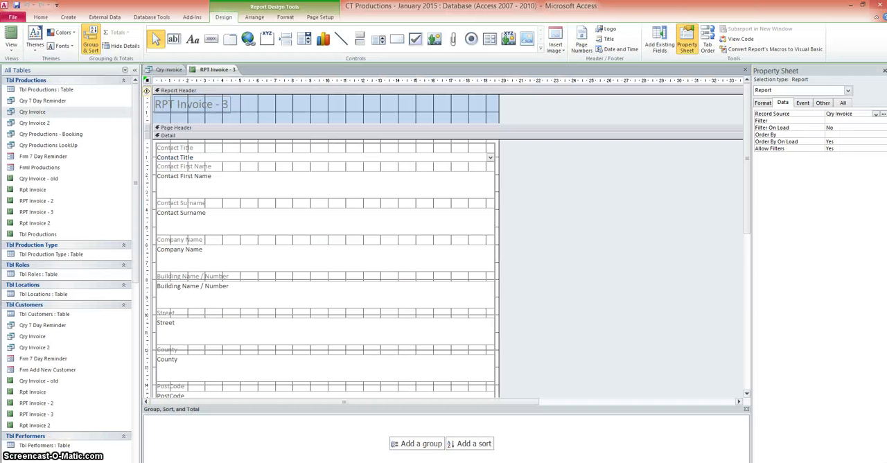
mouse_move(413, 169)
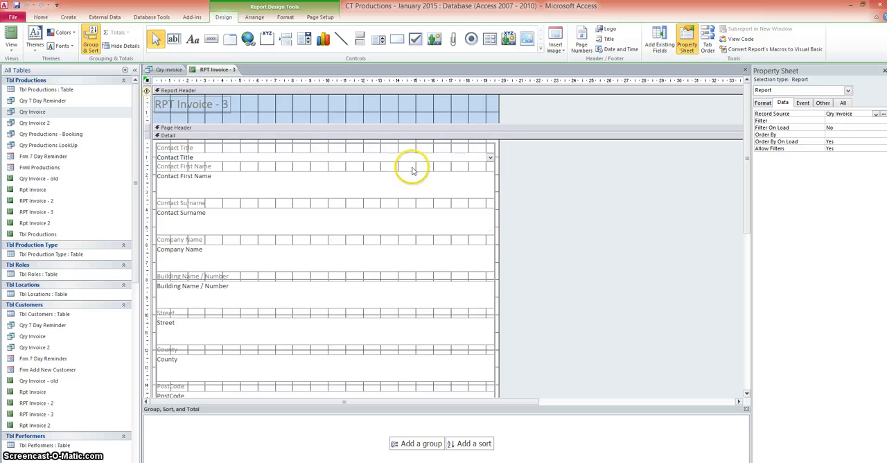
mouse_move(380, 105)
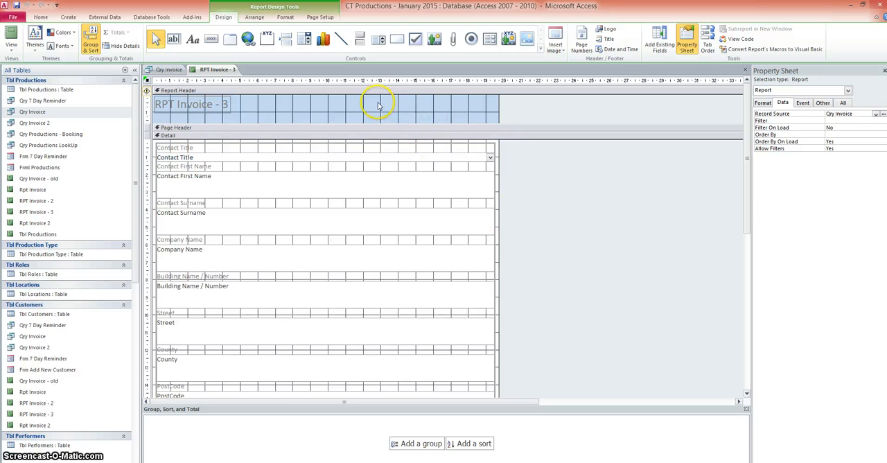
mouse_move(457, 108)
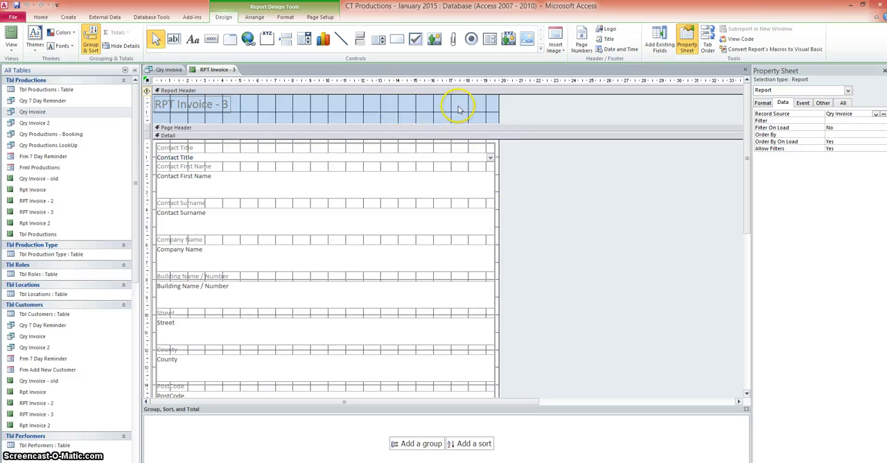
mouse_move(407, 96)
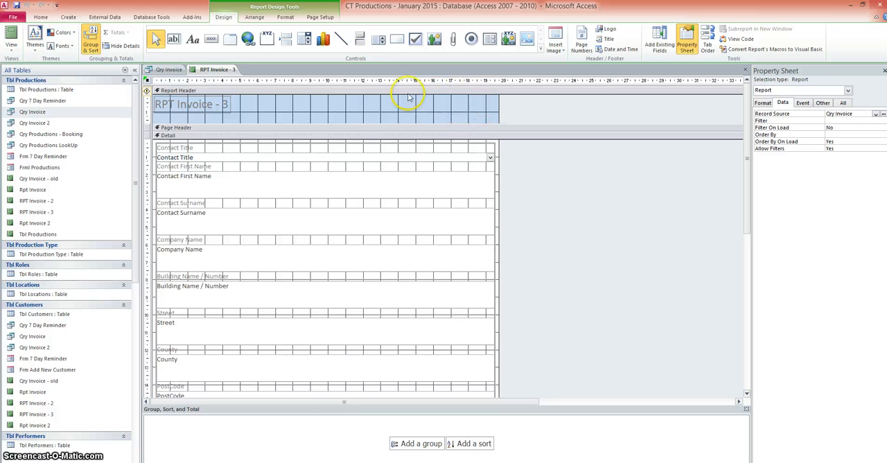
mouse_move(355, 103)
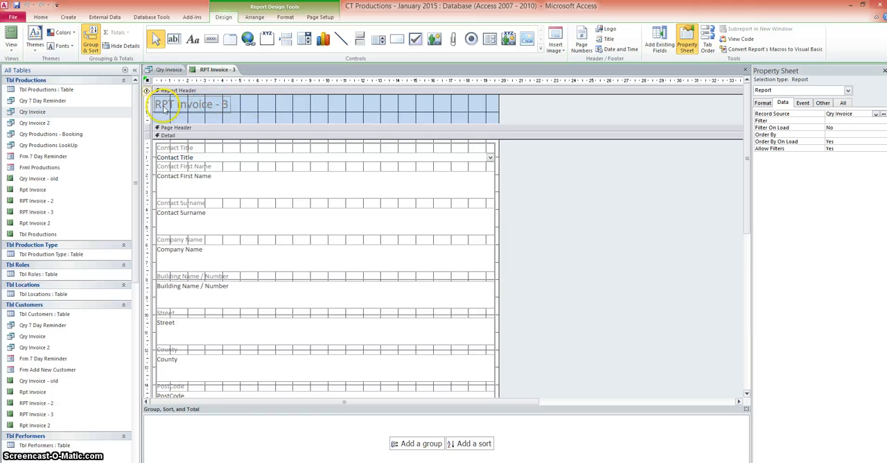
mouse_move(333, 103)
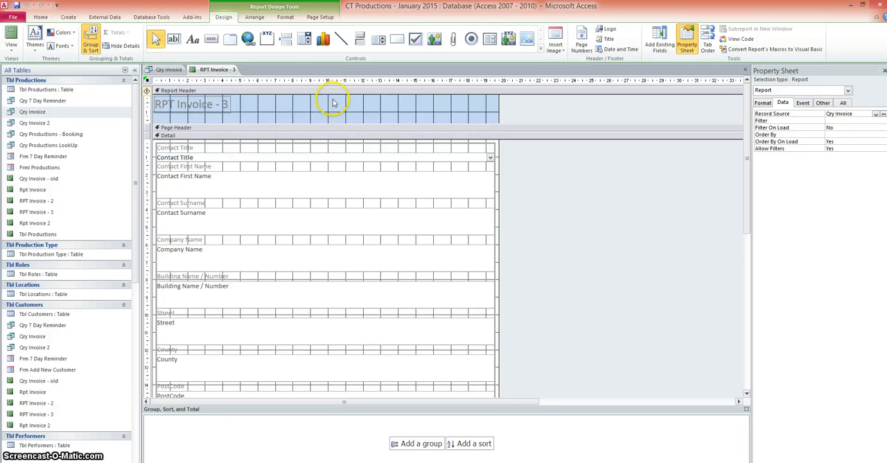
mouse_move(446, 110)
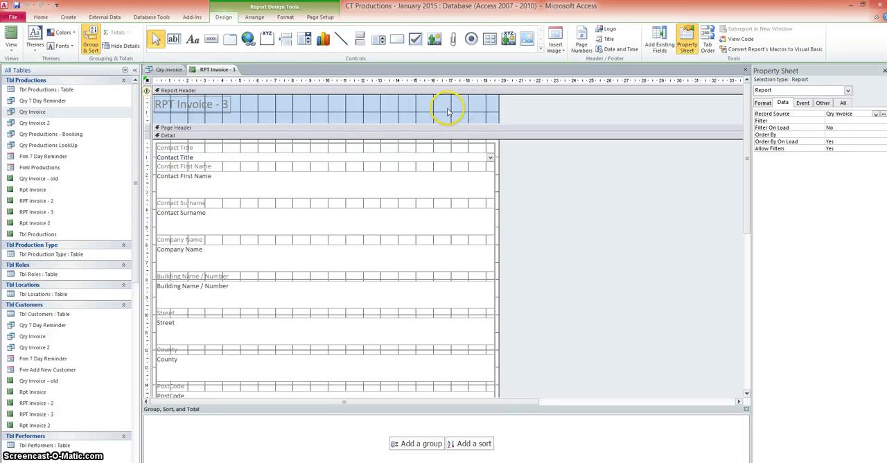
mouse_move(477, 147)
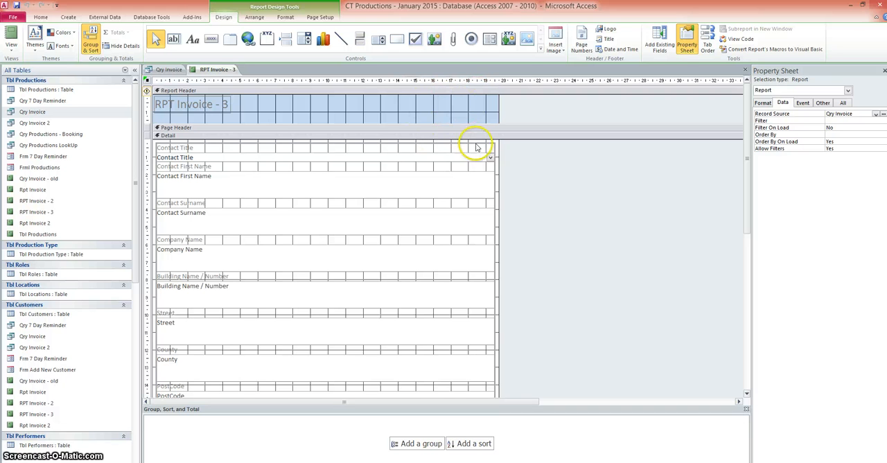
mouse_move(464, 114)
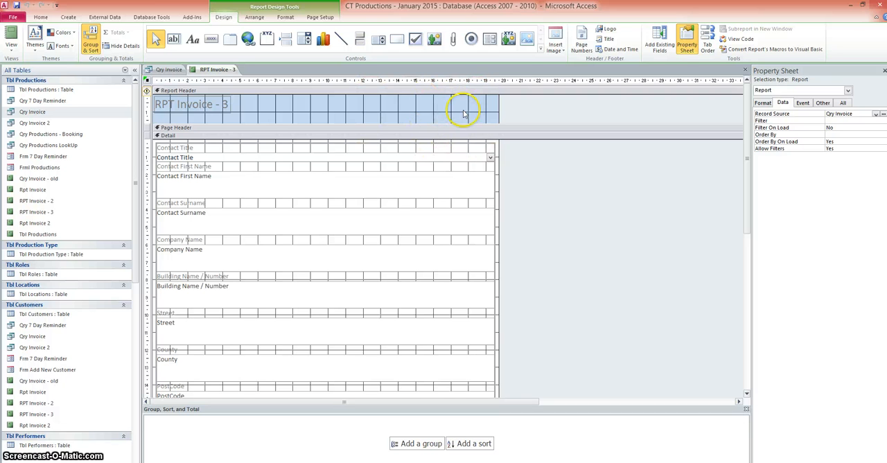
mouse_move(336, 81)
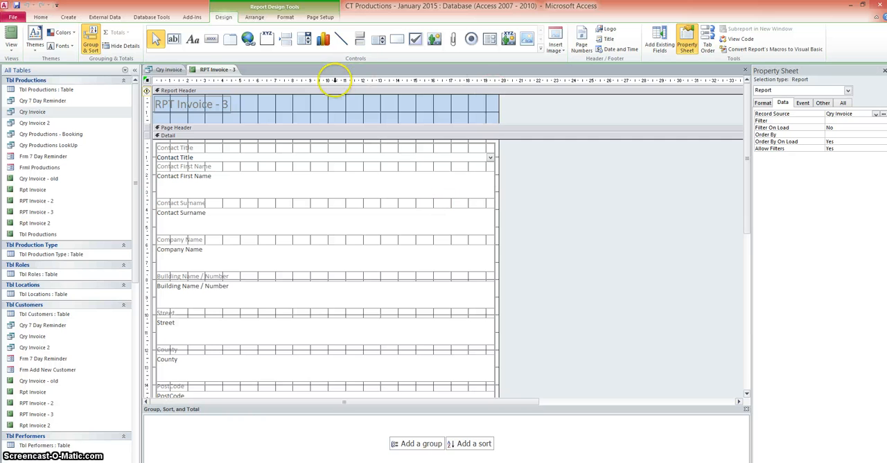
mouse_move(440, 194)
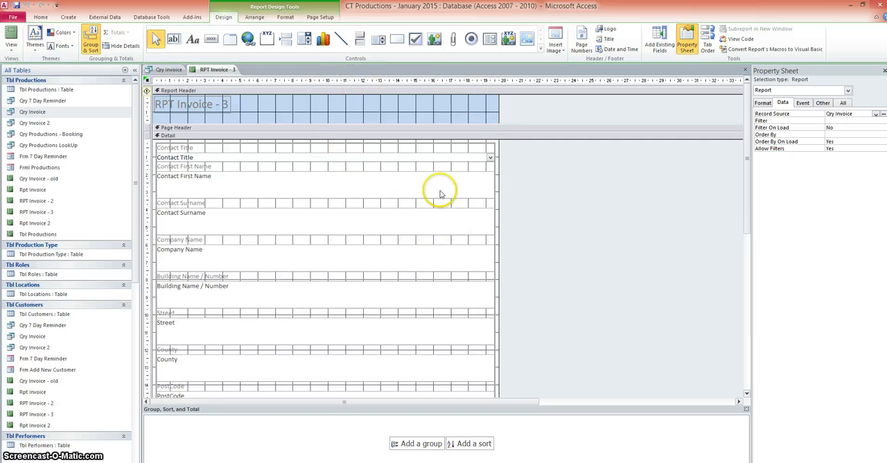
mouse_move(219, 151)
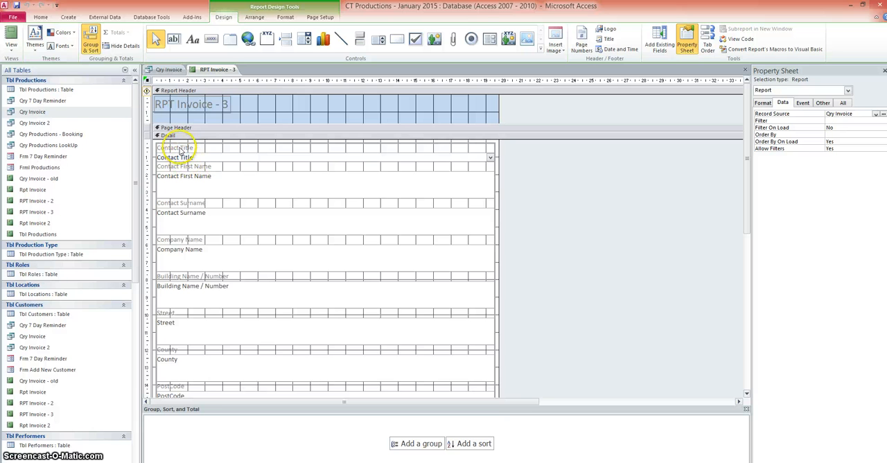
mouse_move(191, 347)
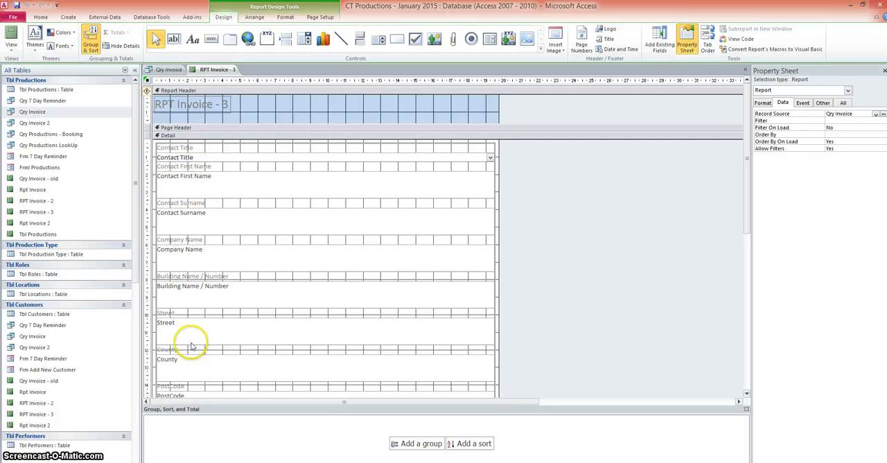
mouse_move(211, 177)
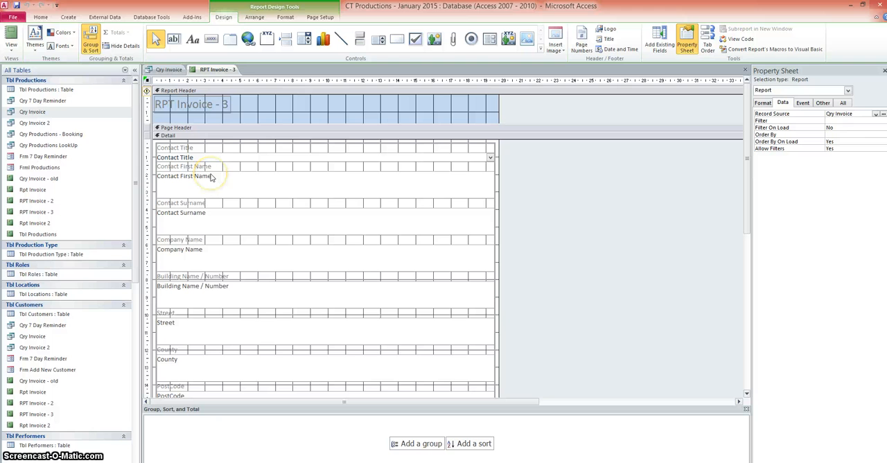
mouse_move(210, 174)
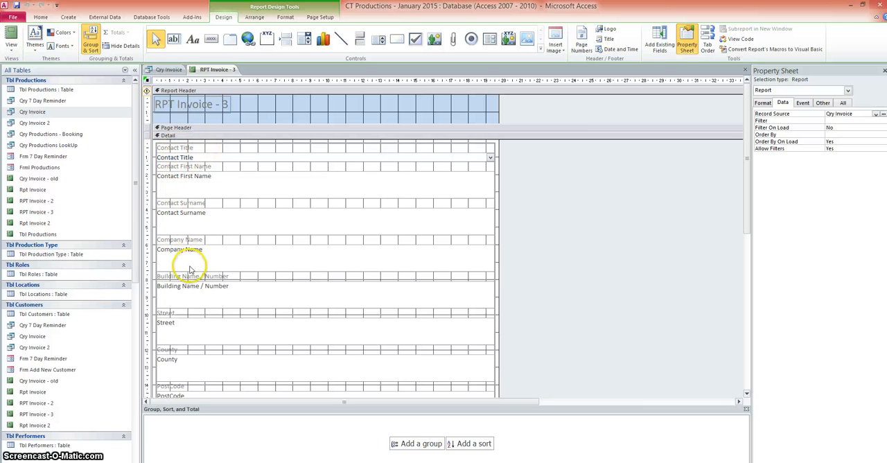
mouse_move(288, 211)
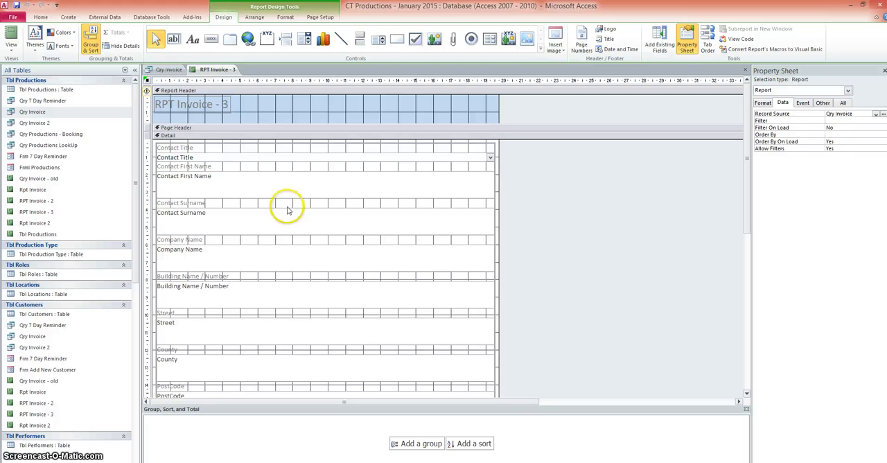
click(175, 147)
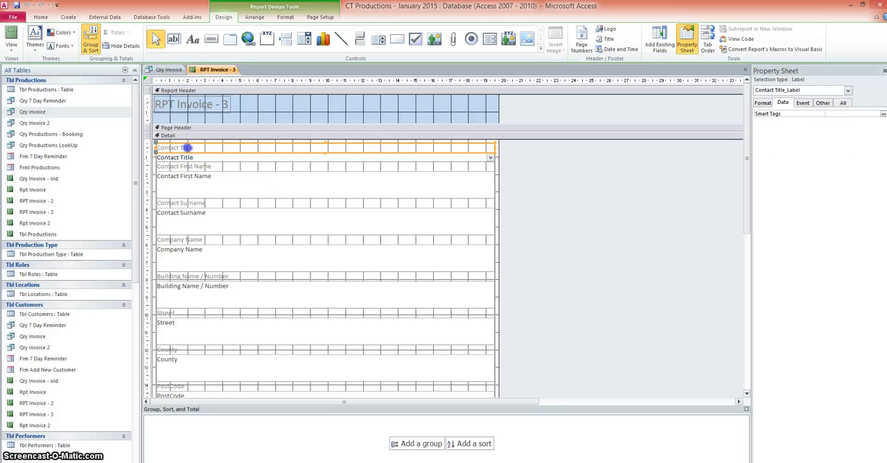
click(188, 158)
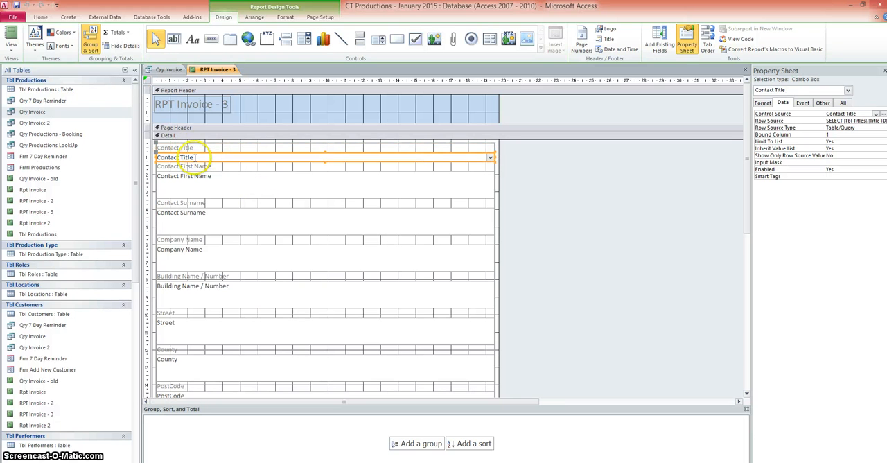
double_click(174, 156)
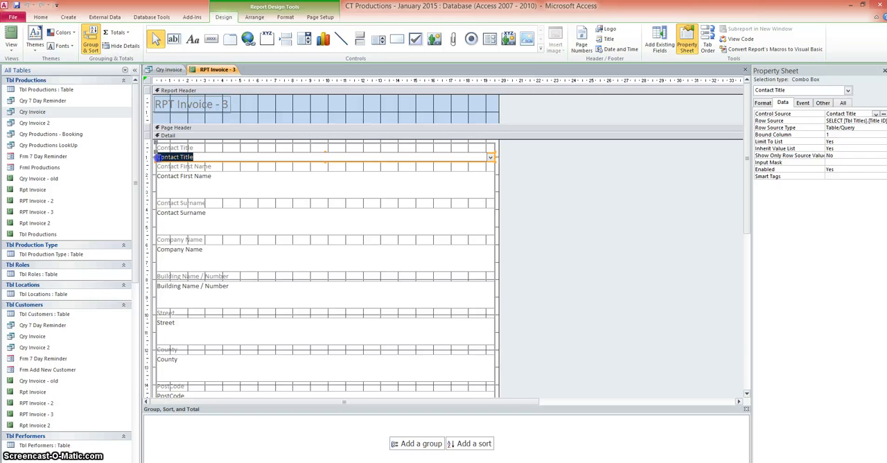
click(175, 147)
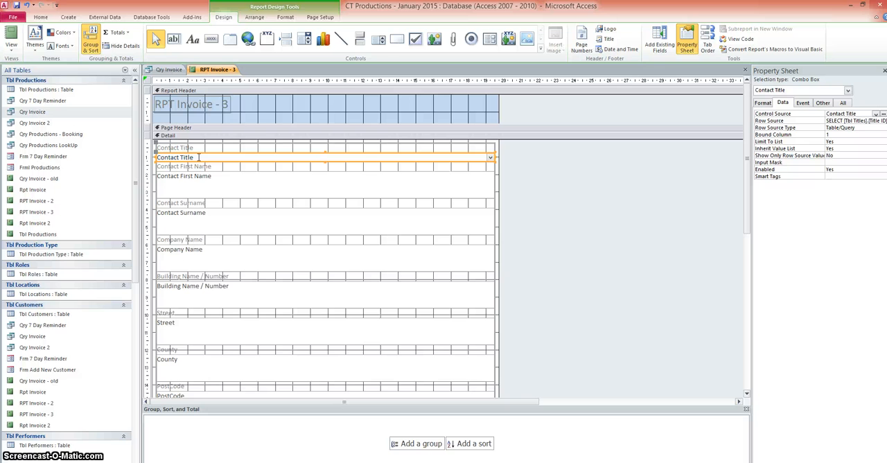
mouse_move(258, 163)
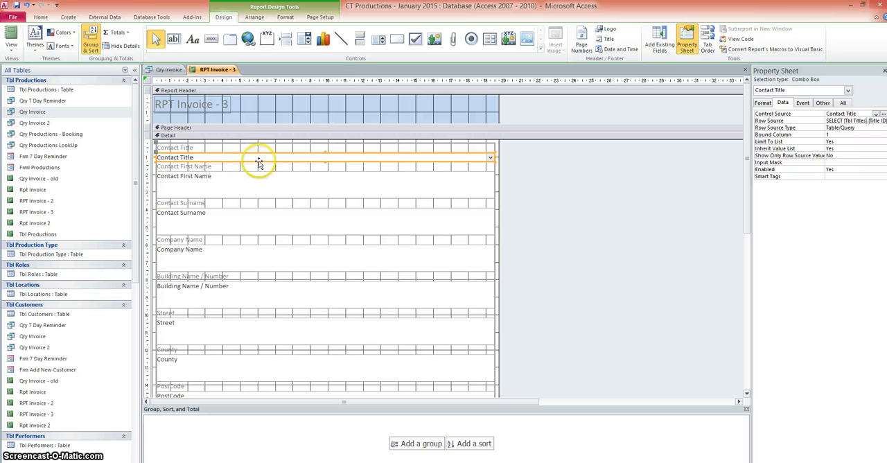
click(175, 147)
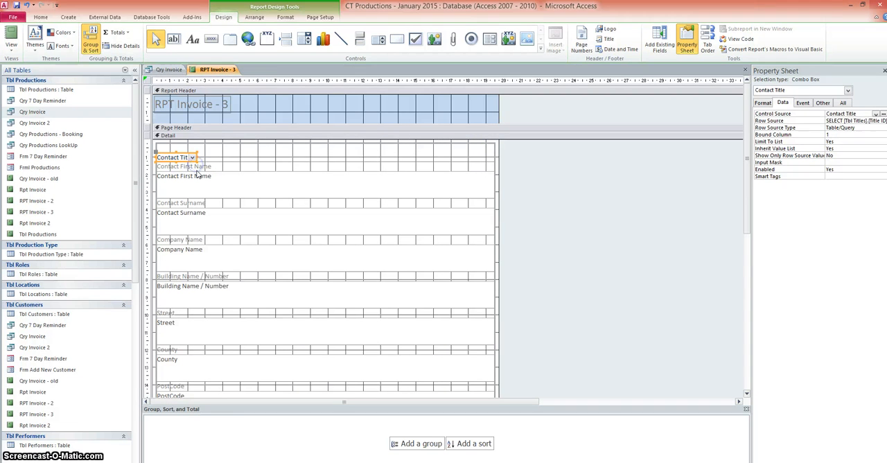
click(183, 166)
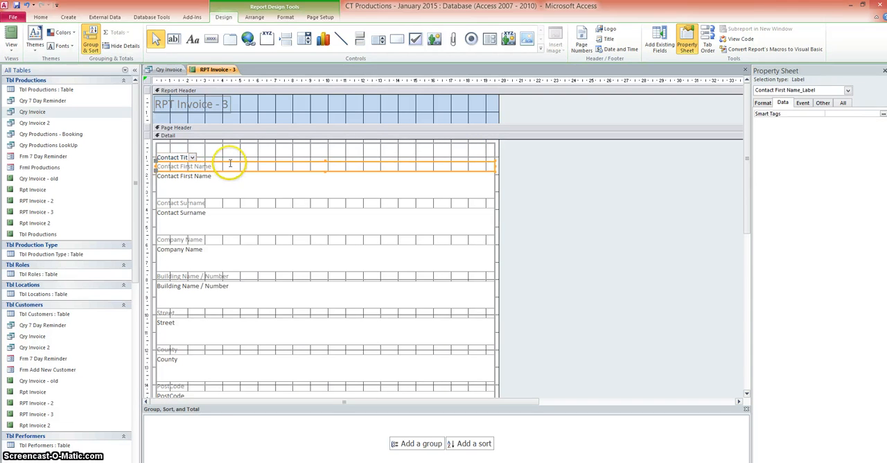
click(183, 174)
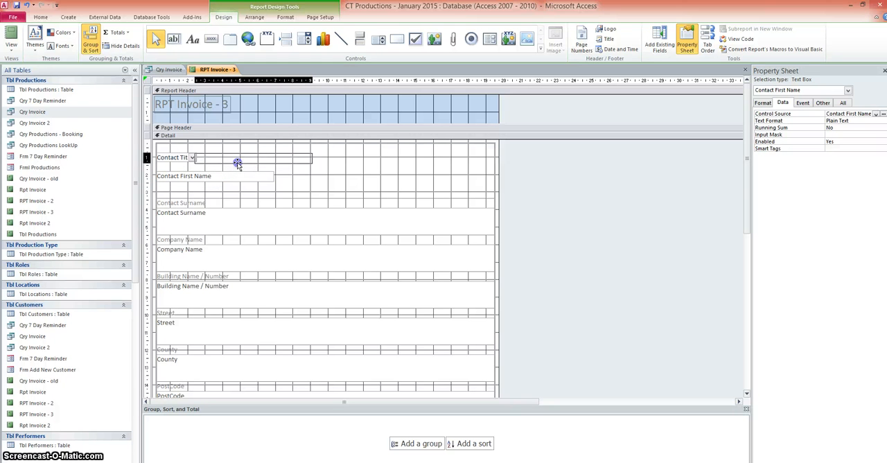
mouse_move(238, 164)
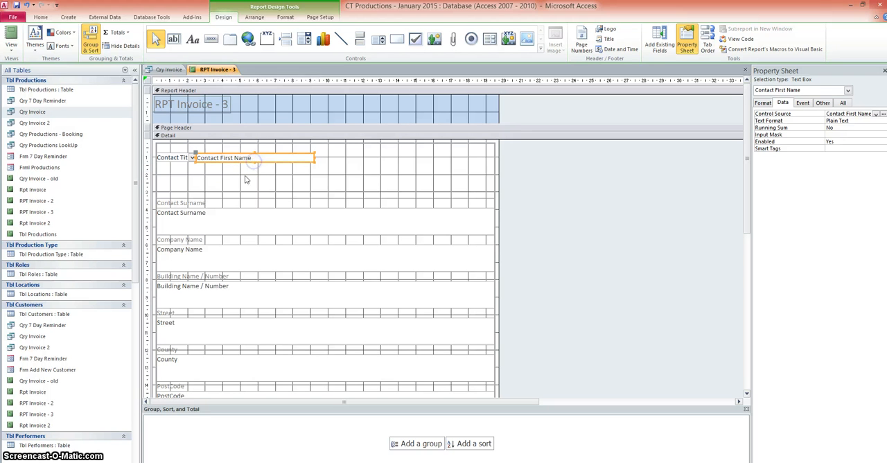
click(180, 203)
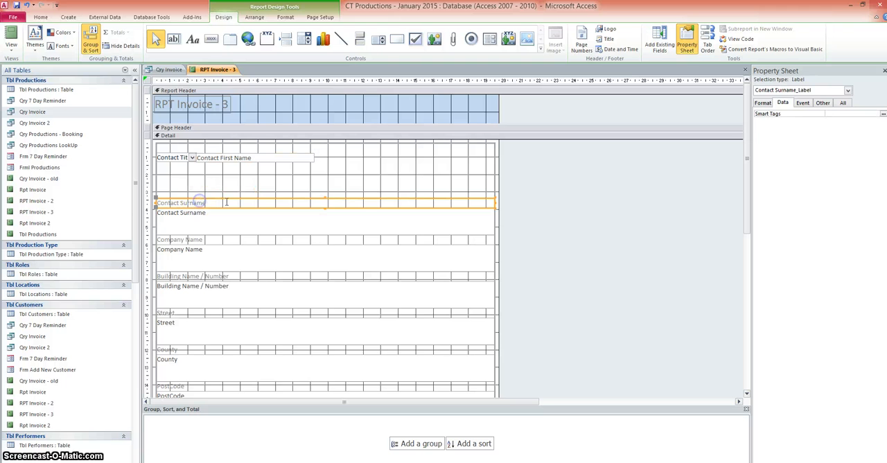
click(325, 228)
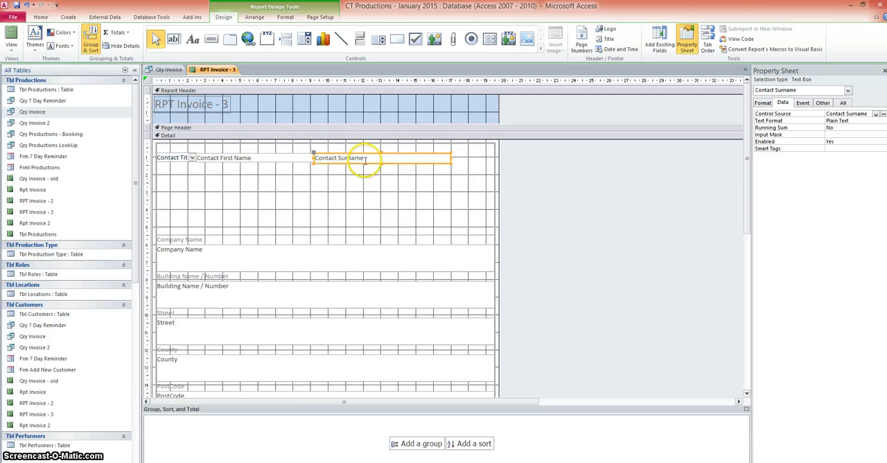
click(178, 240)
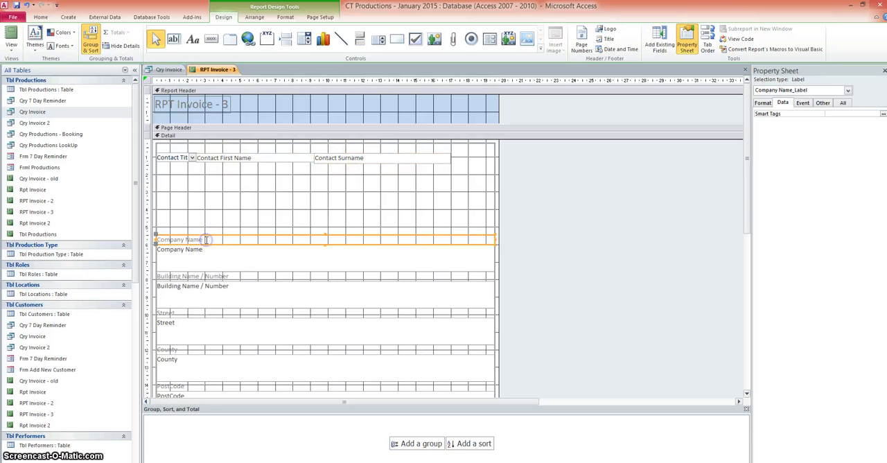
click(205, 250)
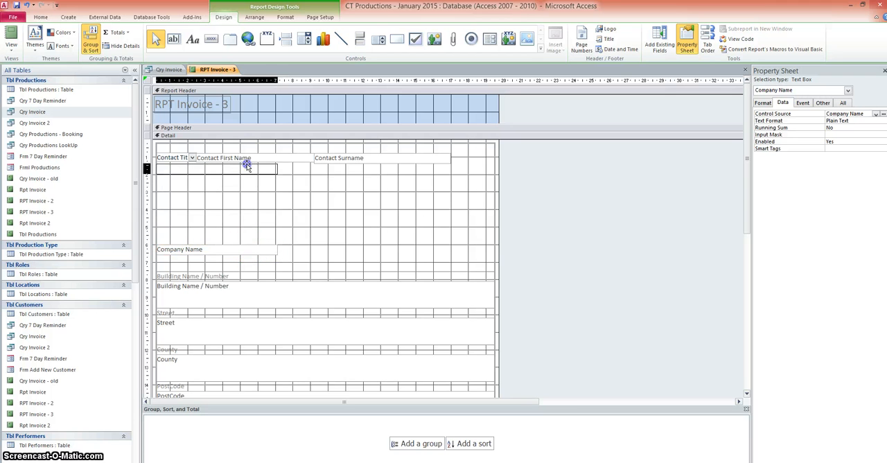
drag(178, 250, 179, 169)
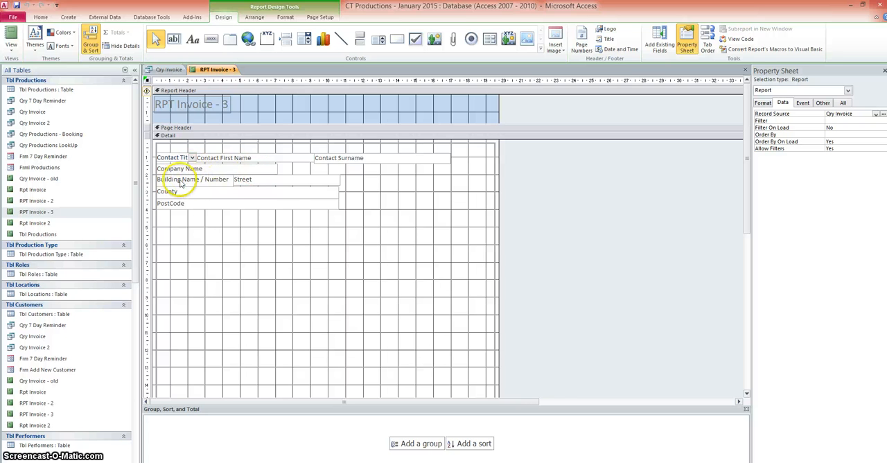
mouse_move(302, 182)
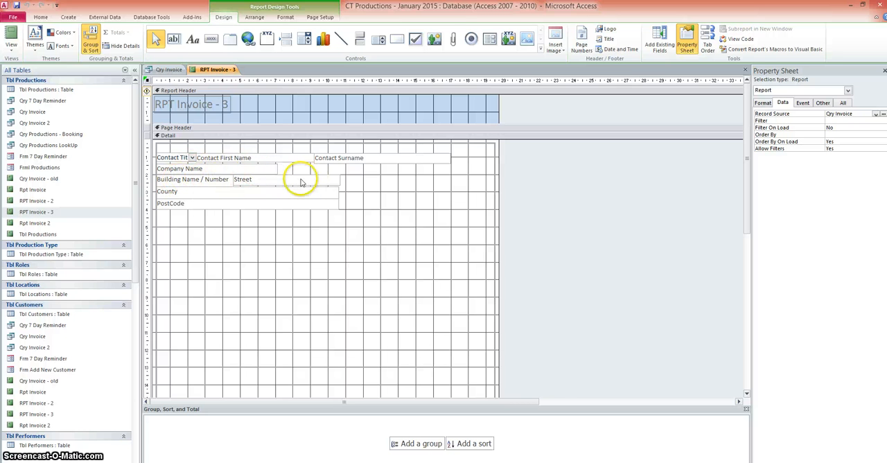
mouse_move(174, 191)
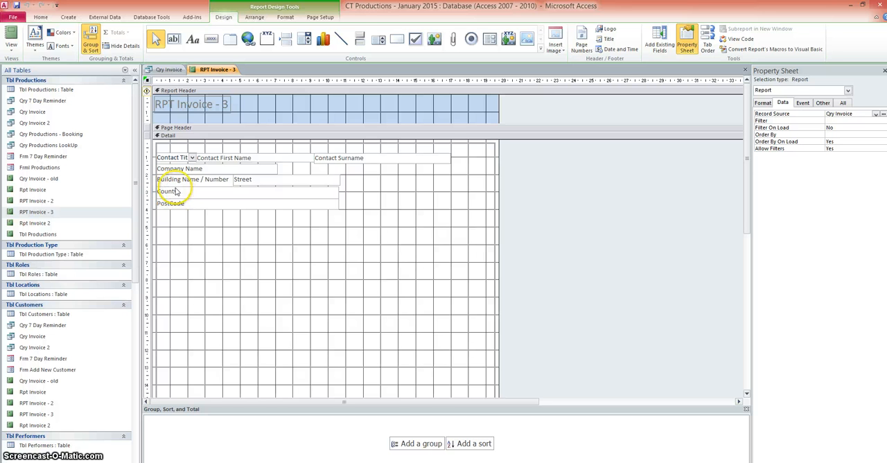
mouse_move(172, 192)
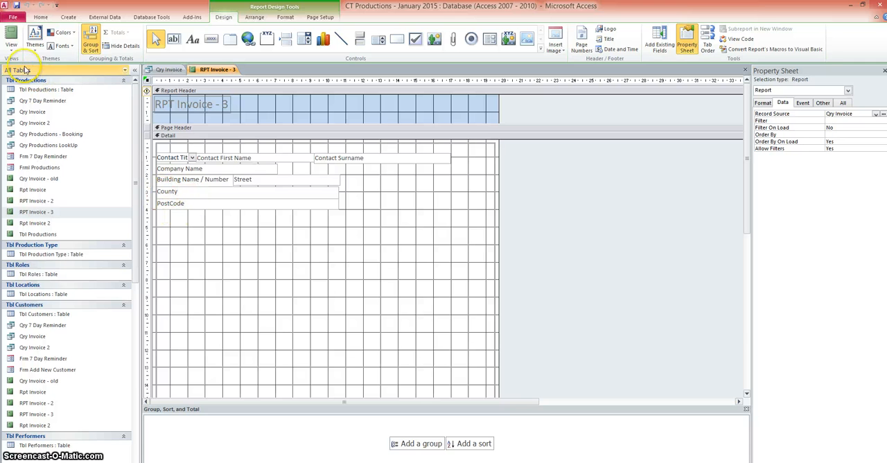
click(11, 39)
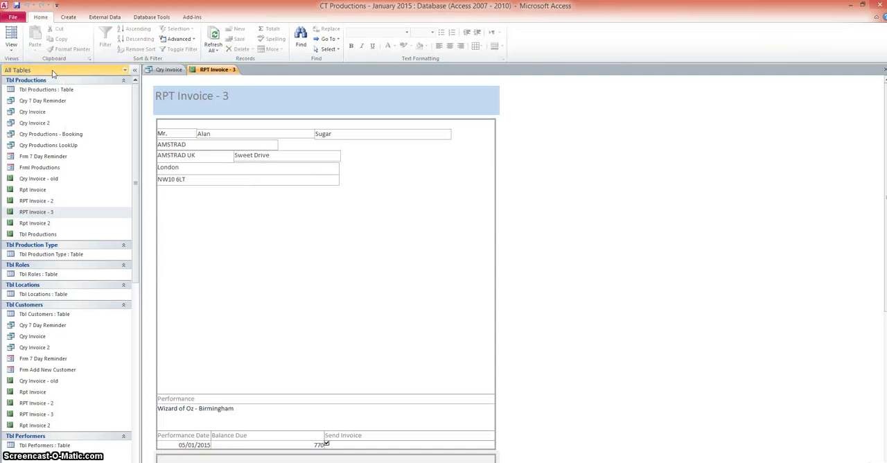
mouse_move(284, 144)
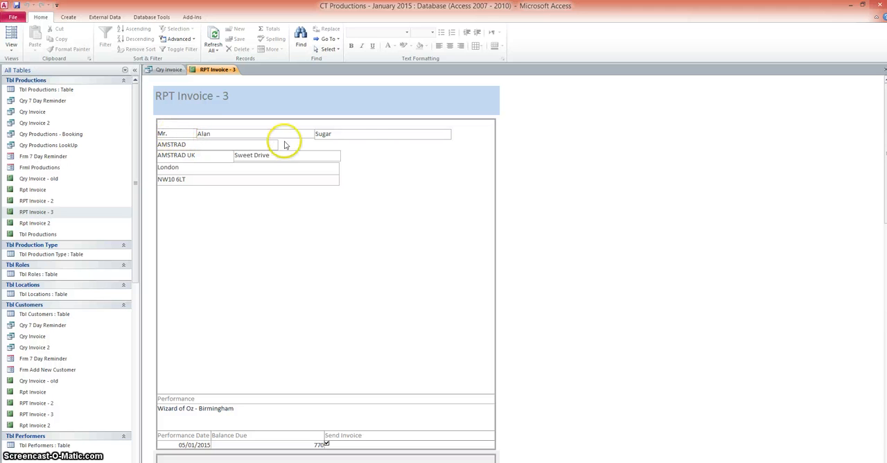
mouse_move(166, 156)
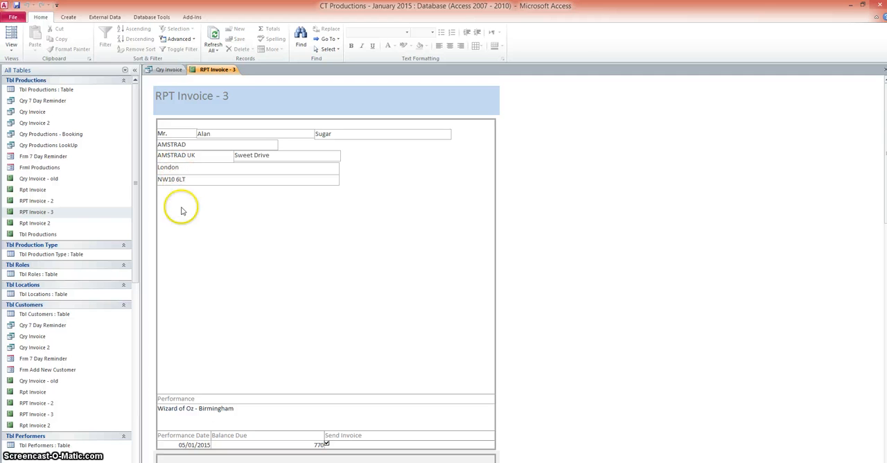
mouse_move(262, 435)
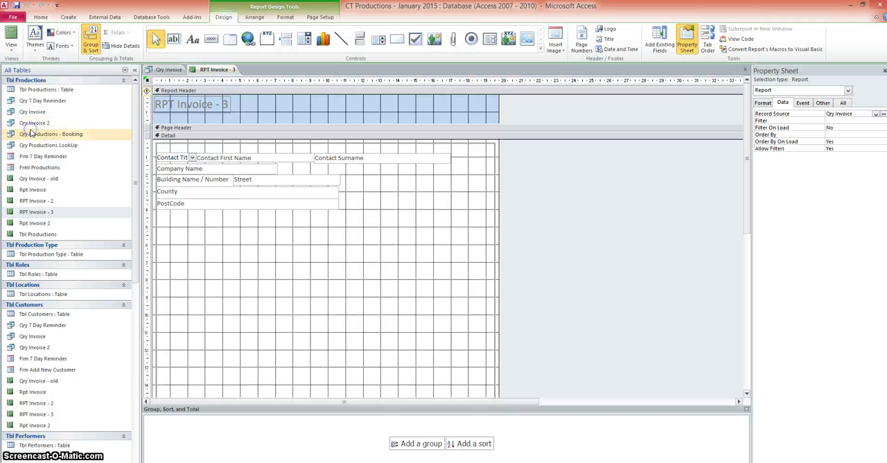
mouse_move(748, 201)
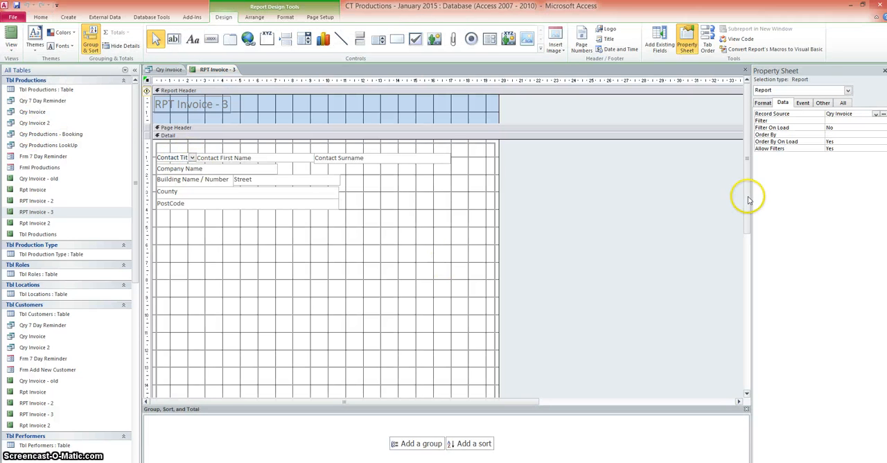
Move Balance Due up beside Performance Date and remove the Send Invoice control.
scroll(down, 3)
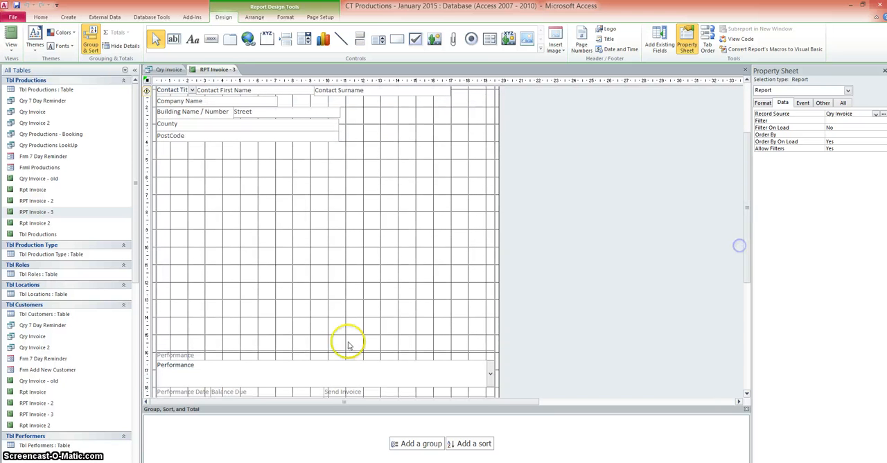
click(174, 354)
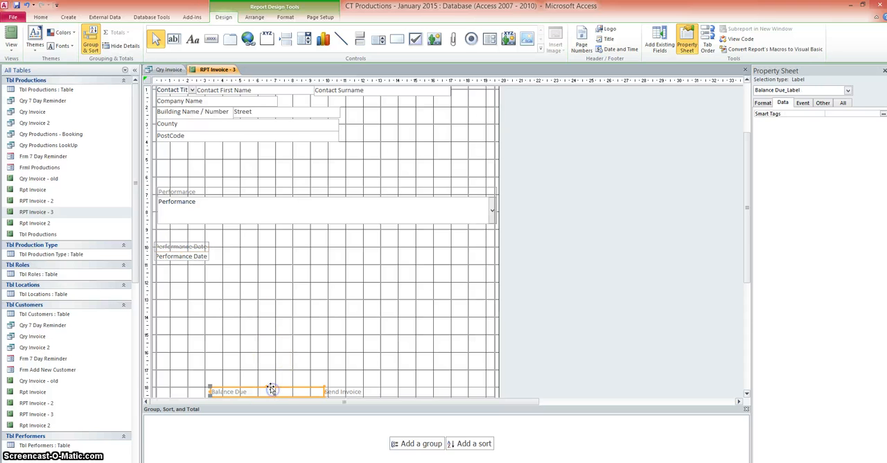
drag(272, 390, 244, 288)
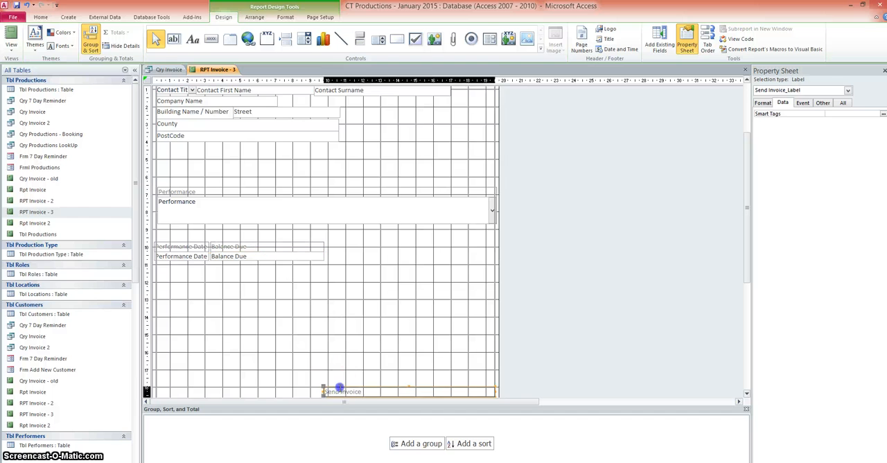
drag(340, 390, 359, 243)
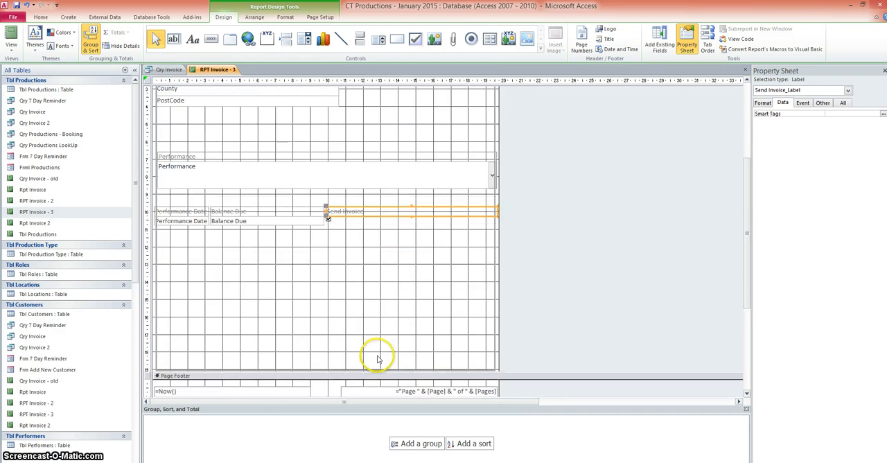
mouse_move(388, 217)
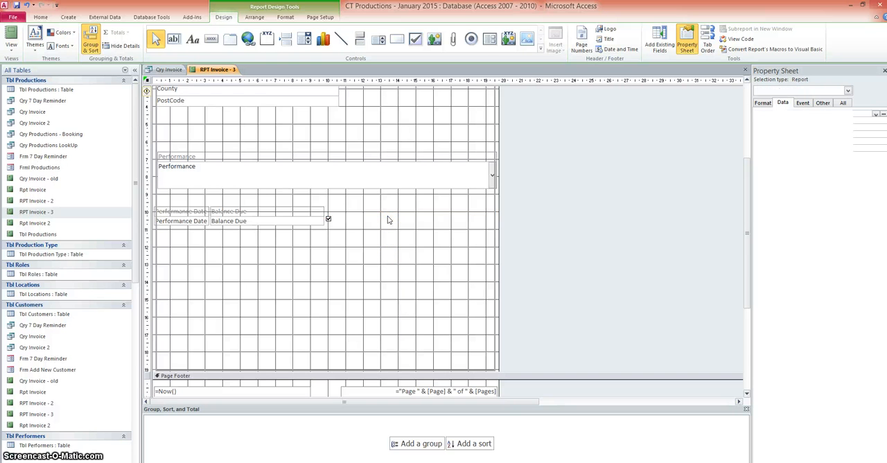
click(359, 224)
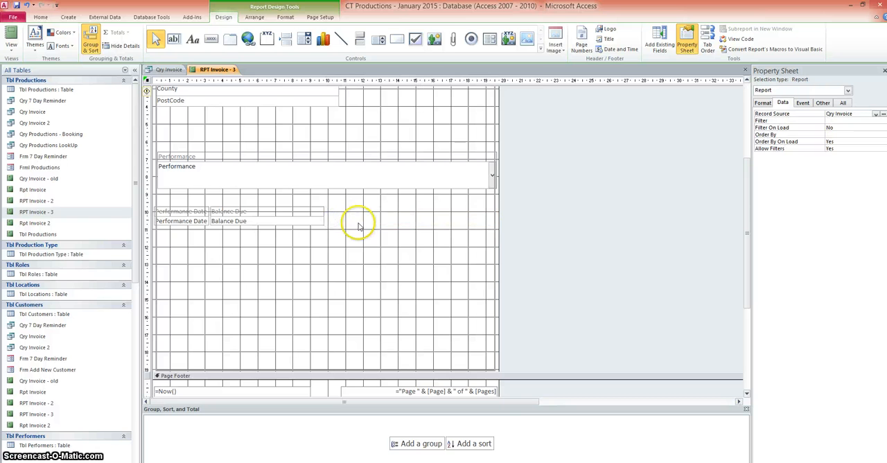
scroll(up, 3)
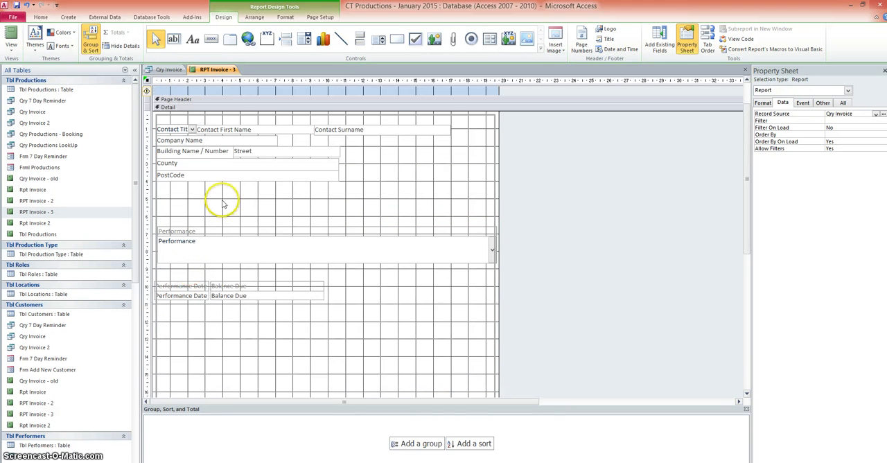
mouse_move(275, 227)
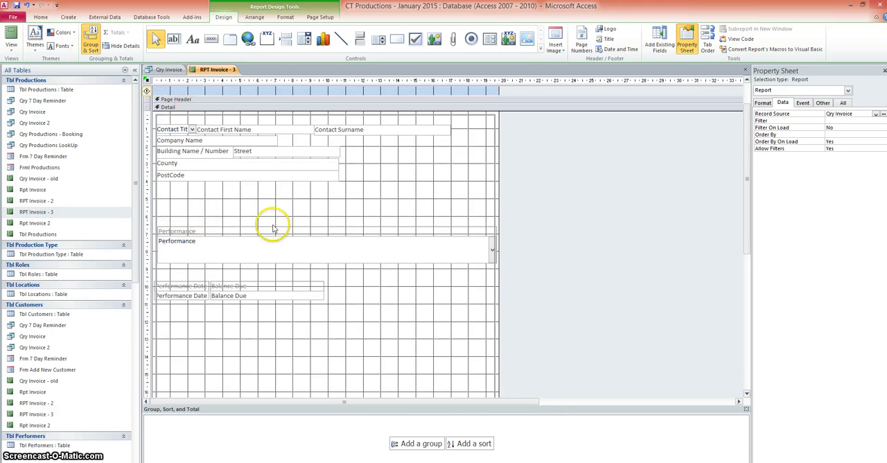
mouse_move(167, 213)
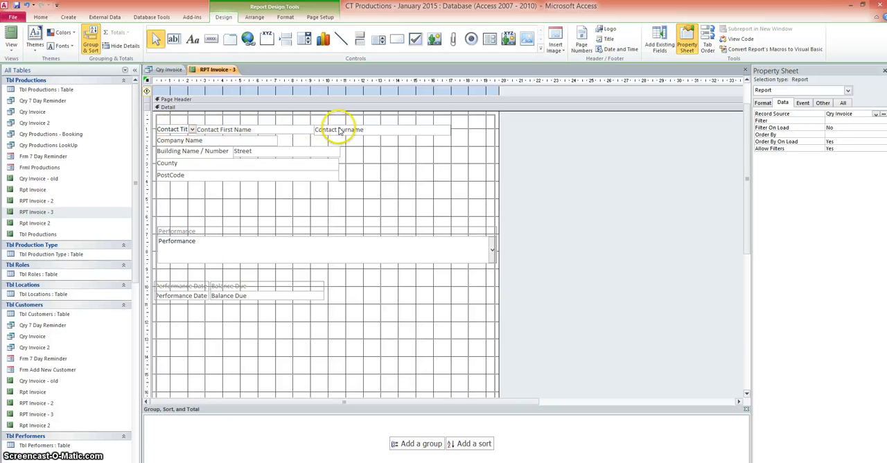
mouse_move(219, 233)
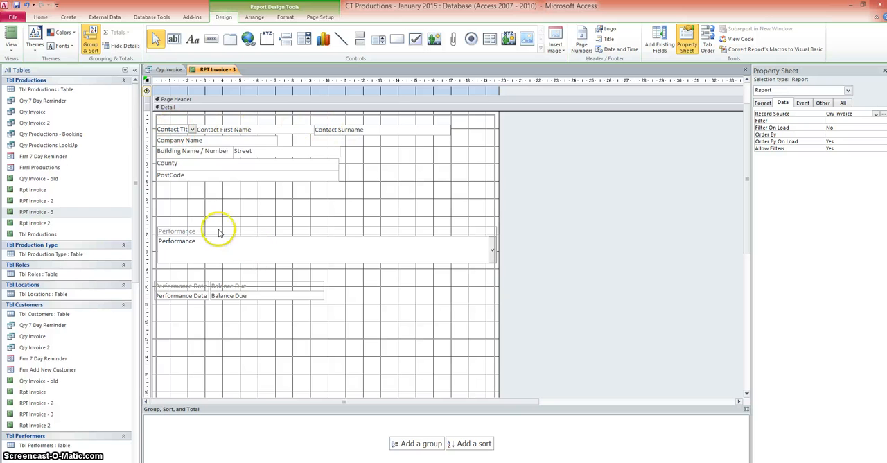
mouse_move(166, 290)
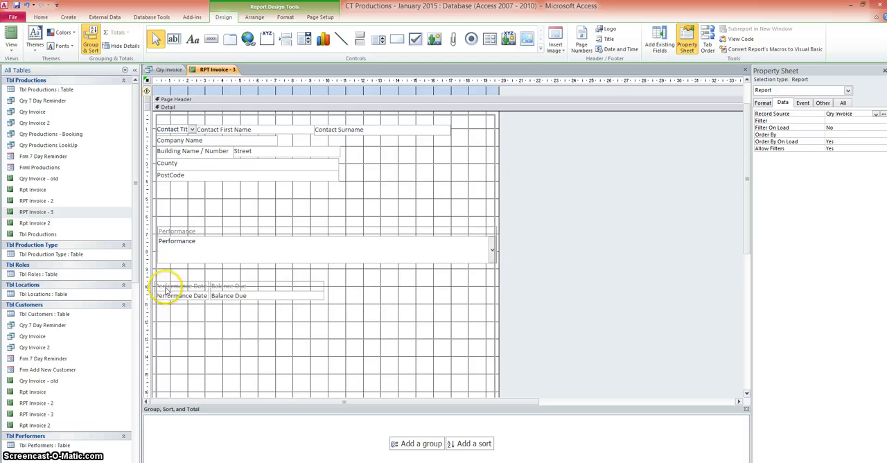
mouse_move(220, 320)
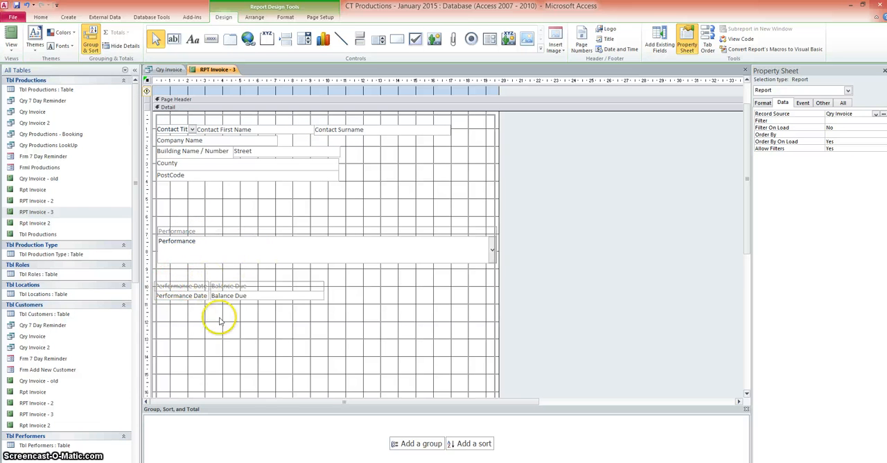
mouse_move(258, 280)
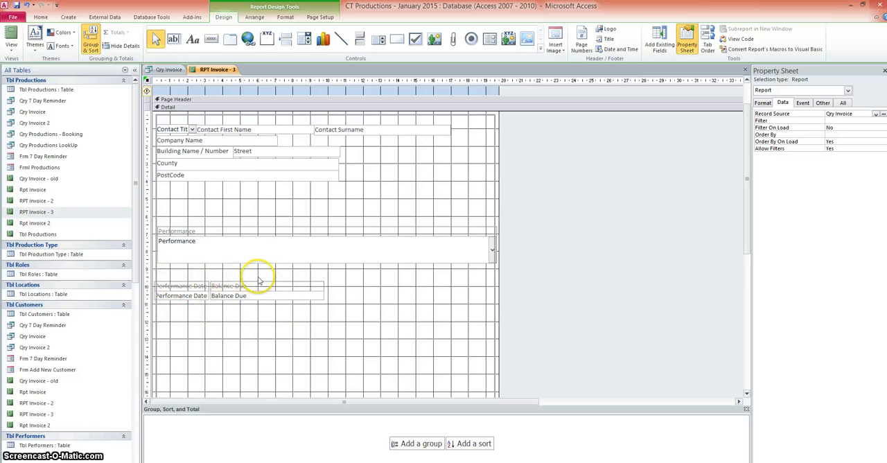
mouse_move(208, 194)
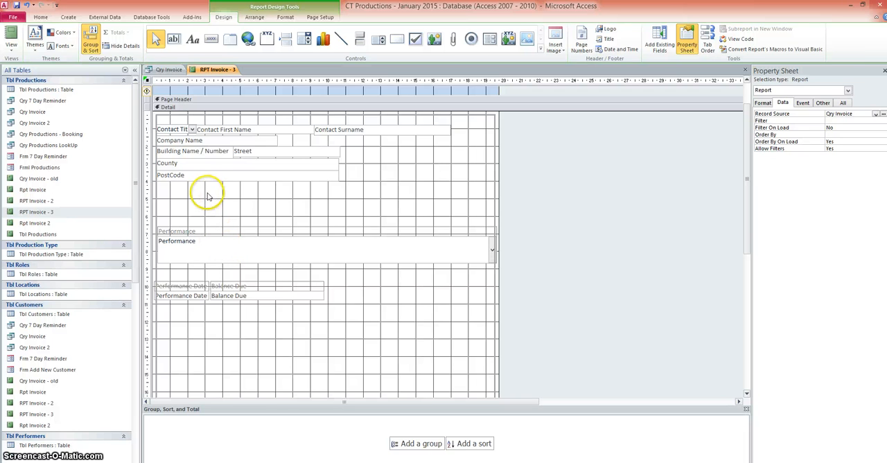
mouse_move(208, 198)
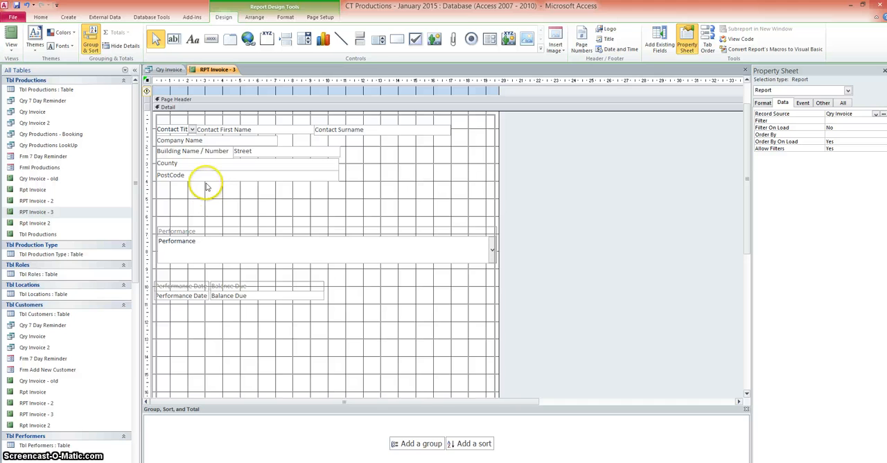
mouse_move(191, 189)
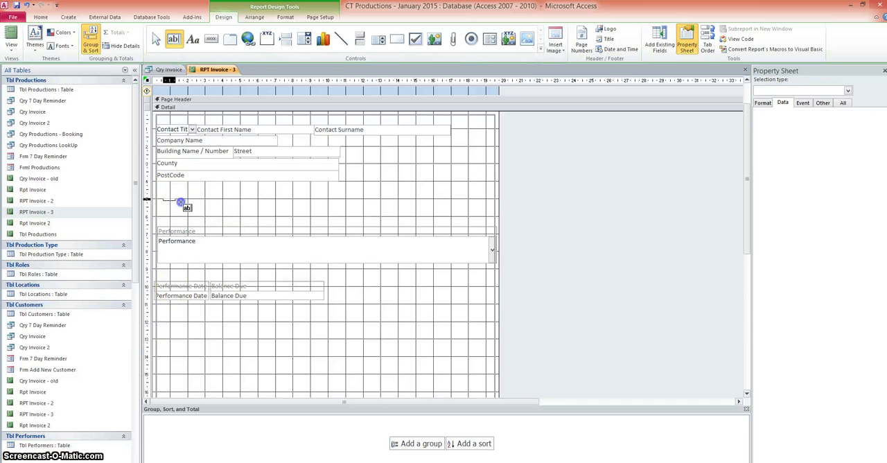
Build a greeting line: a 'Dear' text box followed by Contact Title and Contact Surname.
click(177, 202)
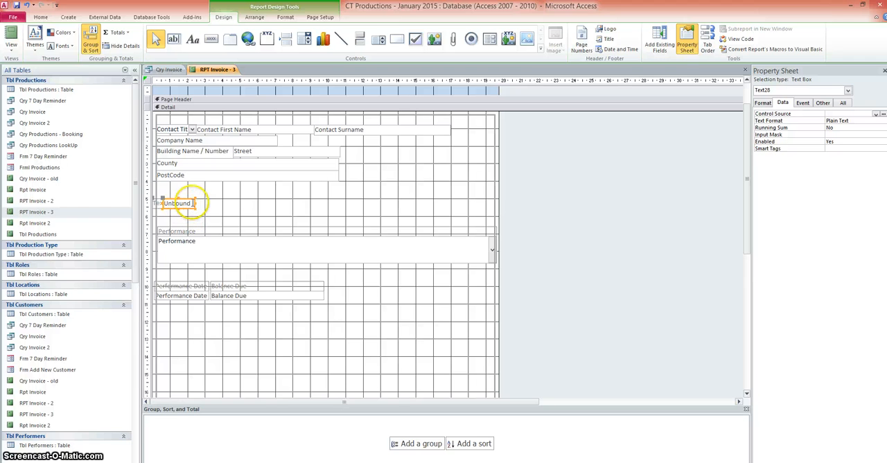
text(Dear)
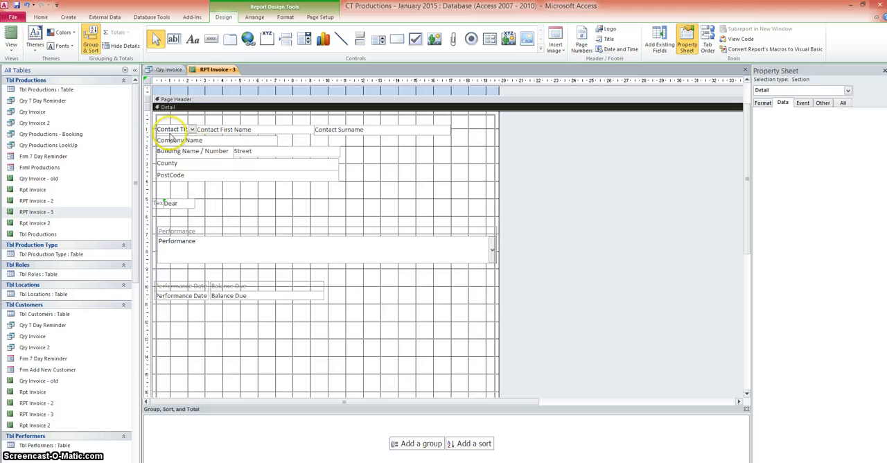
click(172, 130)
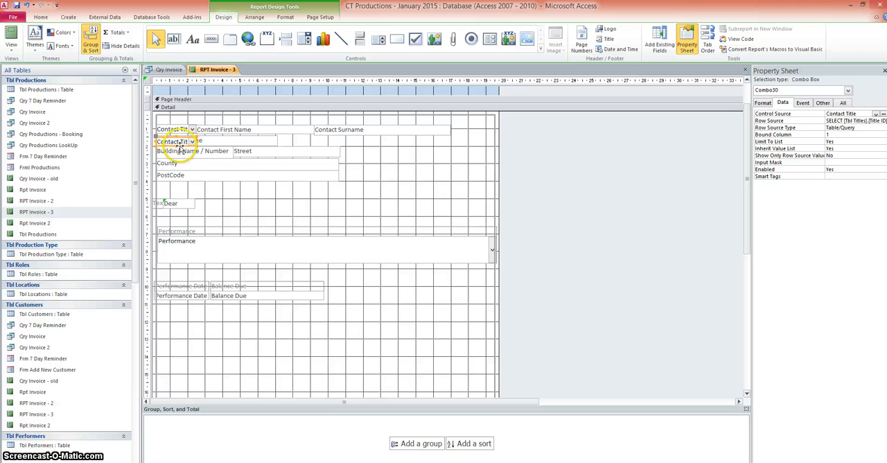
drag(173, 142, 210, 202)
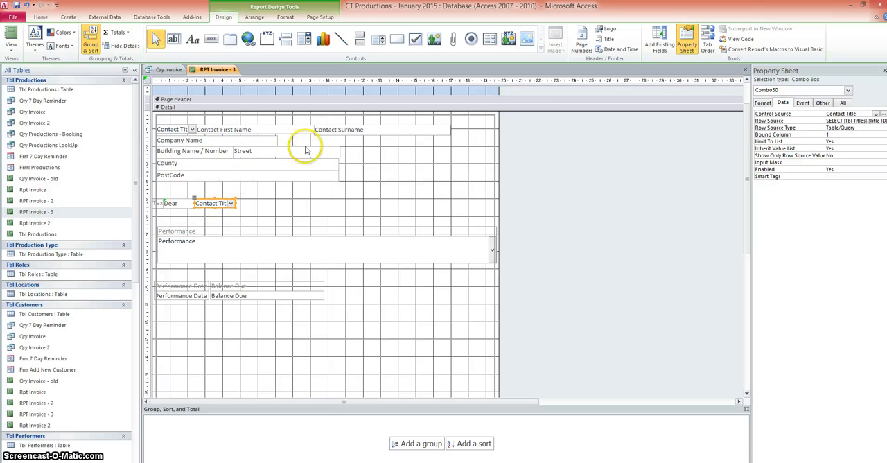
click(346, 130)
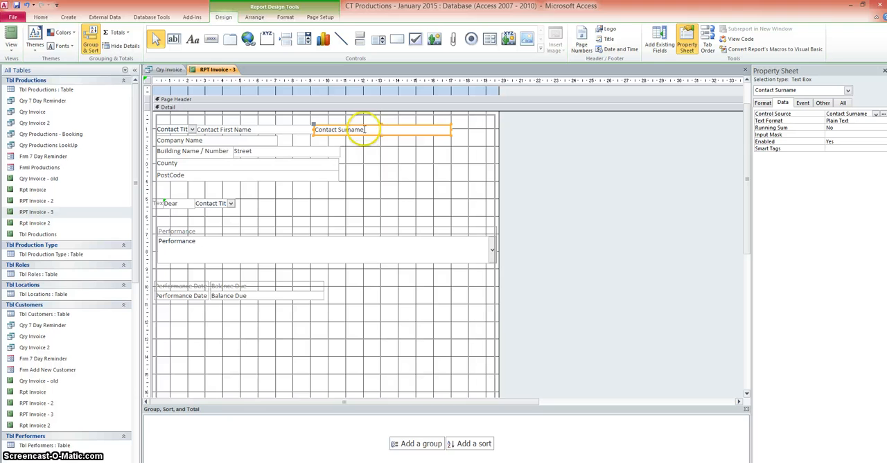
mouse_move(372, 141)
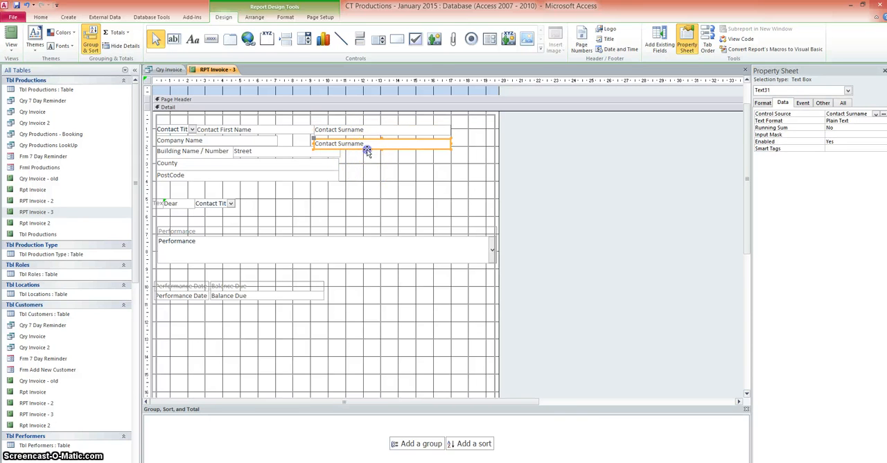
click(288, 203)
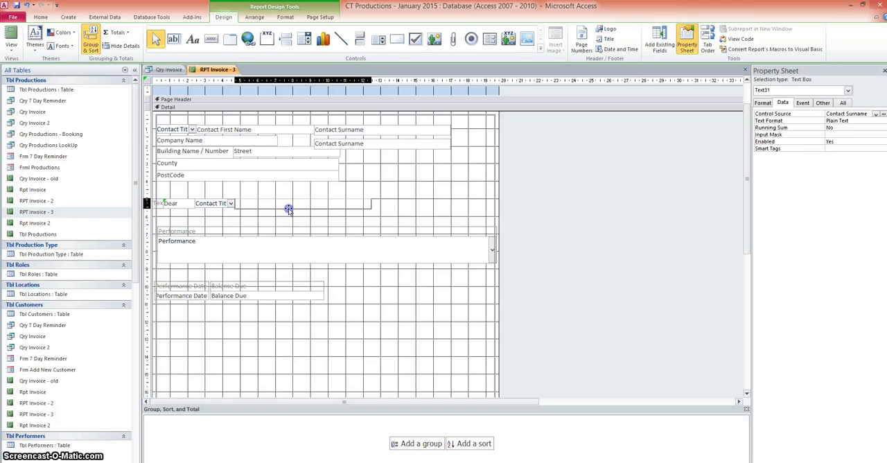
click(302, 202)
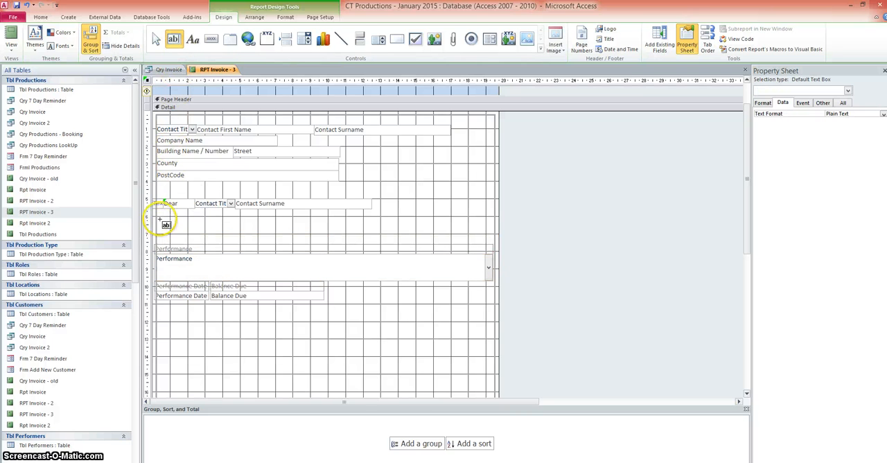
Add a 'Thank you for booking' text box with the Performance field placed beside it.
click(173, 226)
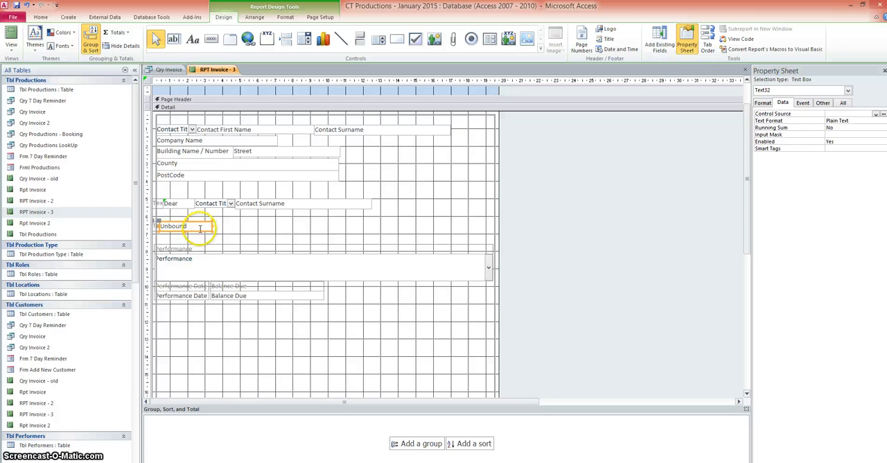
text(=Th)
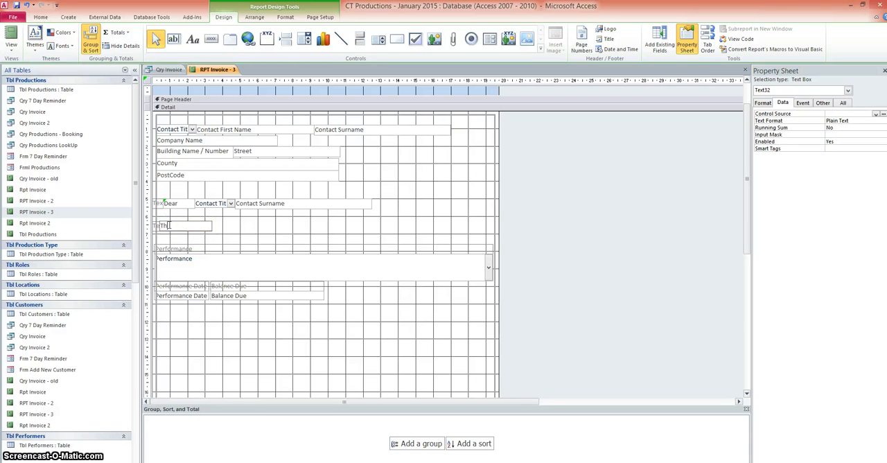
text(Thank you for boo)
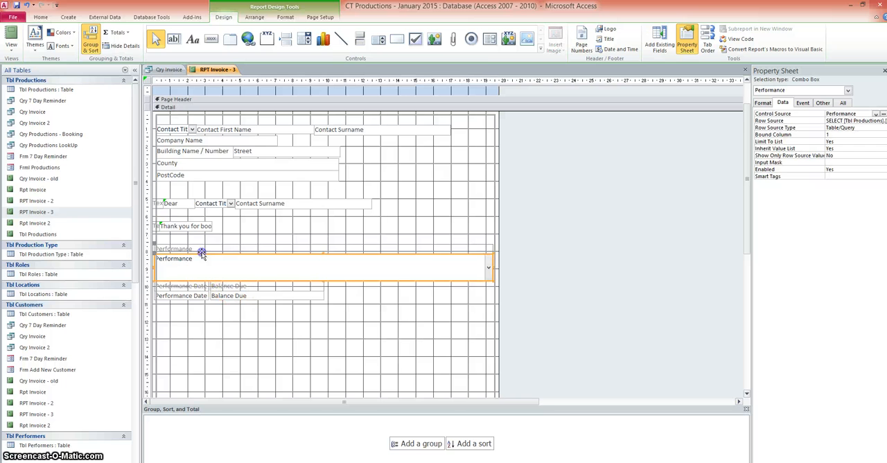
click(173, 248)
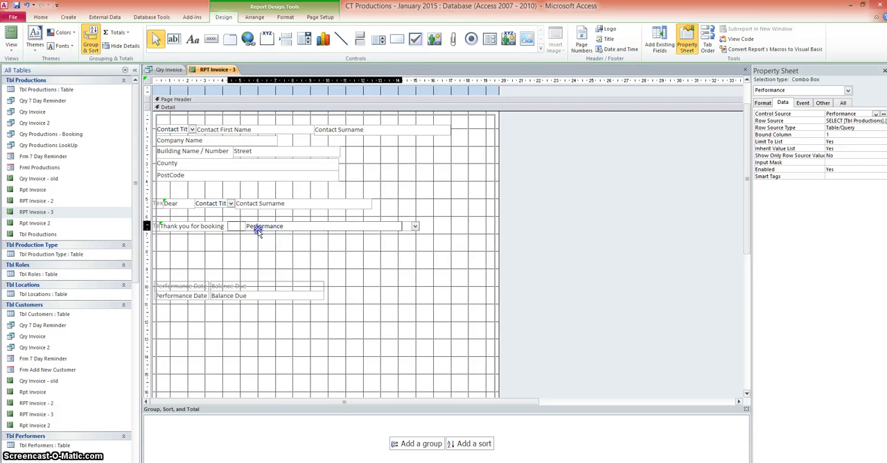
click(399, 226)
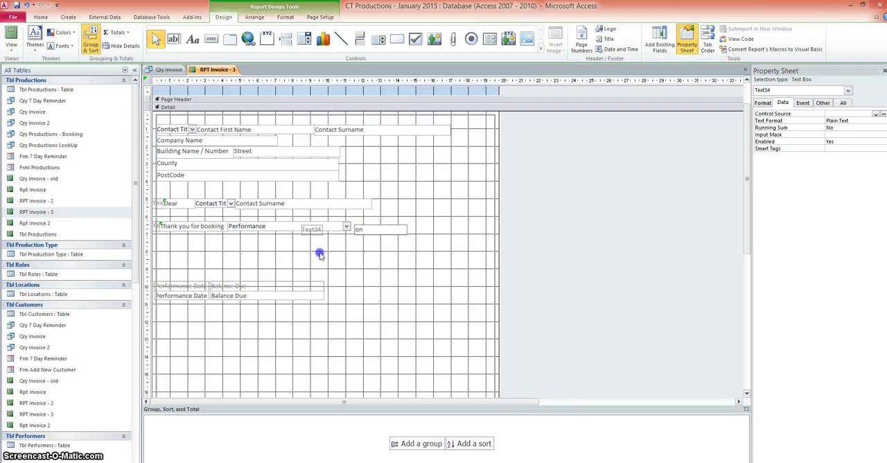
Add an 'on' text box and align it on the booking line after Performance.
click(379, 230)
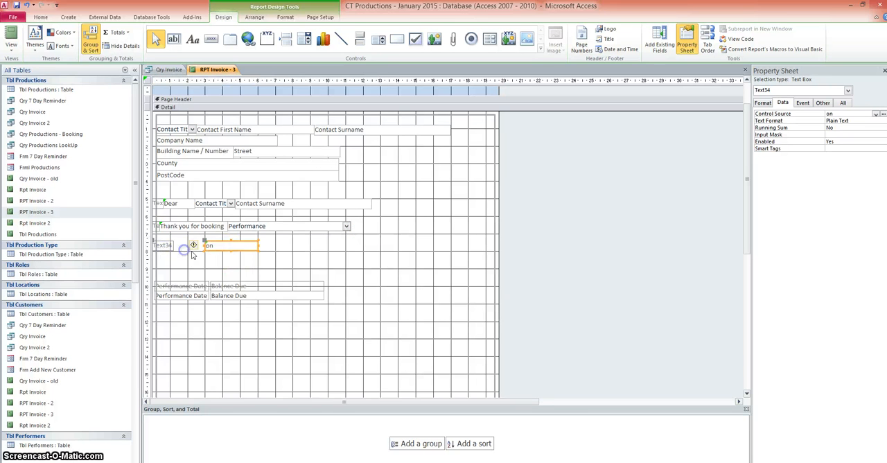
drag(233, 244, 367, 233)
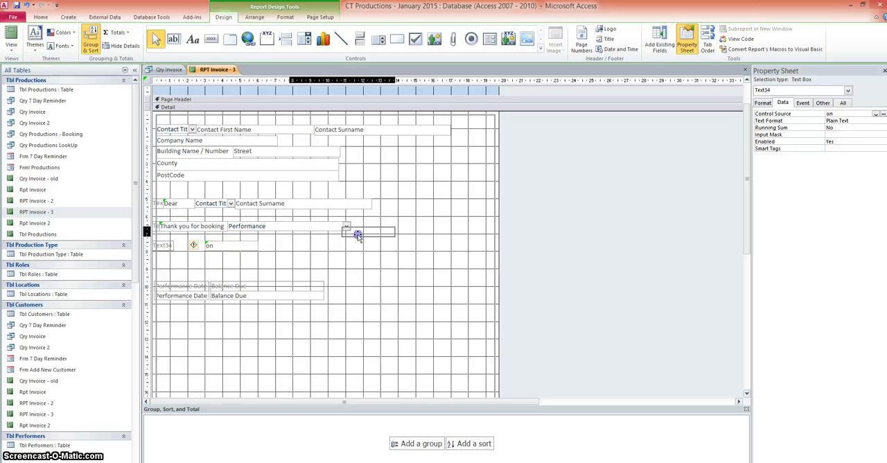
drag(357, 233, 368, 225)
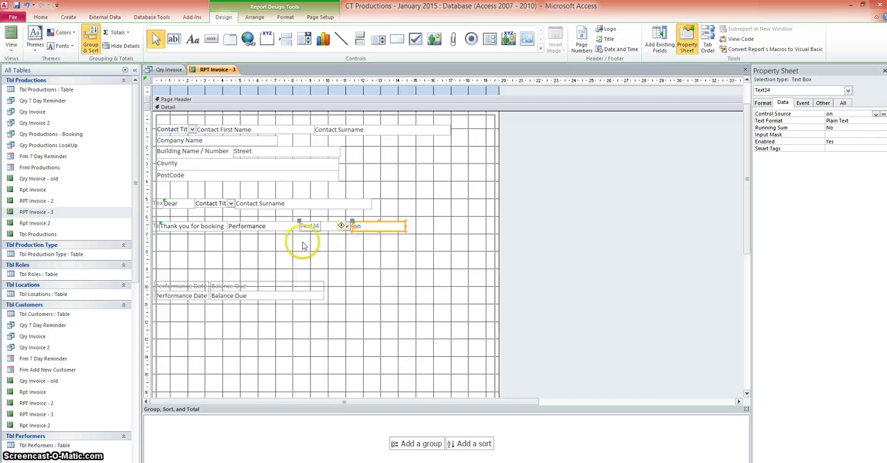
click(181, 285)
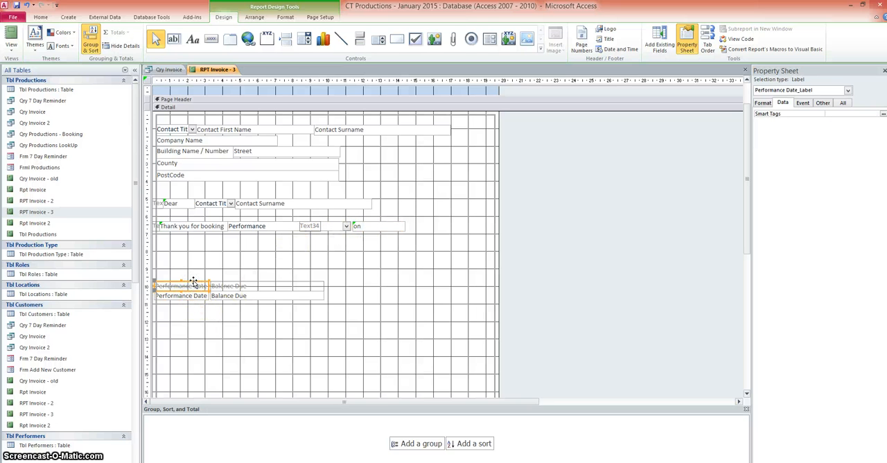
Move the Performance Date field to the end of the booking line after 'on'.
click(180, 295)
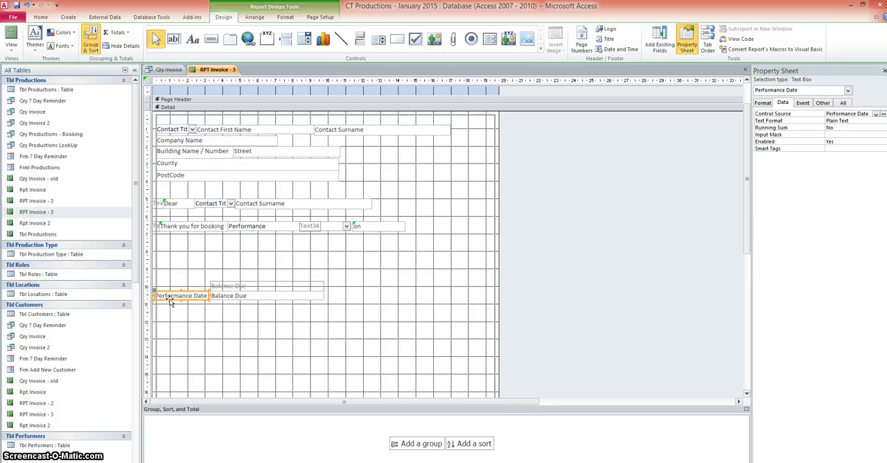
drag(180, 295, 435, 228)
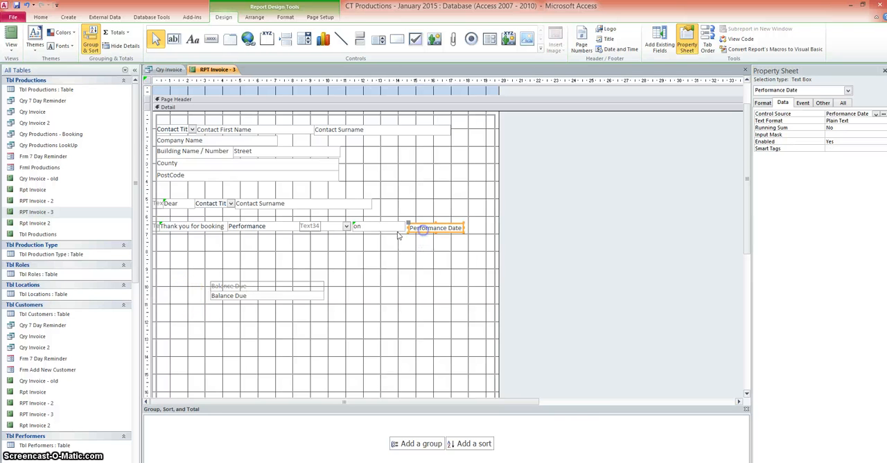
click(374, 226)
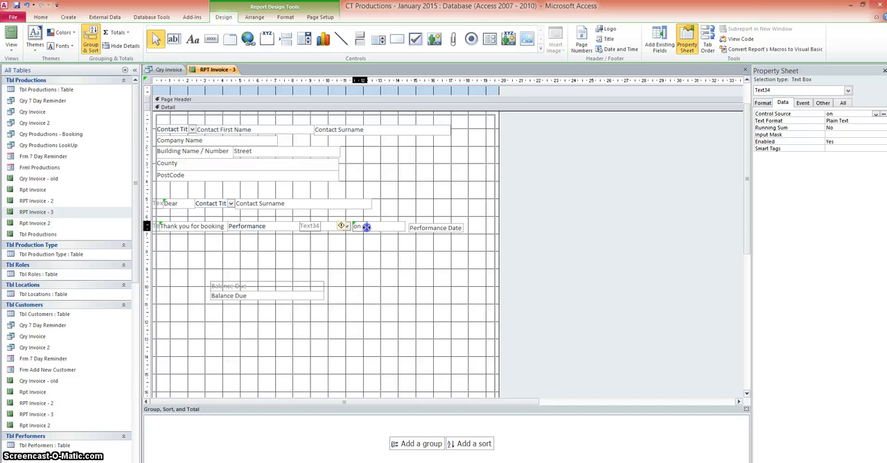
click(435, 227)
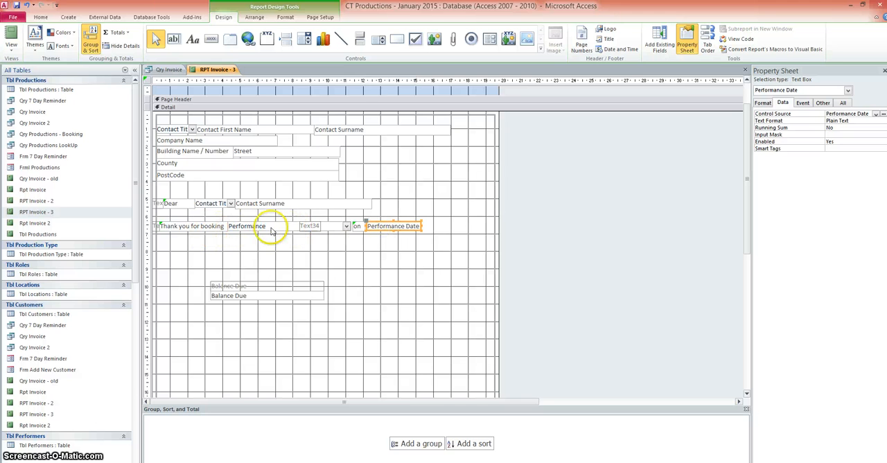
mouse_move(266, 219)
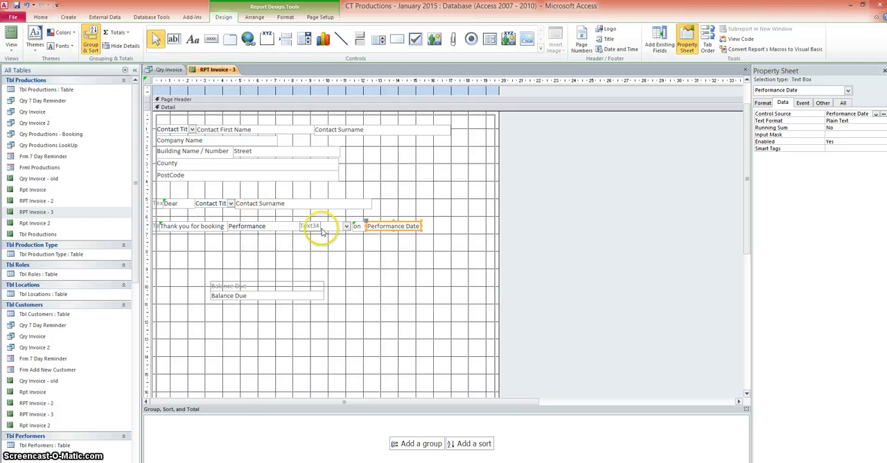
mouse_move(280, 228)
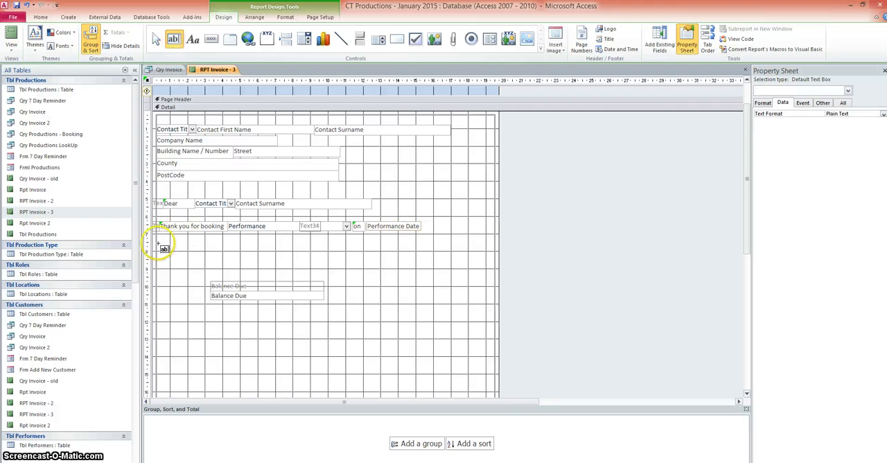
Build a balance line: 'Your balance of', the Balance Due field, then 'is now due'.
click(183, 249)
text(Your balance of)
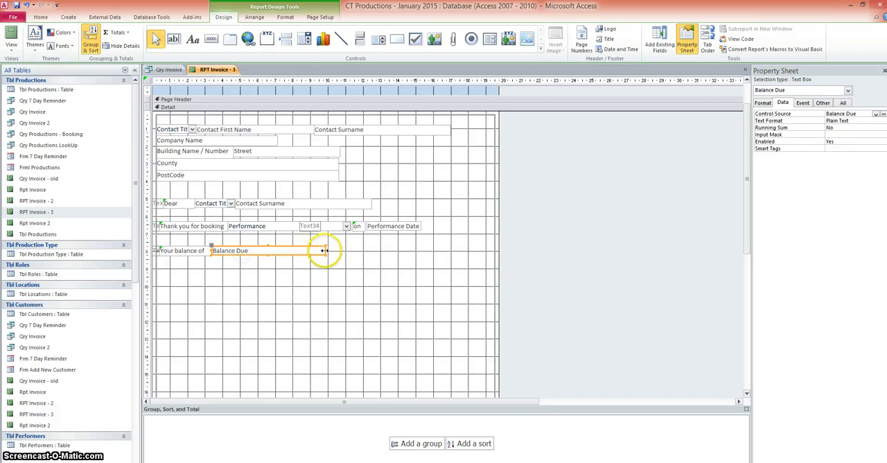
drag(321, 250, 253, 249)
text(is now due)
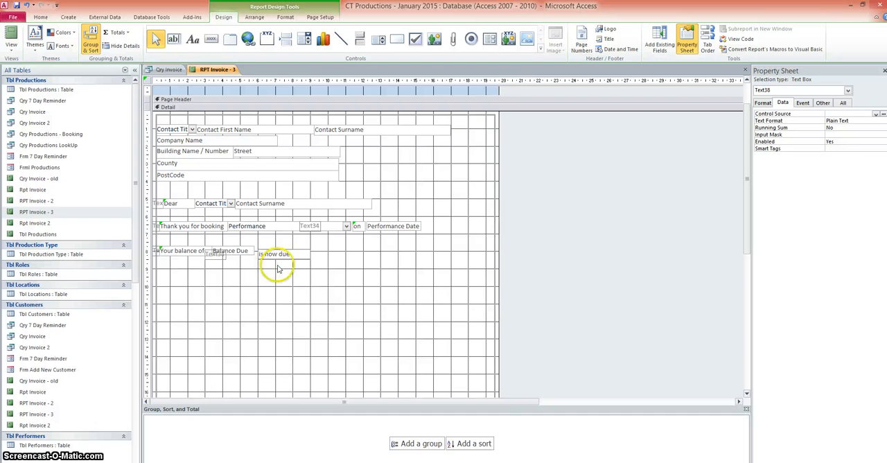
click(275, 254)
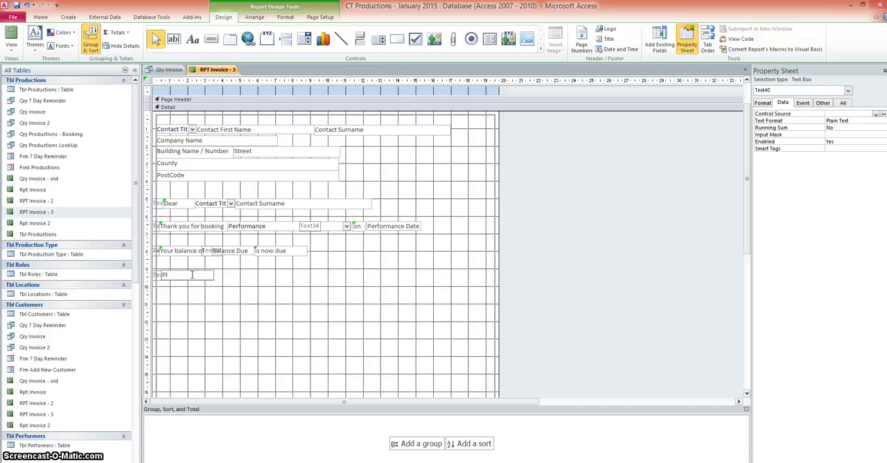
Enter the closing line 'Please make payment before performance goes ahead' below the balance.
text(Please make pa)
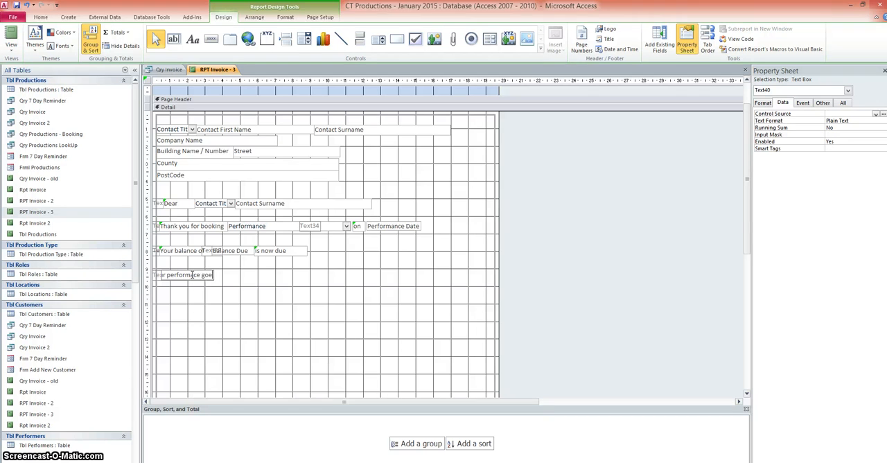
text(formace goes ahe)
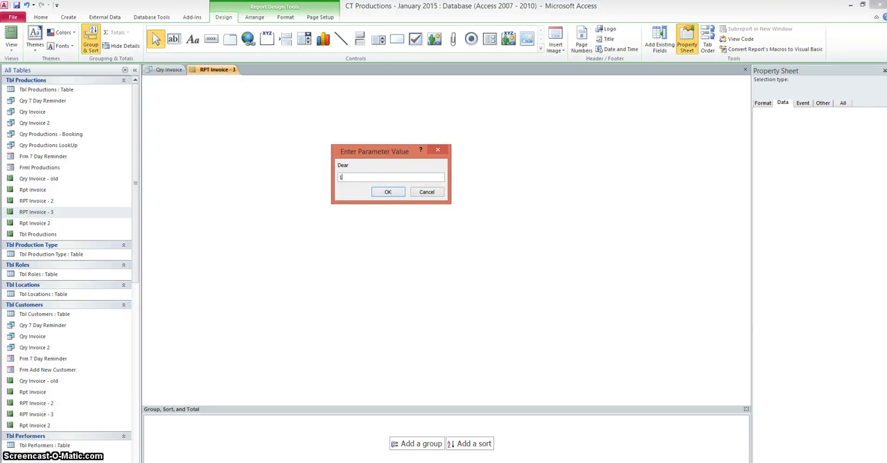
Dismiss the Dear, Thank you for booking and Your balance of parameter prompts to reach report view.
click(387, 192)
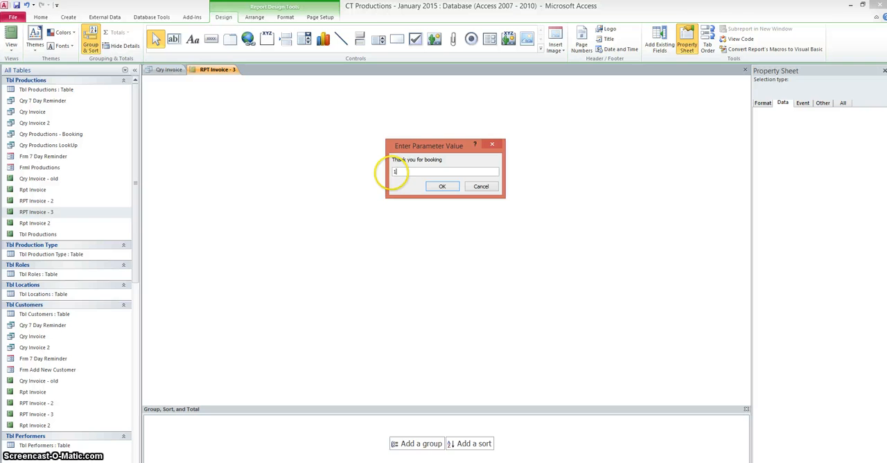
click(442, 185)
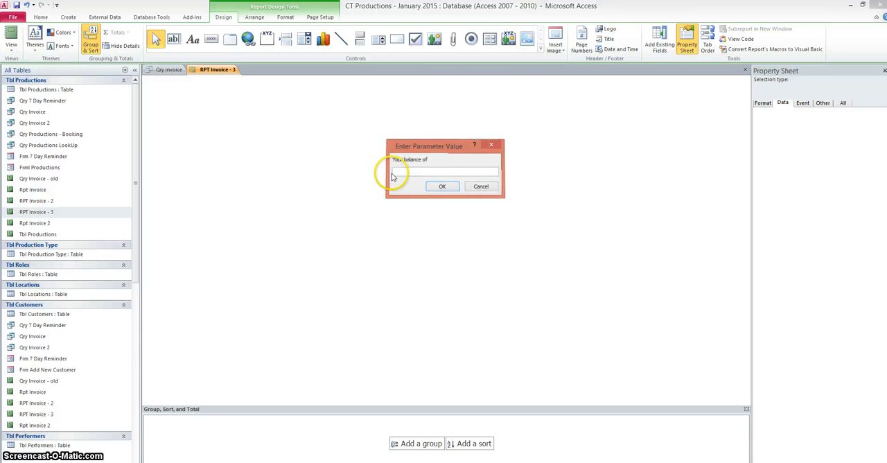
click(442, 186)
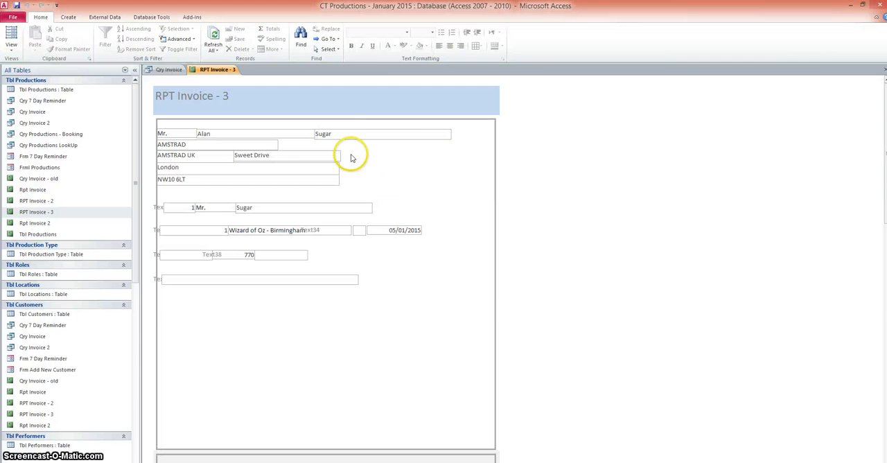
mouse_move(230, 230)
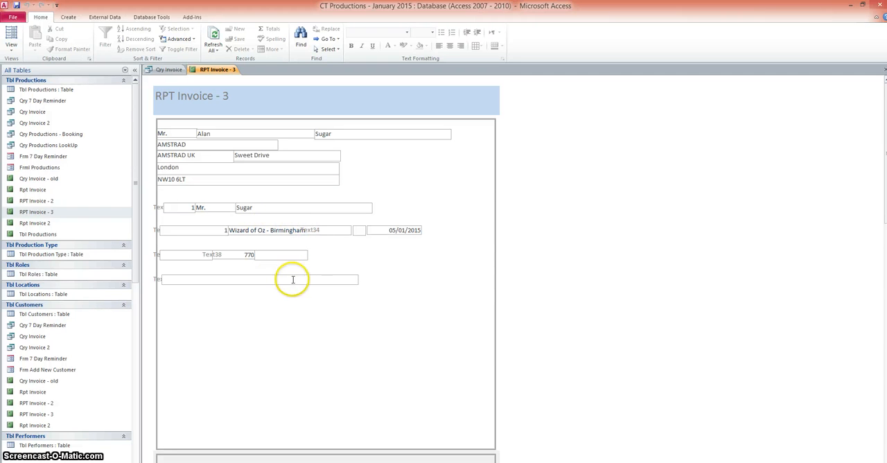
mouse_move(191, 200)
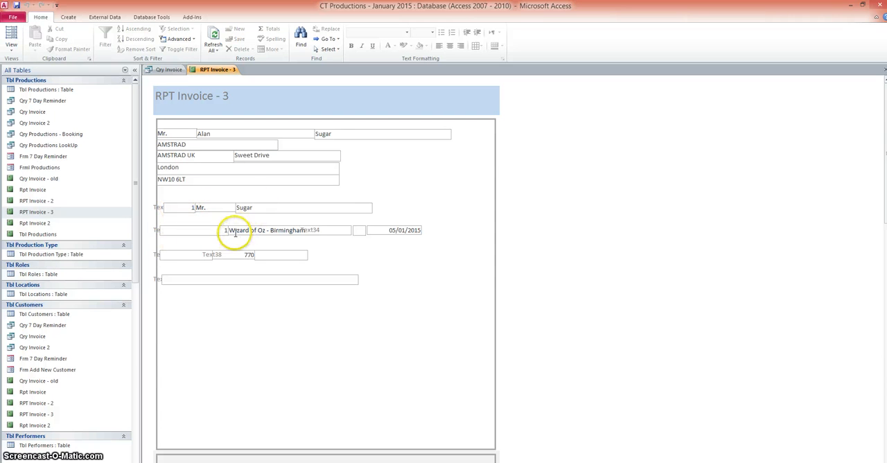
mouse_move(292, 251)
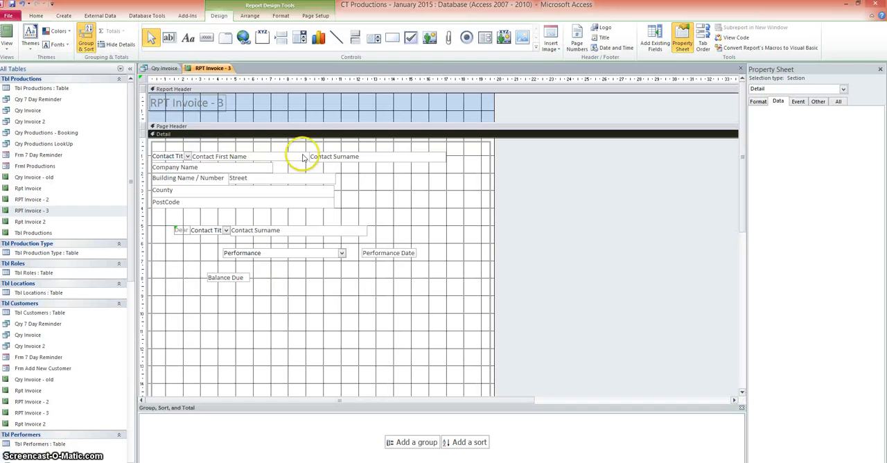
mouse_move(169, 38)
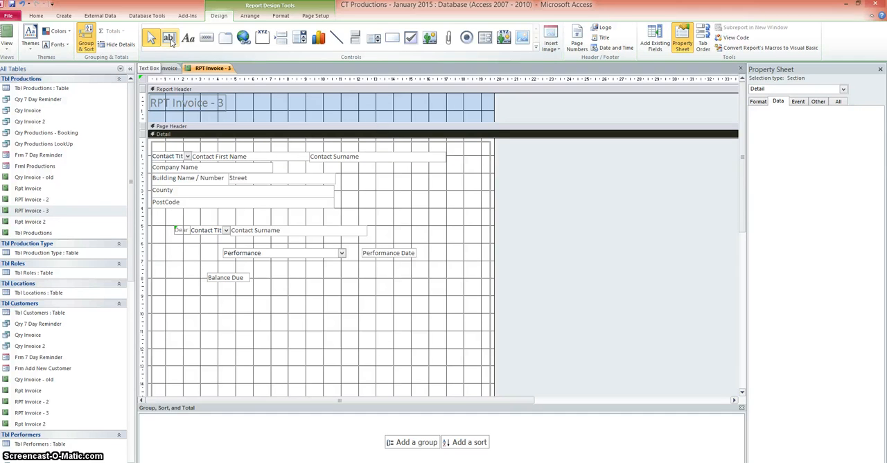
Restore the booking wording as labels, adding an 'on' label before the date.
click(188, 38)
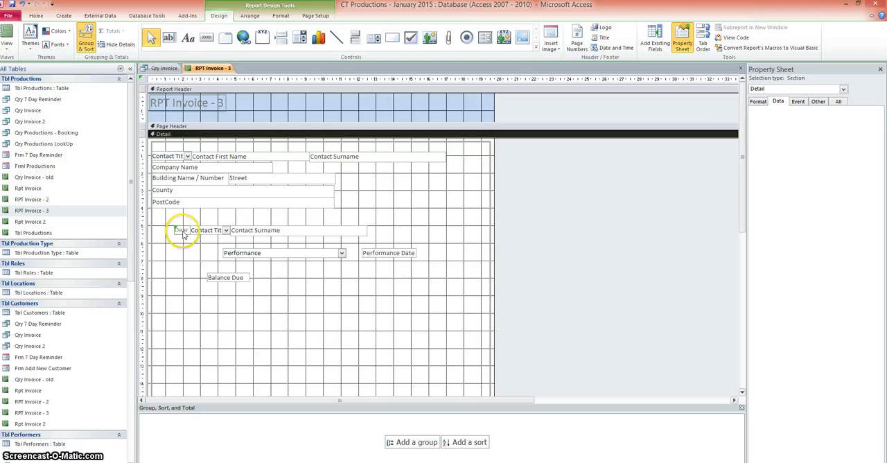
click(180, 230)
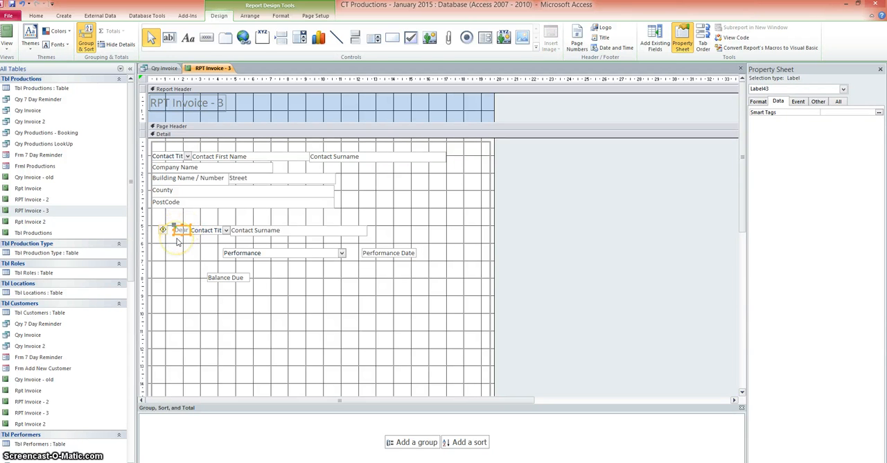
click(187, 37)
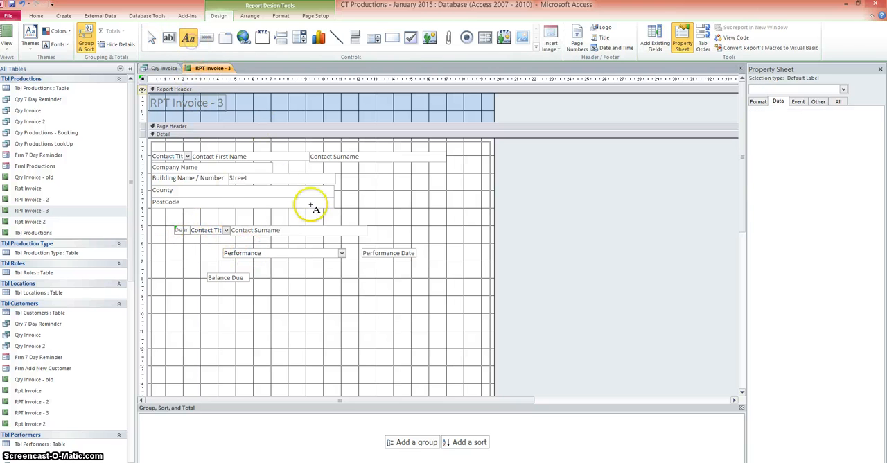
mouse_move(211, 214)
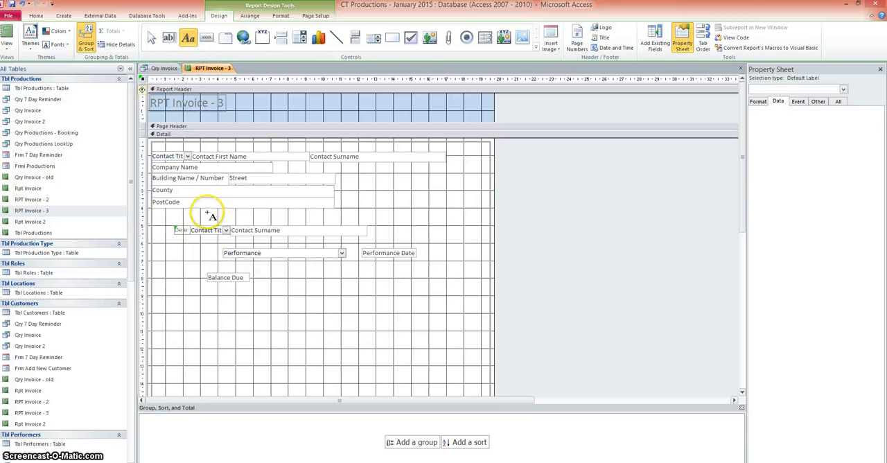
mouse_move(177, 248)
text(Thank you for booking)
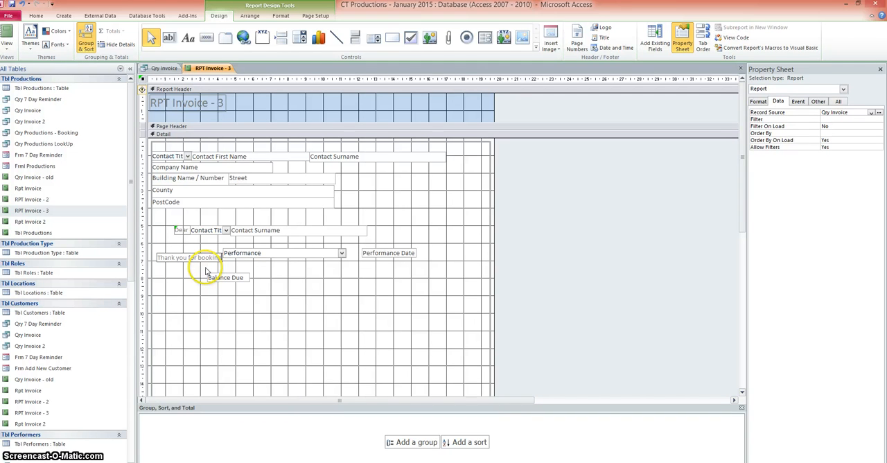
click(187, 257)
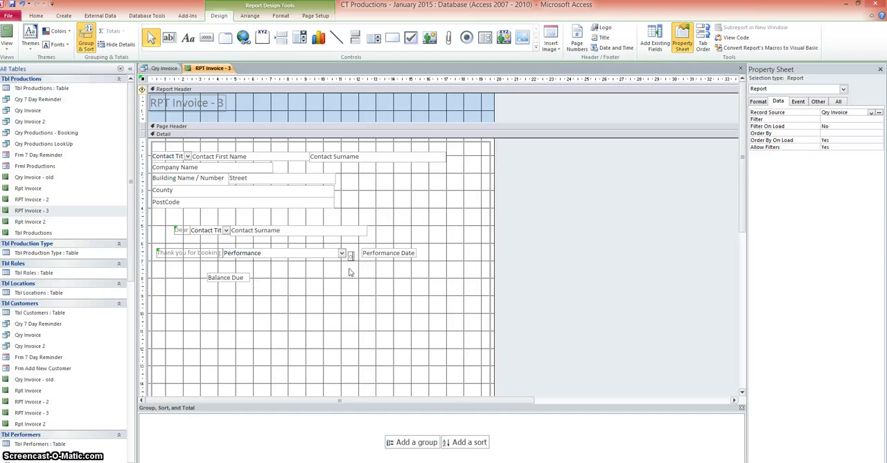
click(349, 252)
text(on)
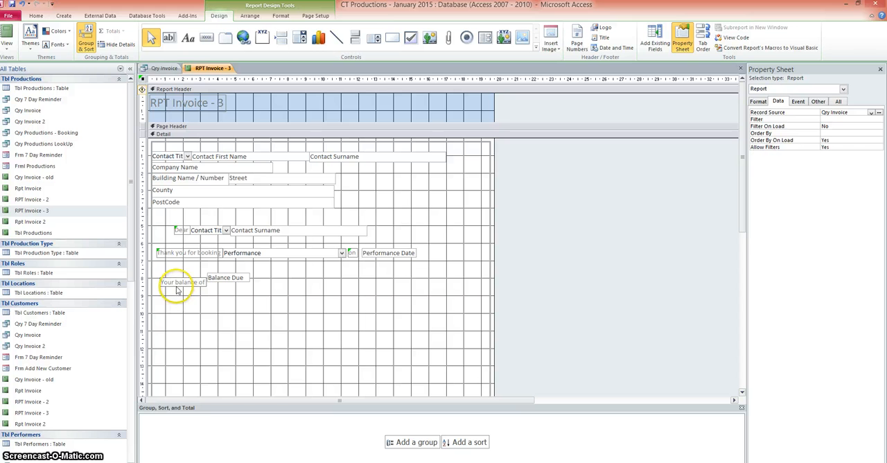
Add 'Your balance of' and 'is now due' labels around the Balance Due field.
click(175, 281)
text(is now due)
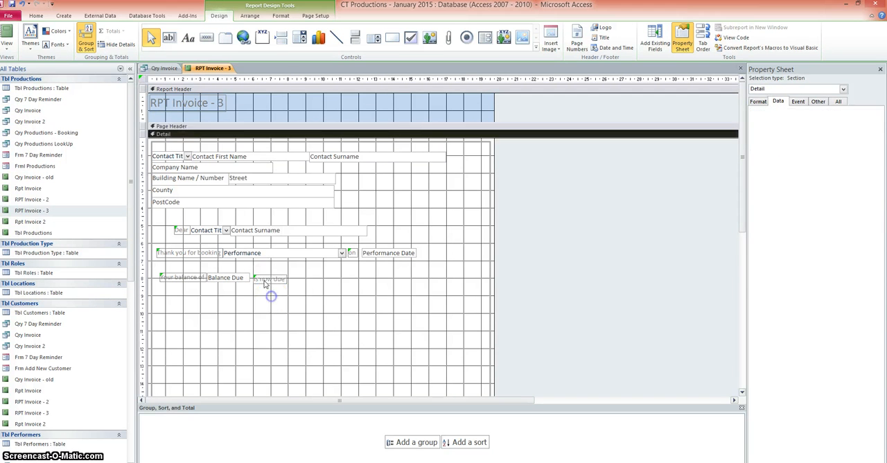
click(266, 277)
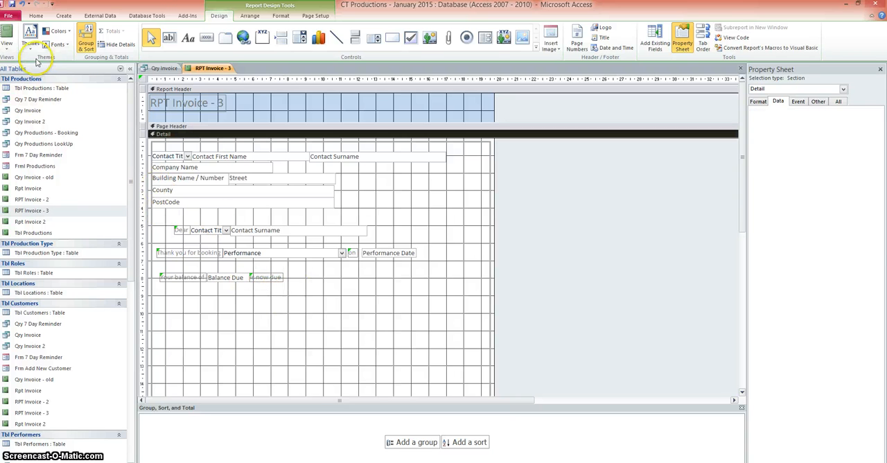
Preview the letter-style invoice with customer data in Report View.
click(7, 33)
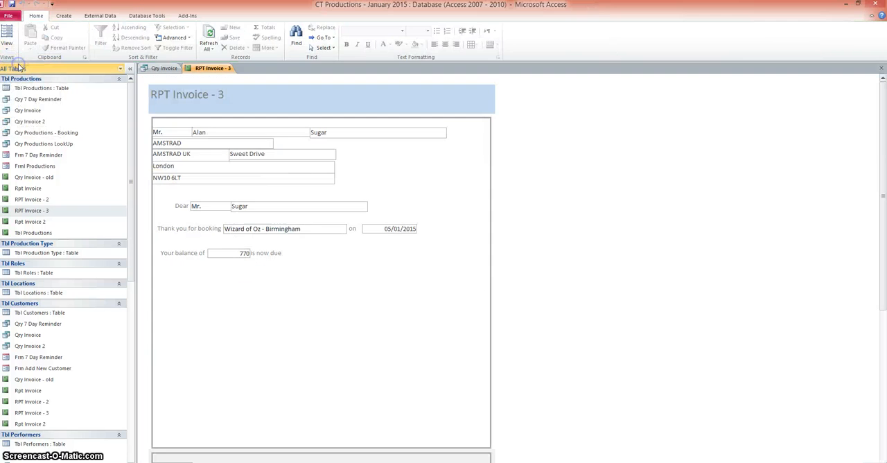
mouse_move(413, 130)
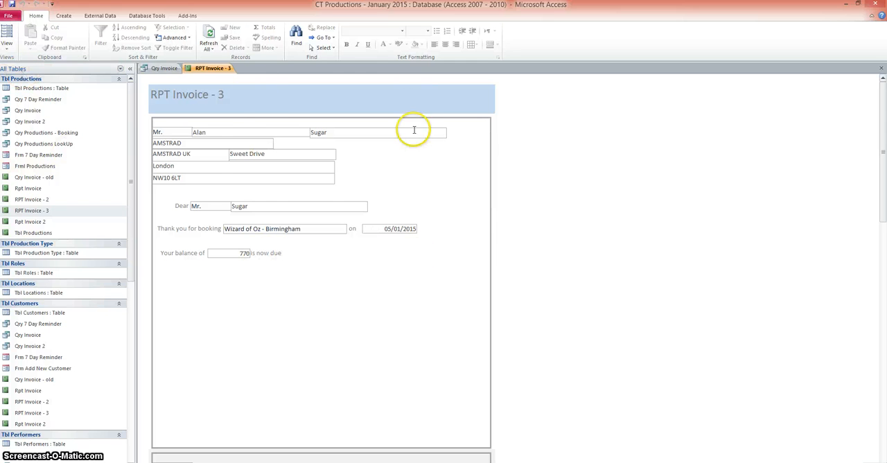
mouse_move(165, 105)
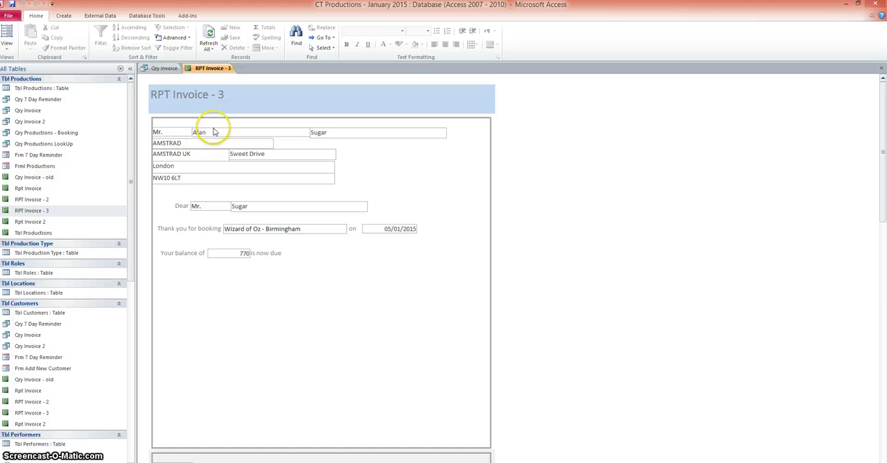
mouse_move(177, 141)
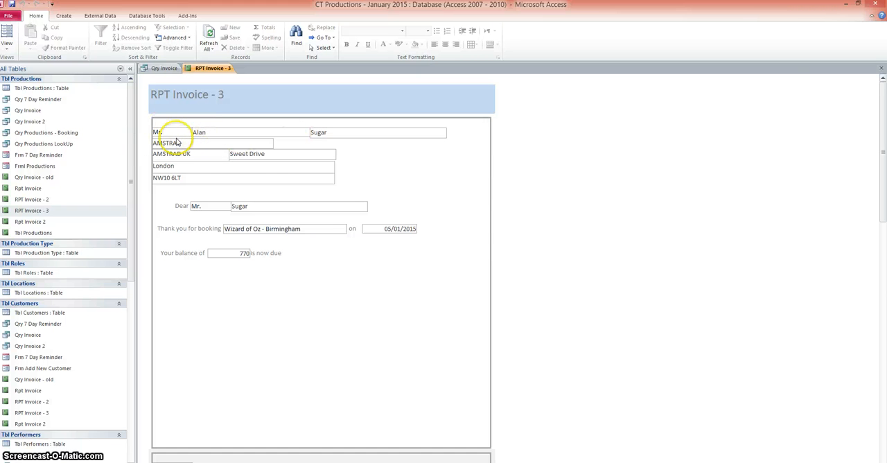
mouse_move(166, 177)
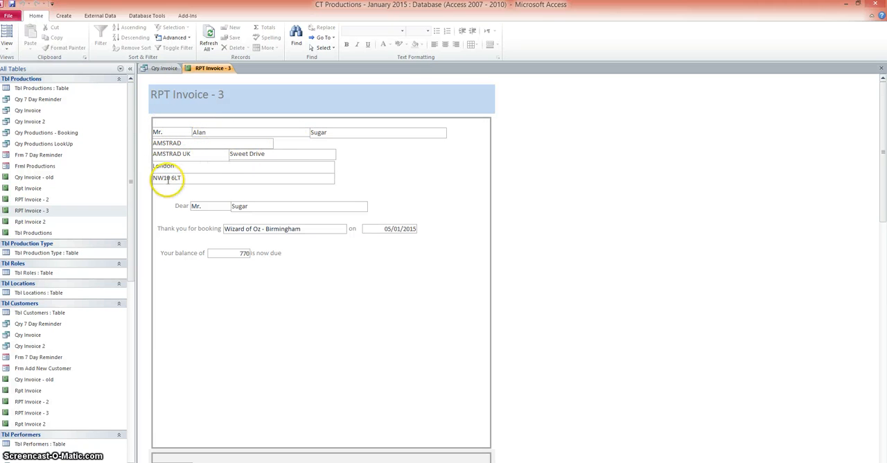
mouse_move(313, 238)
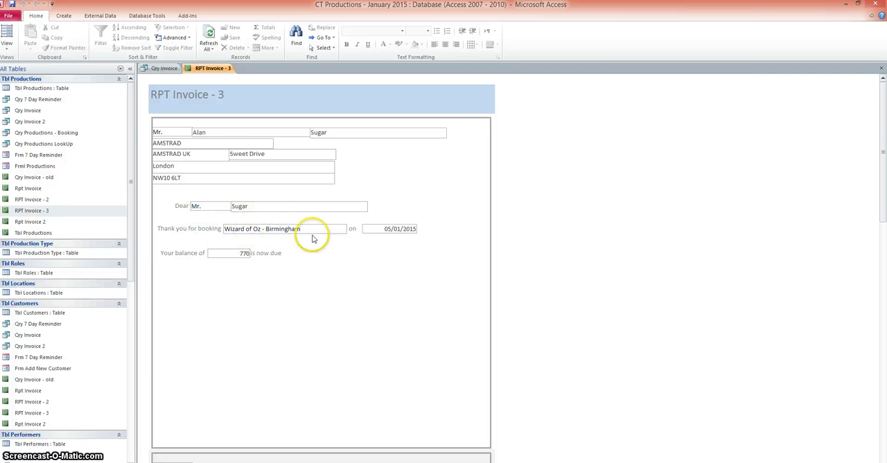
mouse_move(183, 261)
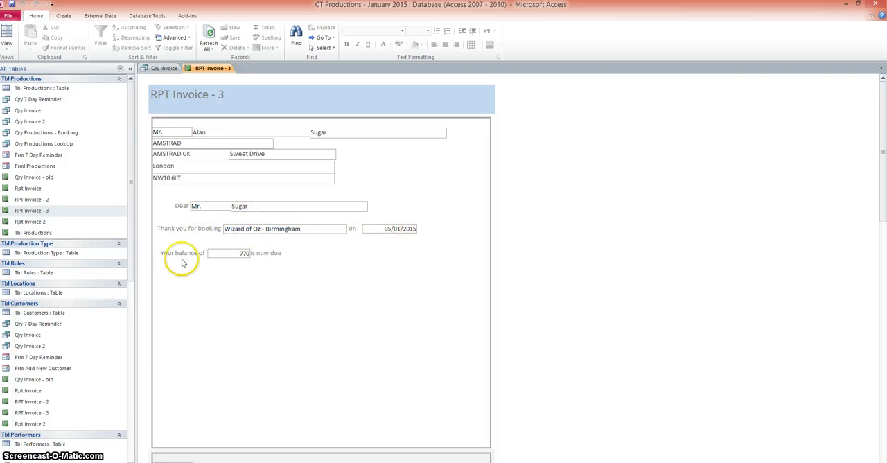
mouse_move(294, 260)
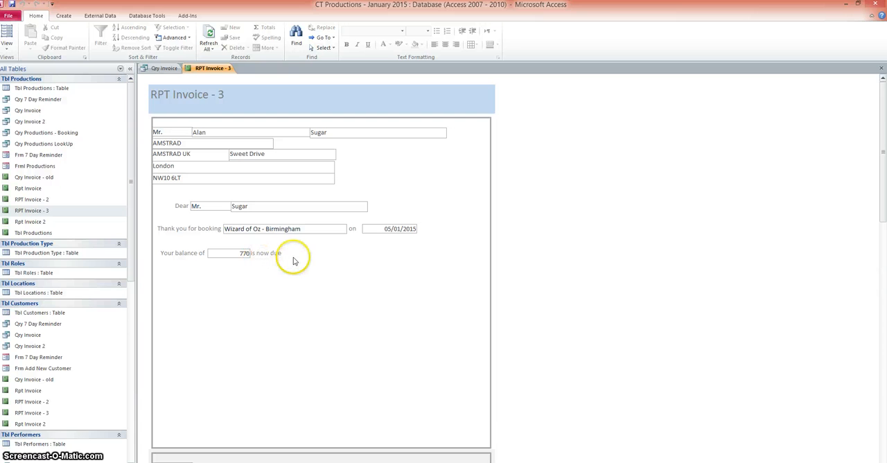
mouse_move(282, 304)
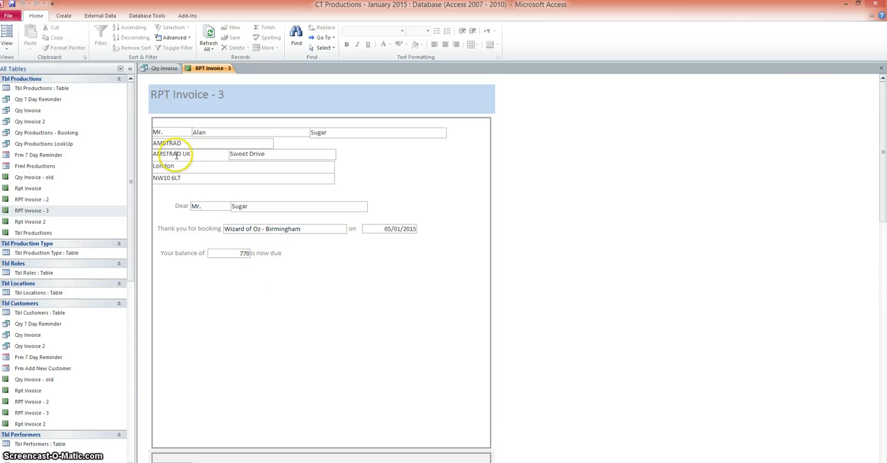
click(8, 39)
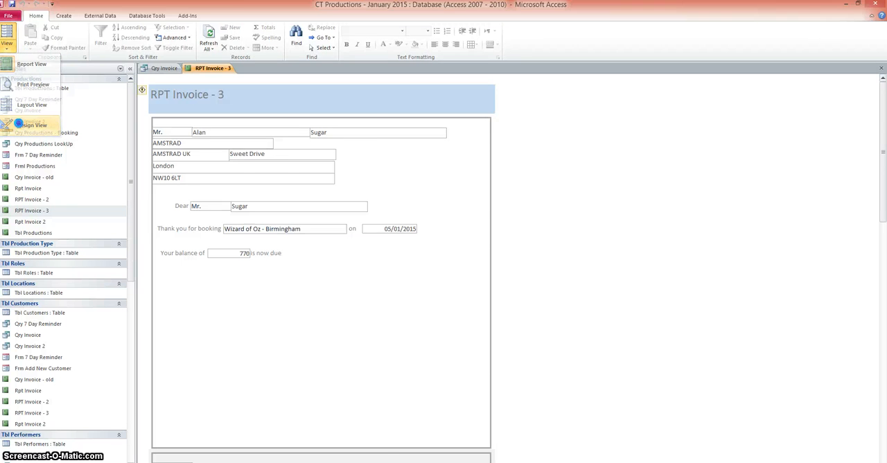
Retitle the report header label to 'Invoice' and preview the finished letter with data.
click(34, 125)
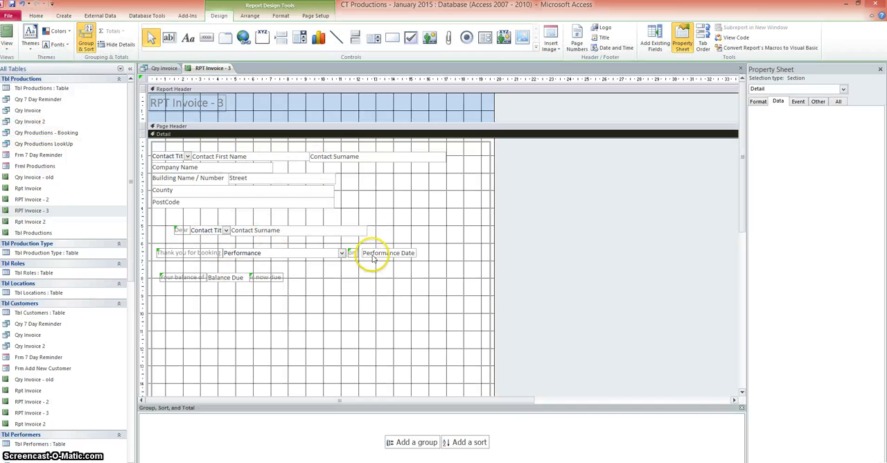
mouse_move(242, 250)
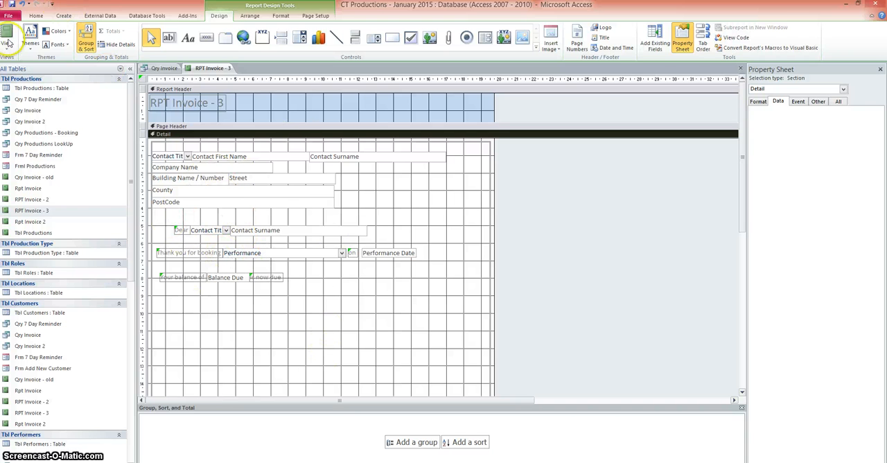
click(8, 35)
text(Invoic)
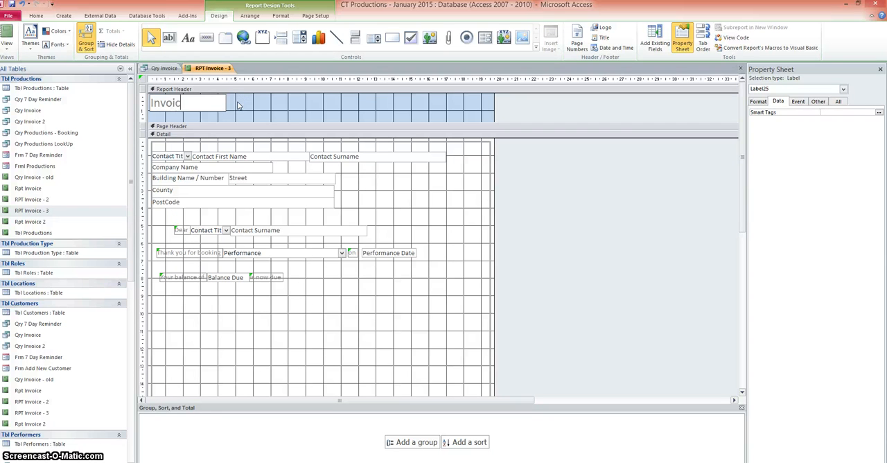
click(164, 133)
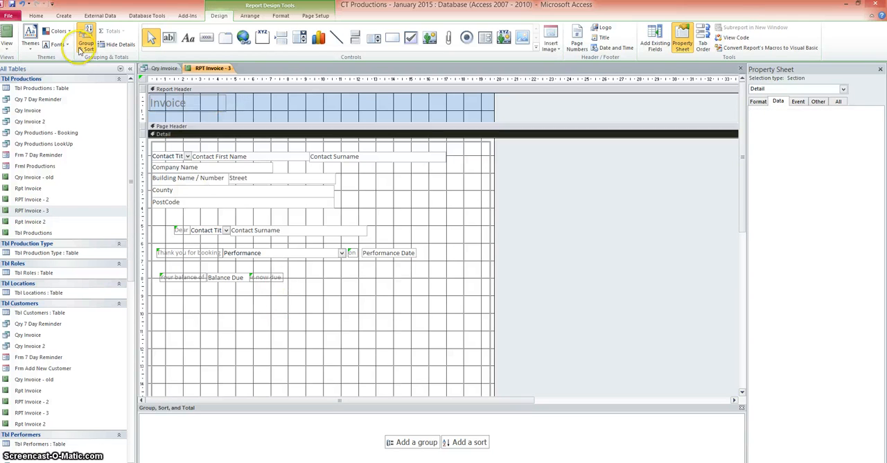
click(8, 36)
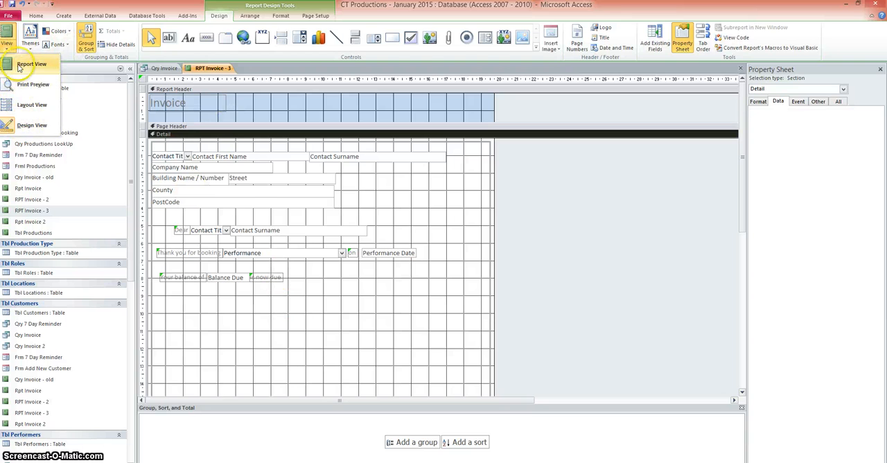
click(31, 64)
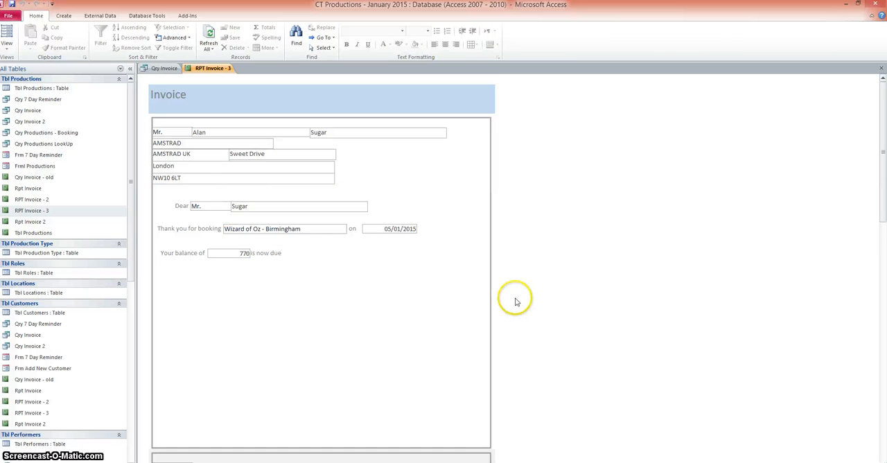
scroll(down, 3)
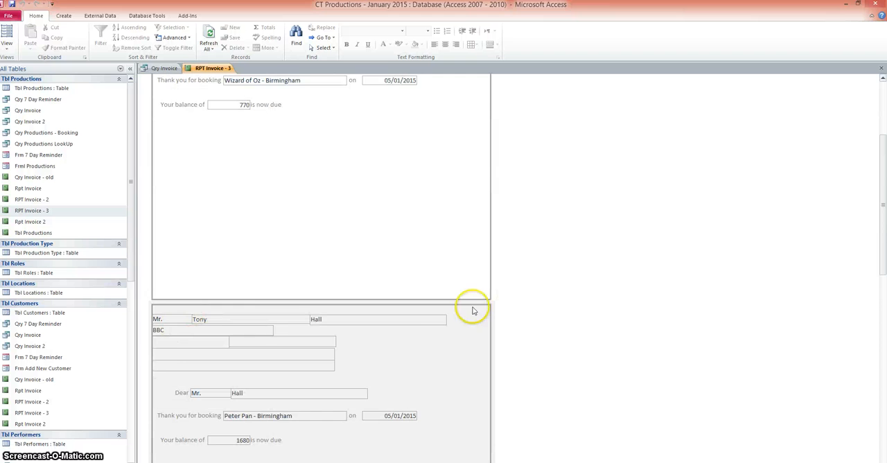
scroll(down, 3)
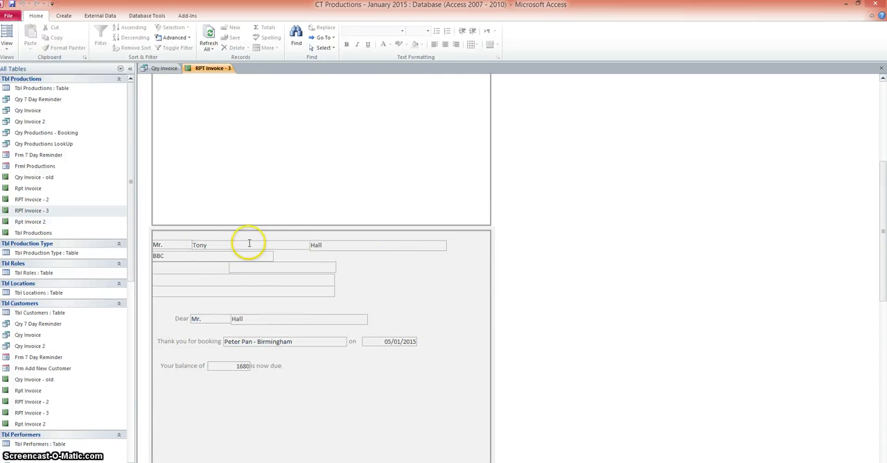
scroll(up, 3)
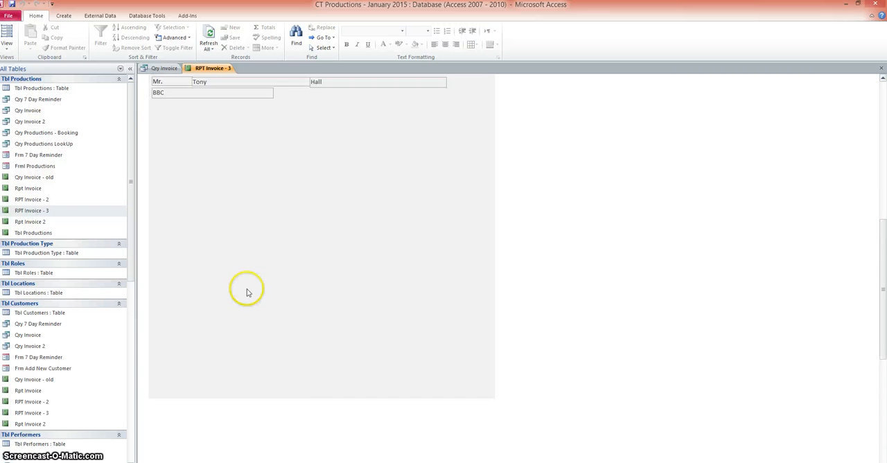
scroll(down, 3)
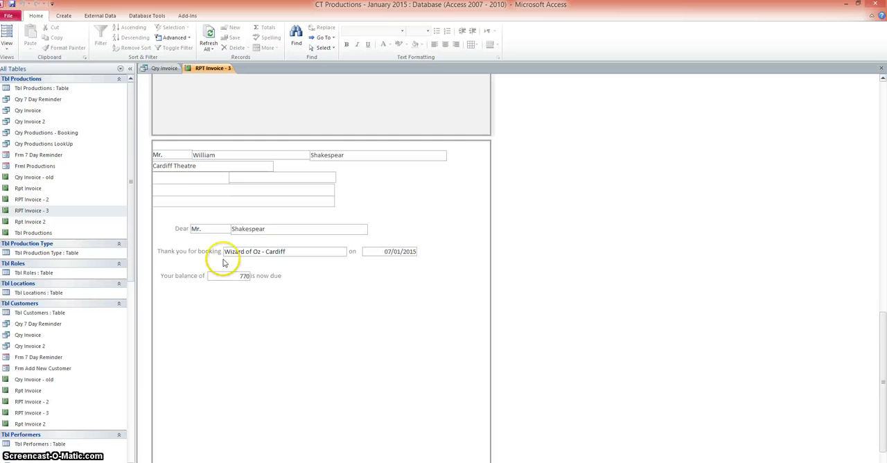
scroll(up, 3)
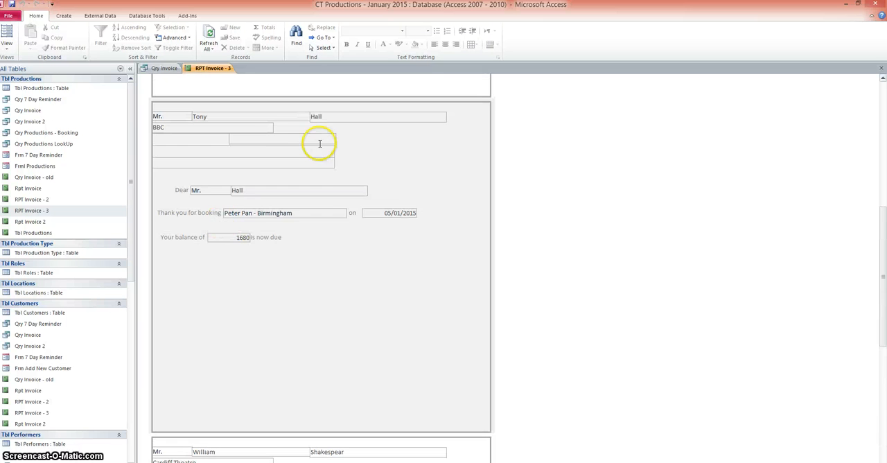
scroll(down, 3)
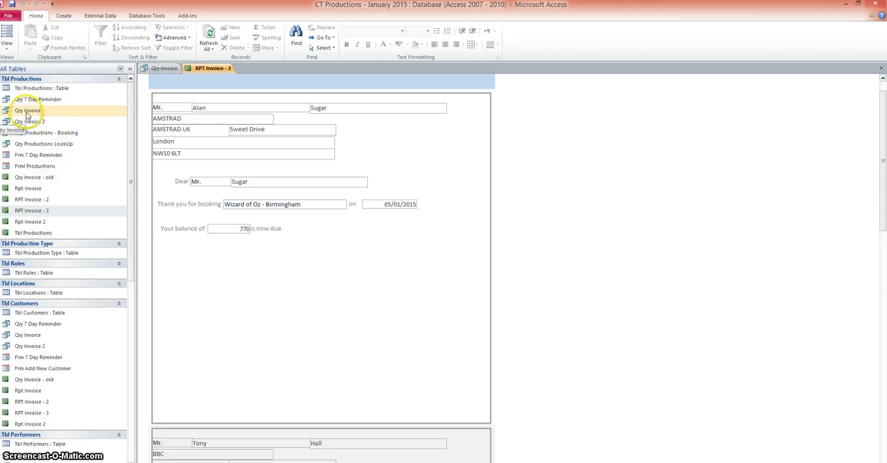
mouse_move(197, 90)
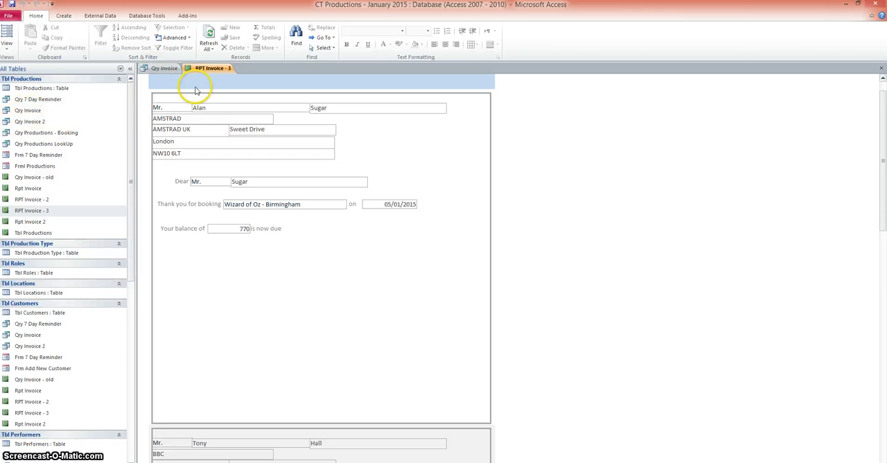